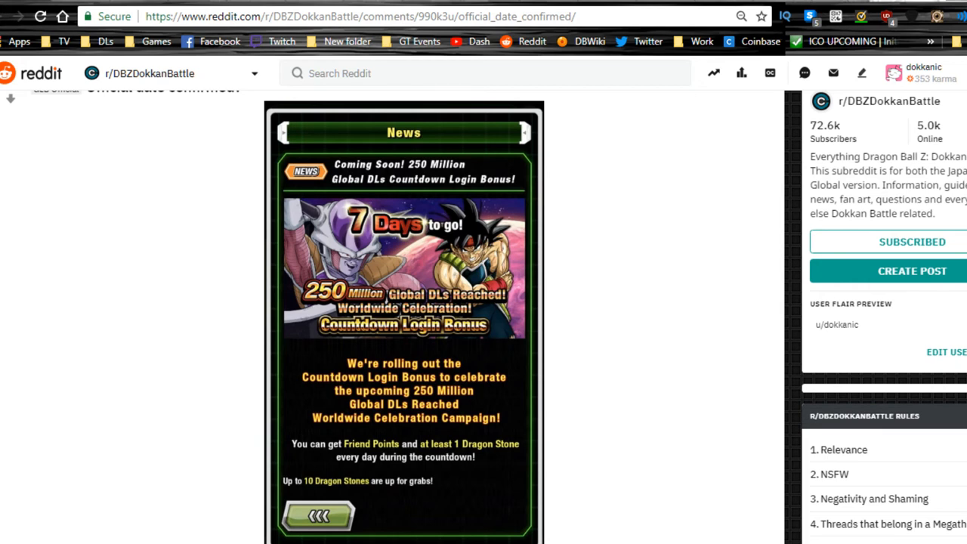
Step: Scroll the Reddit feed and select the 'Official date confirmed?' post title
{"action": "scroll", "scroll_direction": "up", "scroll_amount": 3}
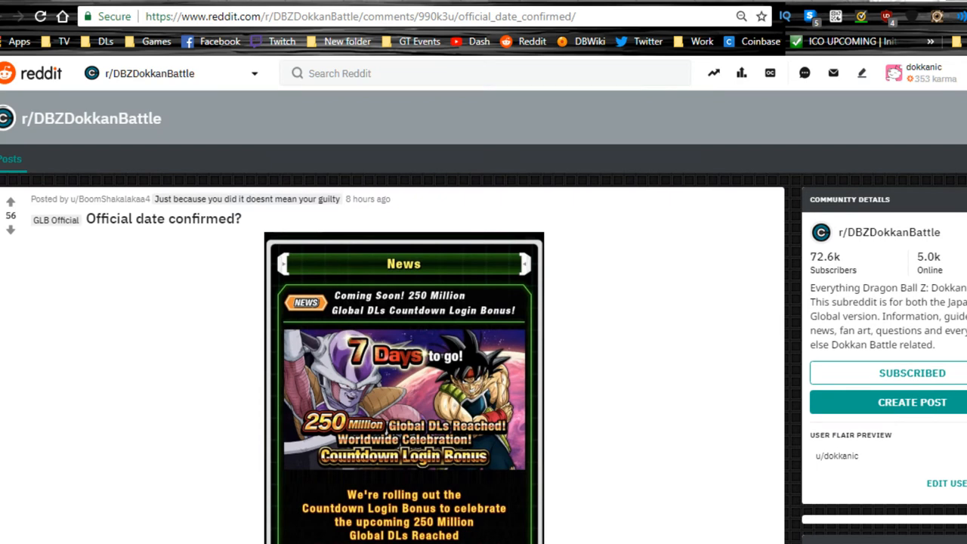
{"action": "scroll", "scroll_direction": "down", "scroll_amount": 3}
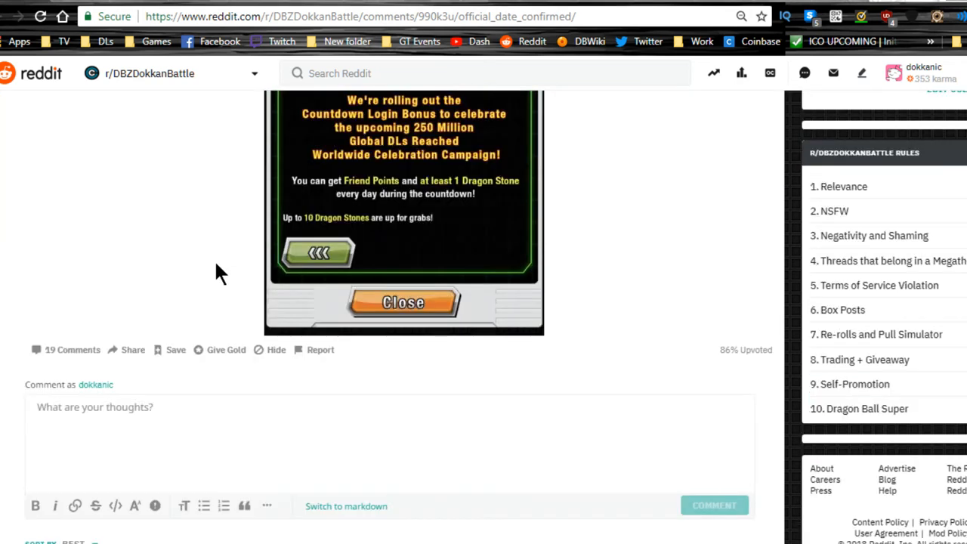
{"action": "scroll", "scroll_direction": "up", "scroll_amount": 3}
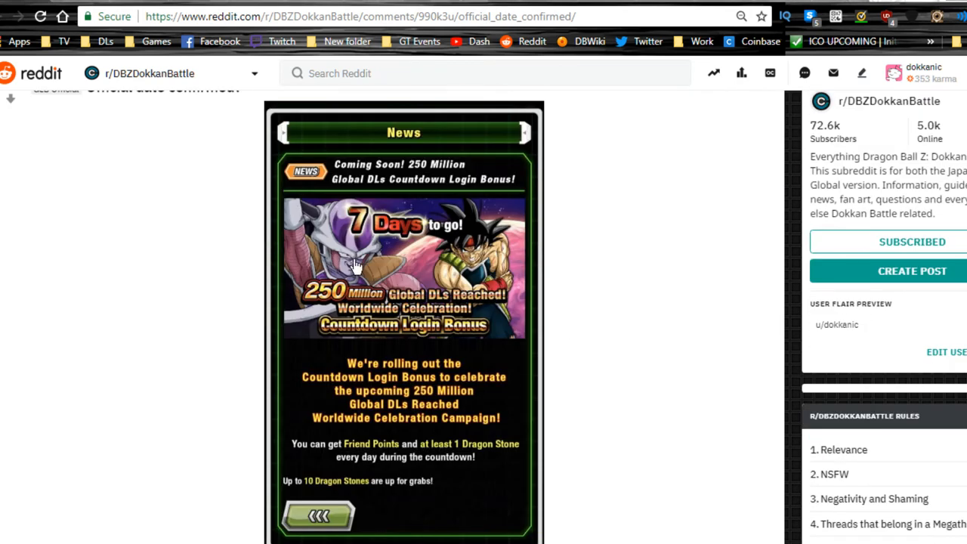
{"action": "scroll", "scroll_direction": "up", "scroll_amount": 3}
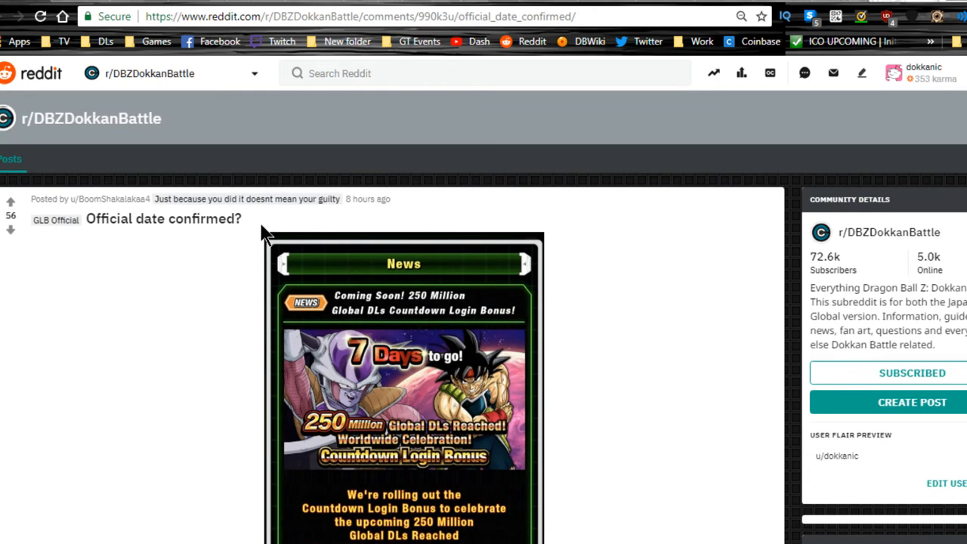
{"action": "mouse_move", "coordinate": [238, 242]}
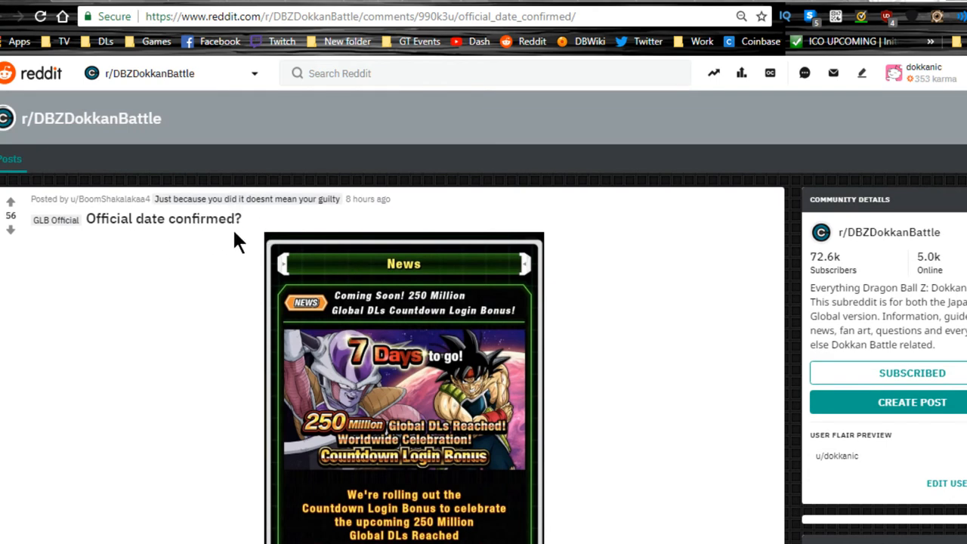
{"action": "triple_click", "coordinate": [162, 218]}
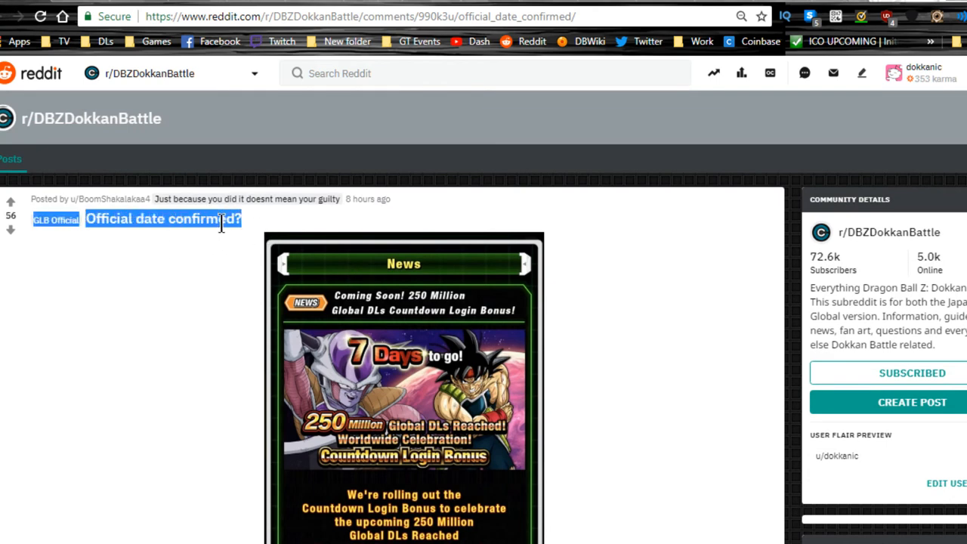
{"action": "scroll", "scroll_direction": "down", "scroll_amount": 3}
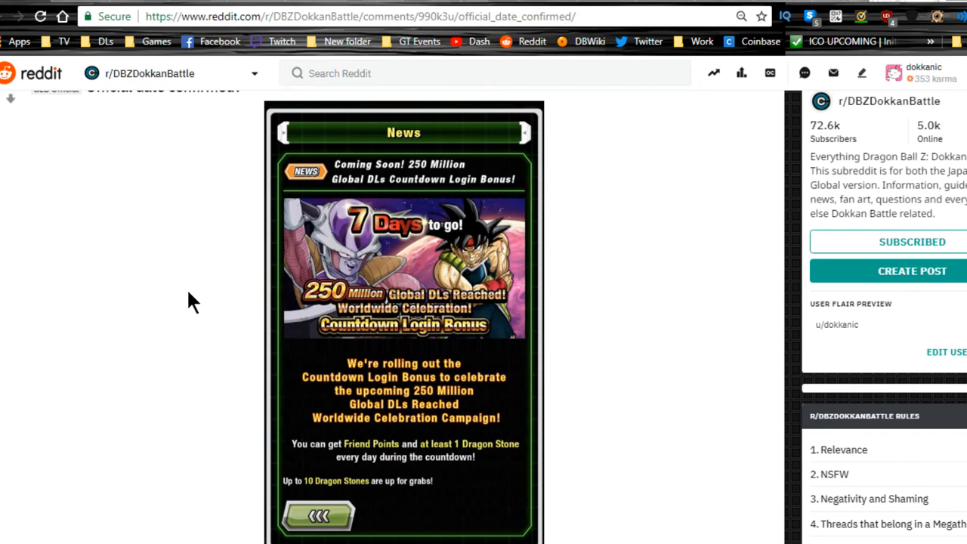
{"action": "mouse_move", "coordinate": [201, 301]}
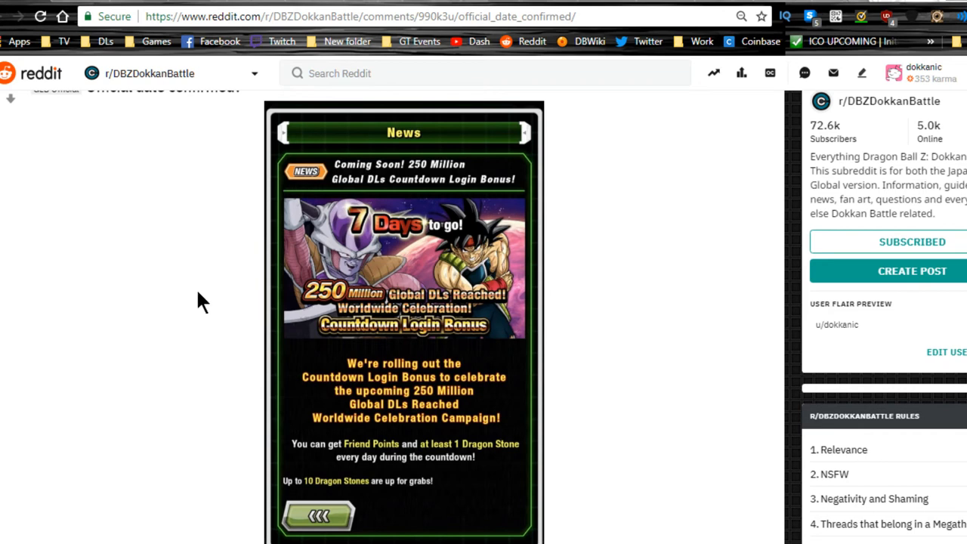
Step: Scroll through the dokkan_official questionnaire tweet and the translated questions comment
{"action": "scroll", "scroll_direction": "down", "scroll_amount": 3}
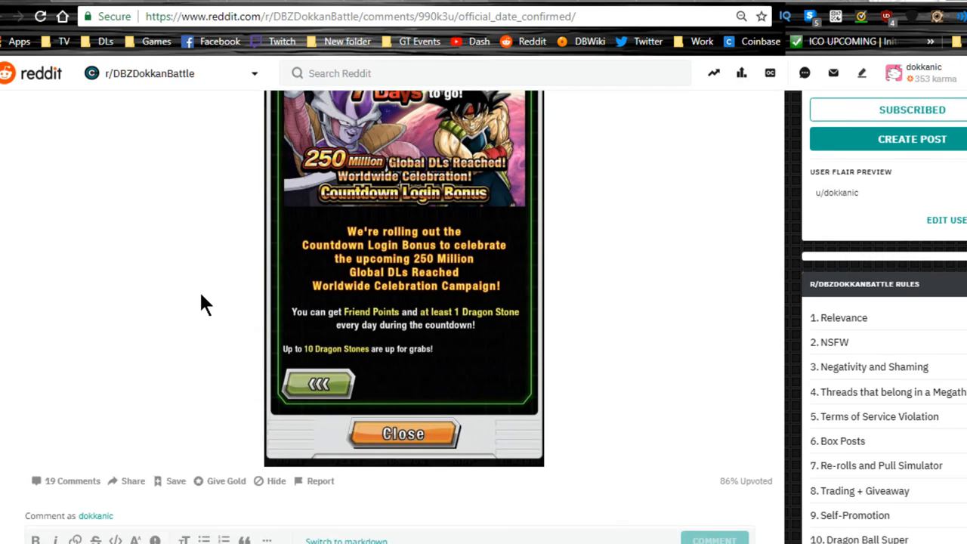
{"action": "scroll", "scroll_direction": "up", "scroll_amount": 3}
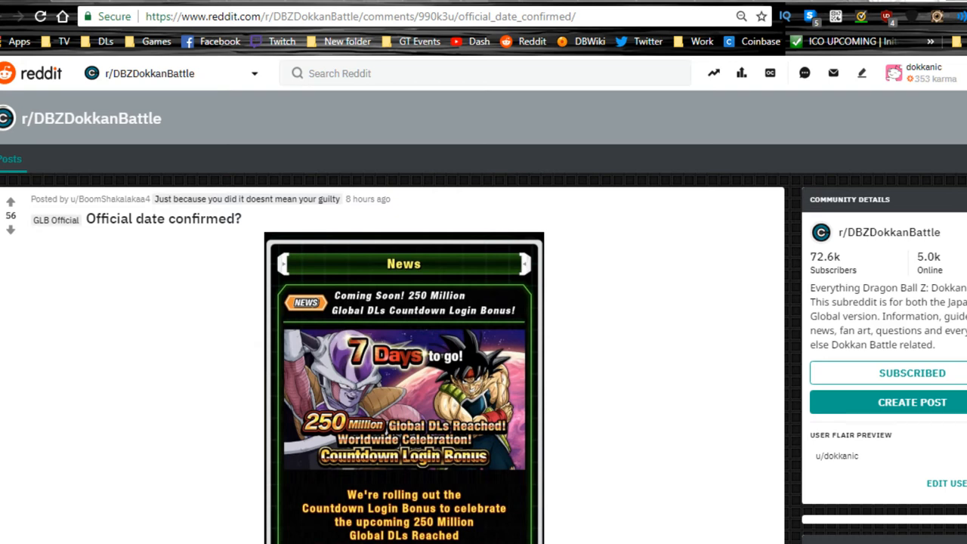
{"action": "mouse_move", "coordinate": [158, 283]}
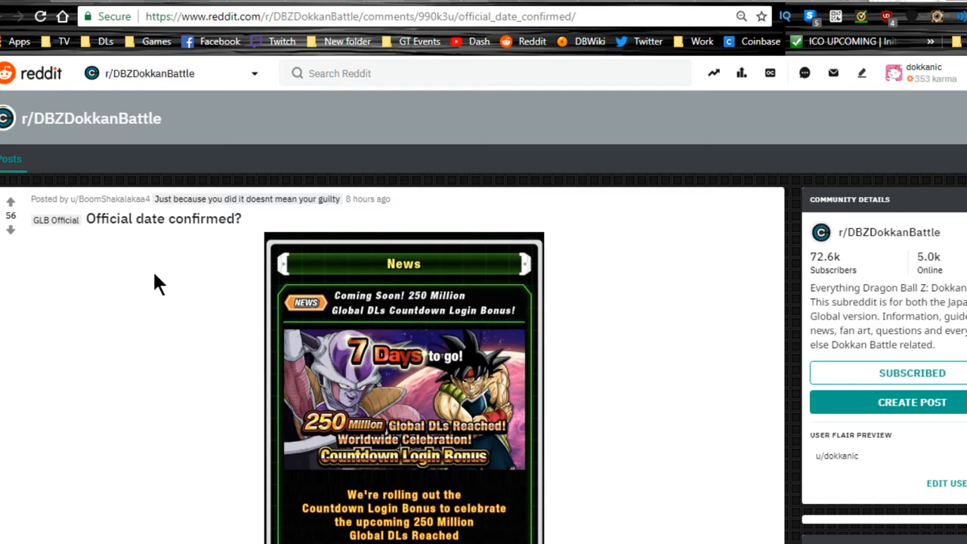
{"action": "scroll", "scroll_direction": "down", "scroll_amount": 3}
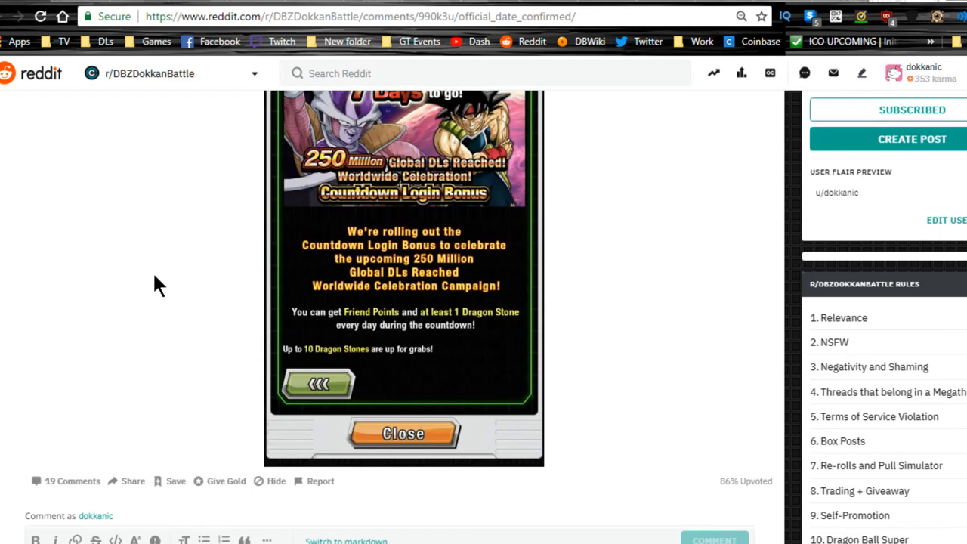
{"action": "scroll", "scroll_direction": "up", "scroll_amount": 3}
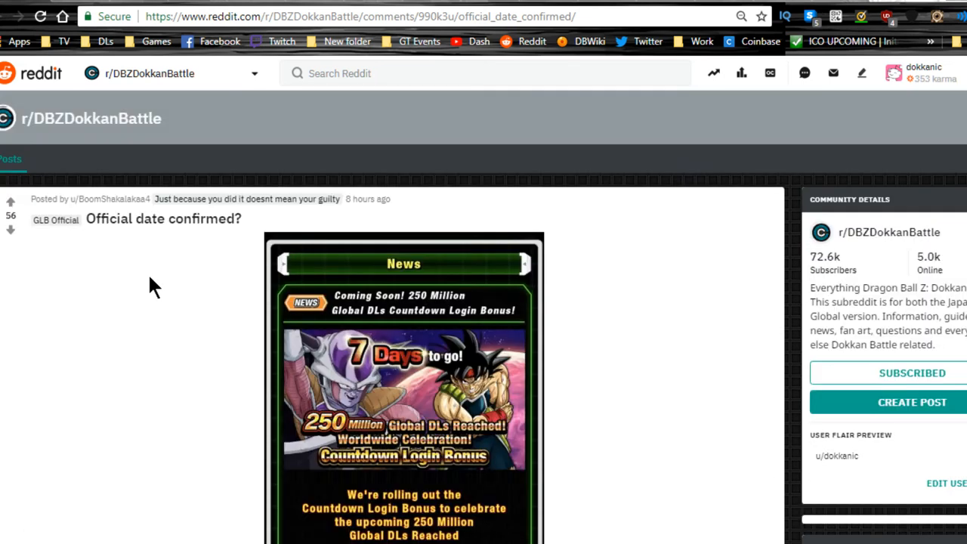
{"action": "scroll", "scroll_direction": "down", "scroll_amount": 3}
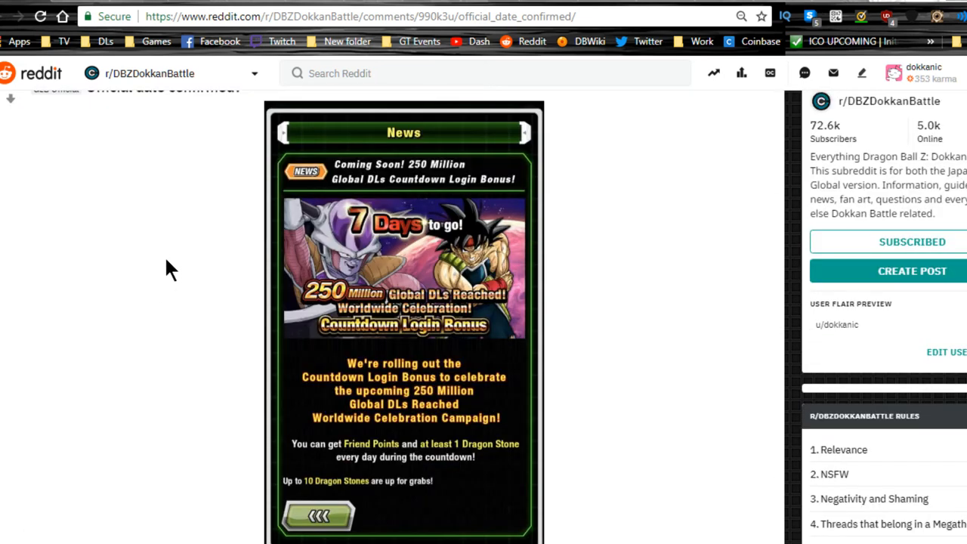
{"action": "mouse_move", "coordinate": [34, 219]}
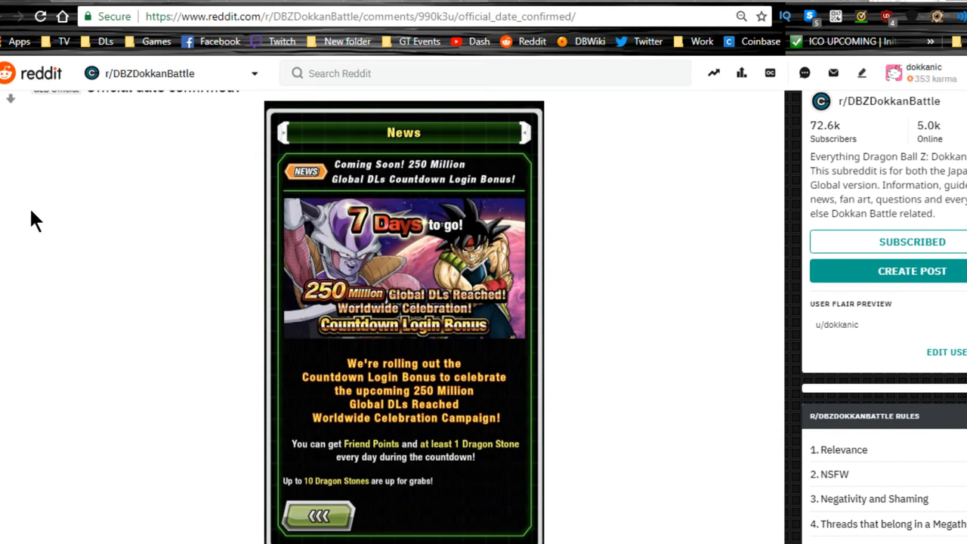
{"action": "mouse_move", "coordinate": [194, 238]}
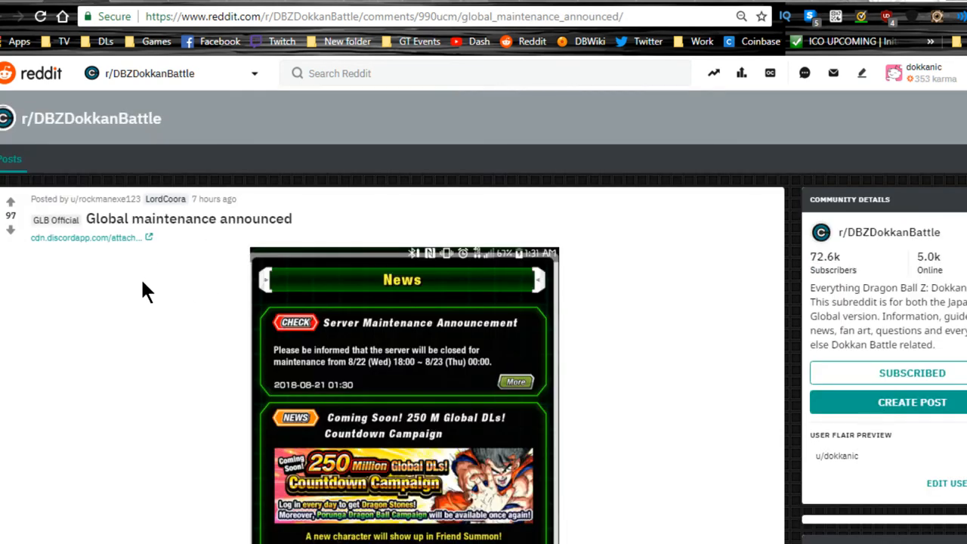
{"action": "scroll", "scroll_direction": "down", "scroll_amount": 3}
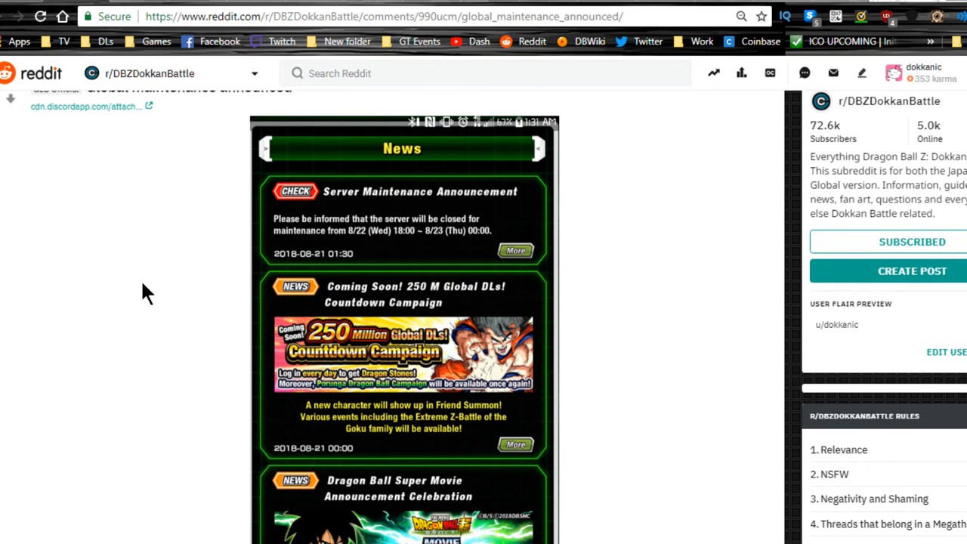
{"action": "mouse_move", "coordinate": [381, 241]}
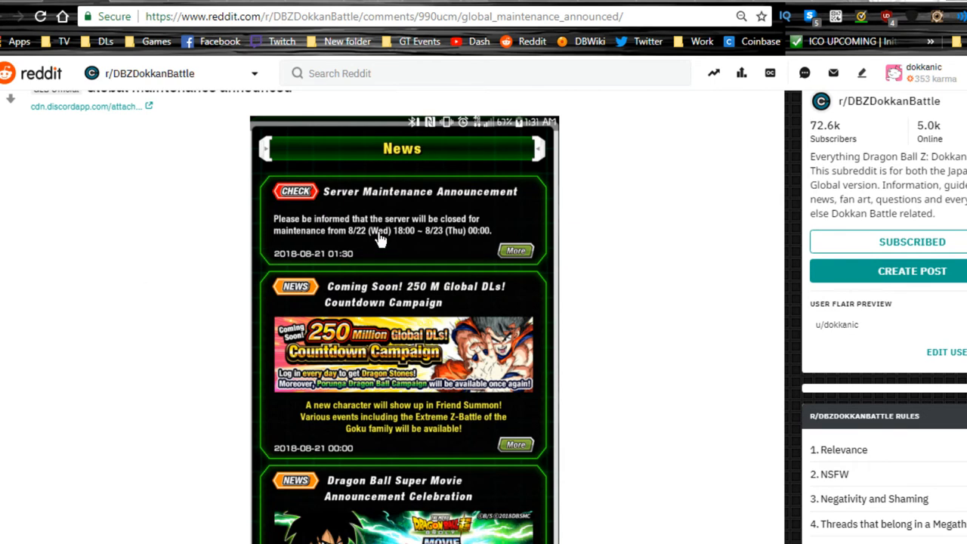
{"action": "mouse_move", "coordinate": [370, 247]}
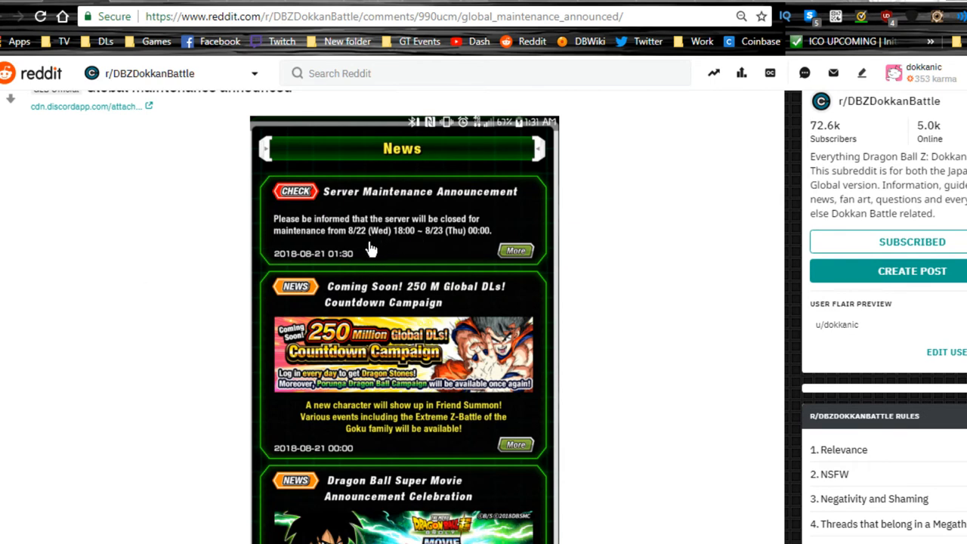
{"action": "mouse_move", "coordinate": [435, 251]}
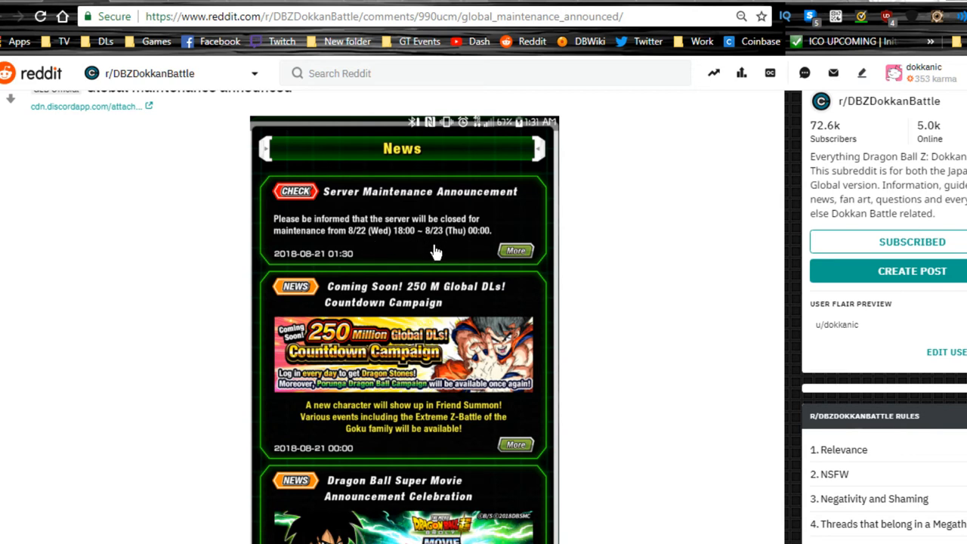
{"action": "mouse_move", "coordinate": [402, 251]}
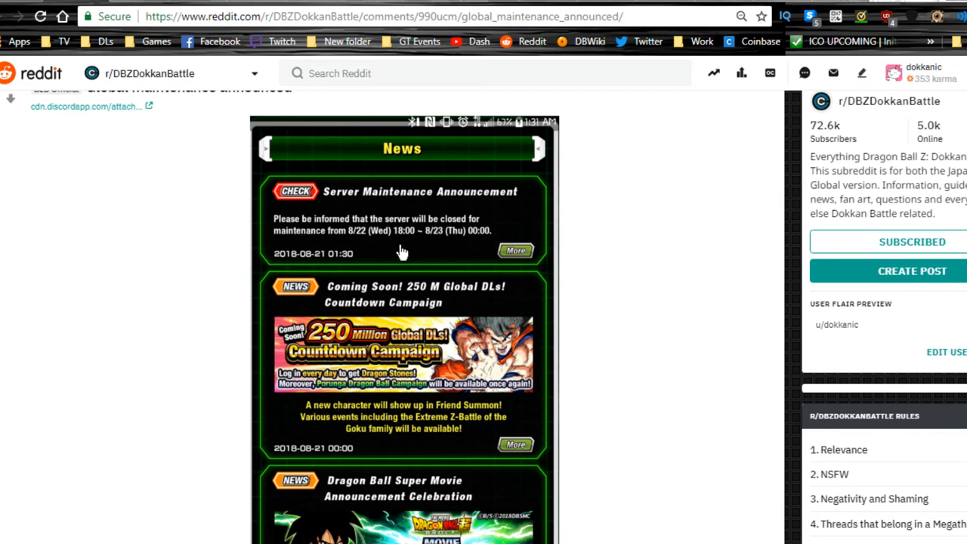
{"action": "mouse_move", "coordinate": [402, 251]}
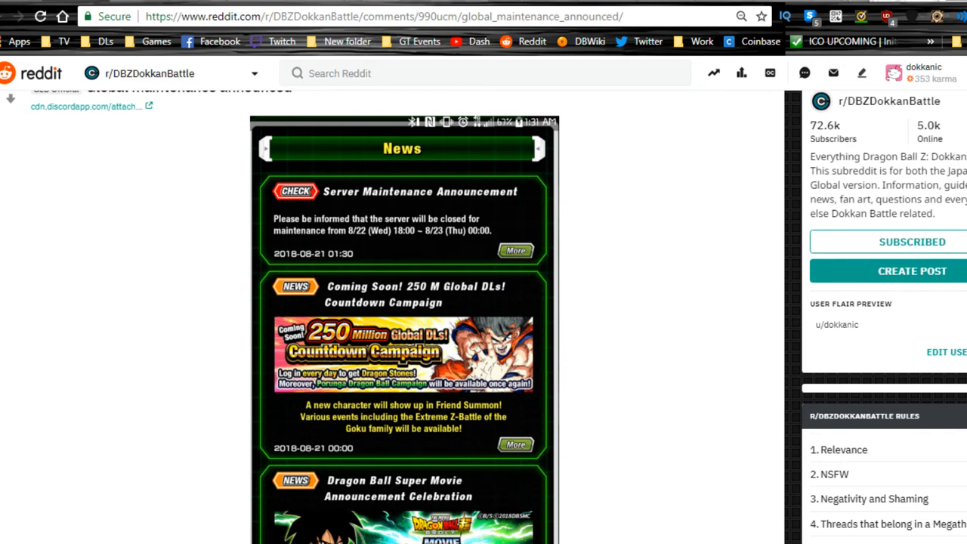
{"action": "mouse_move", "coordinate": [676, 243]}
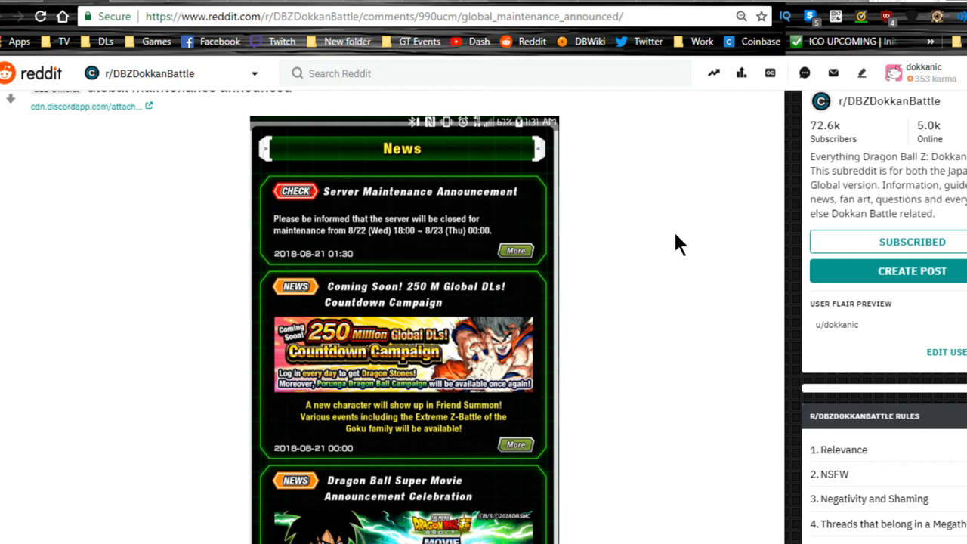
{"action": "scroll", "scroll_direction": "up", "scroll_amount": 3}
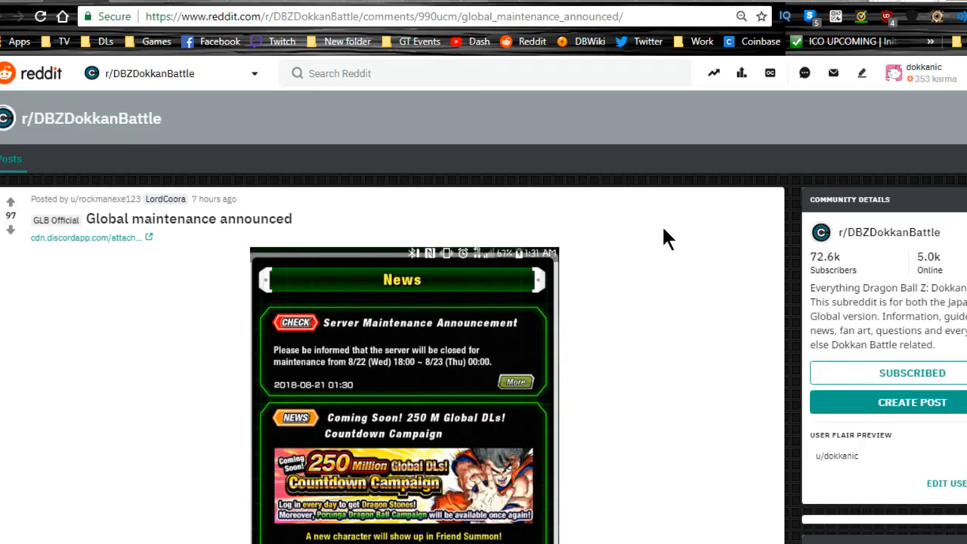
{"action": "scroll", "scroll_direction": "down", "scroll_amount": 3}
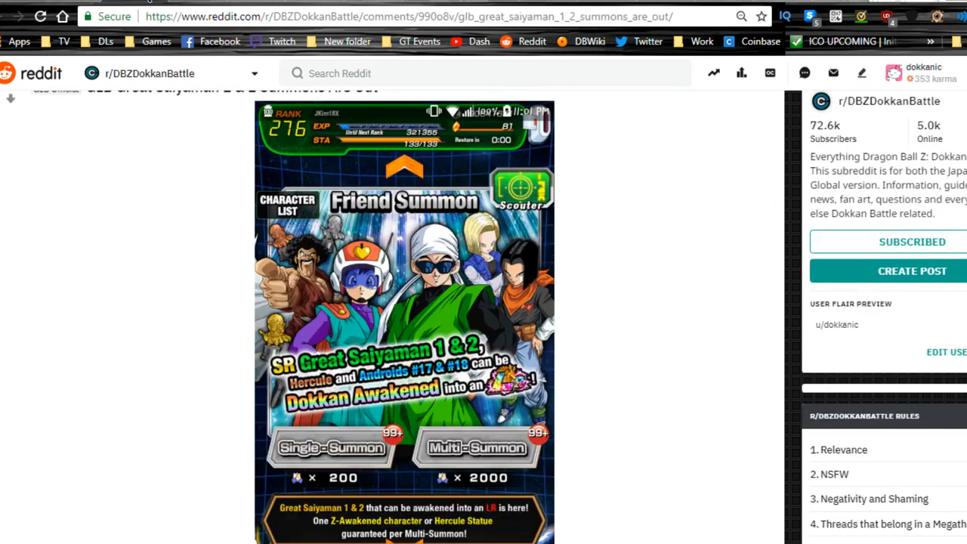
{"action": "mouse_move", "coordinate": [489, 320]}
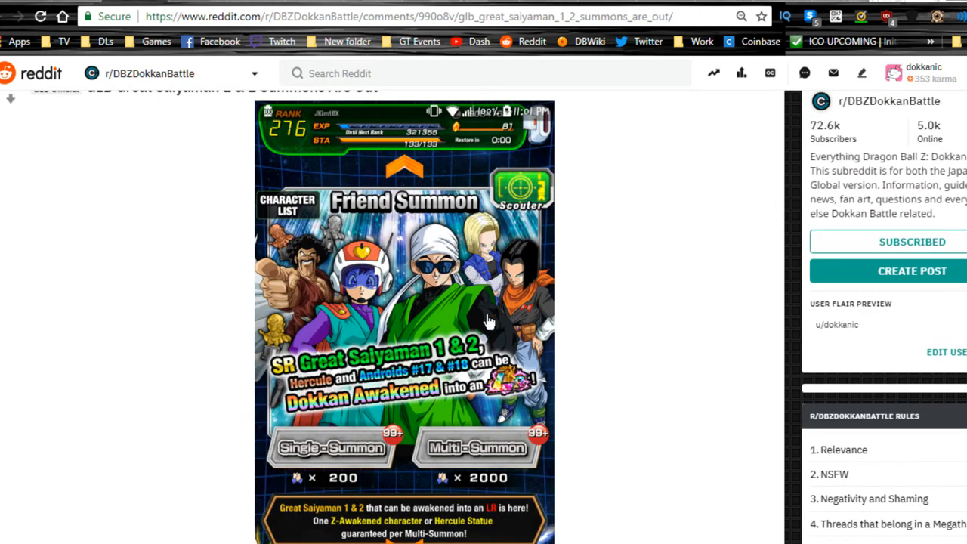
{"action": "mouse_move", "coordinate": [484, 250]}
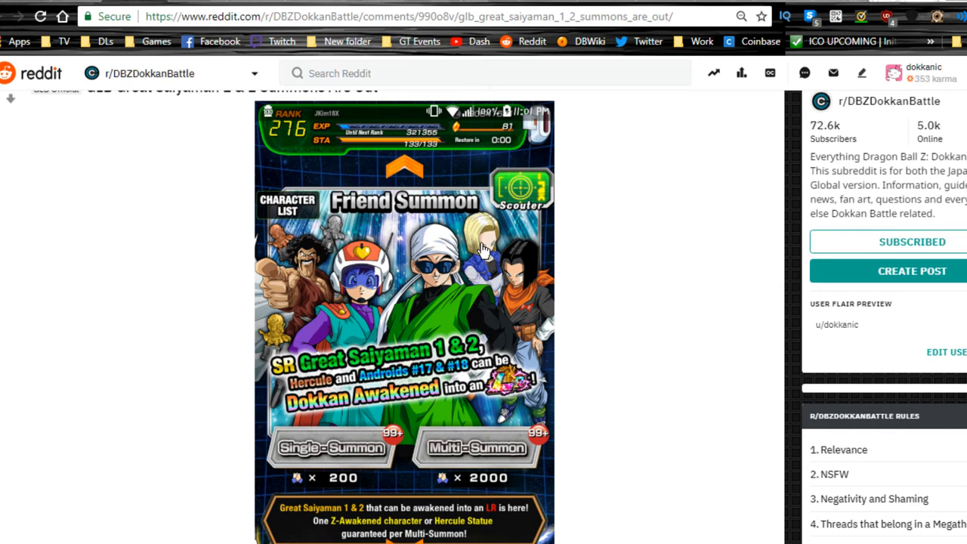
{"action": "mouse_move", "coordinate": [460, 302]}
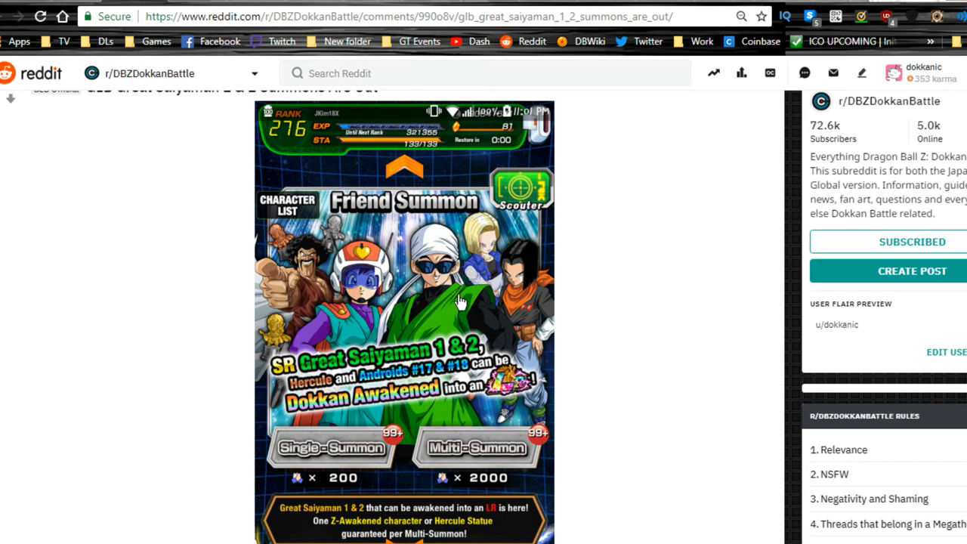
{"action": "mouse_move", "coordinate": [512, 281]}
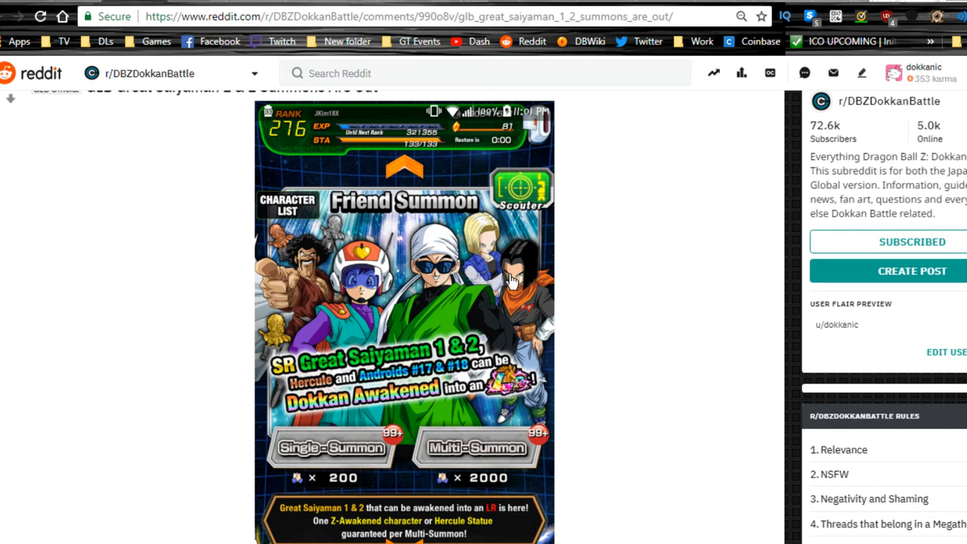
{"action": "mouse_move", "coordinate": [504, 319]}
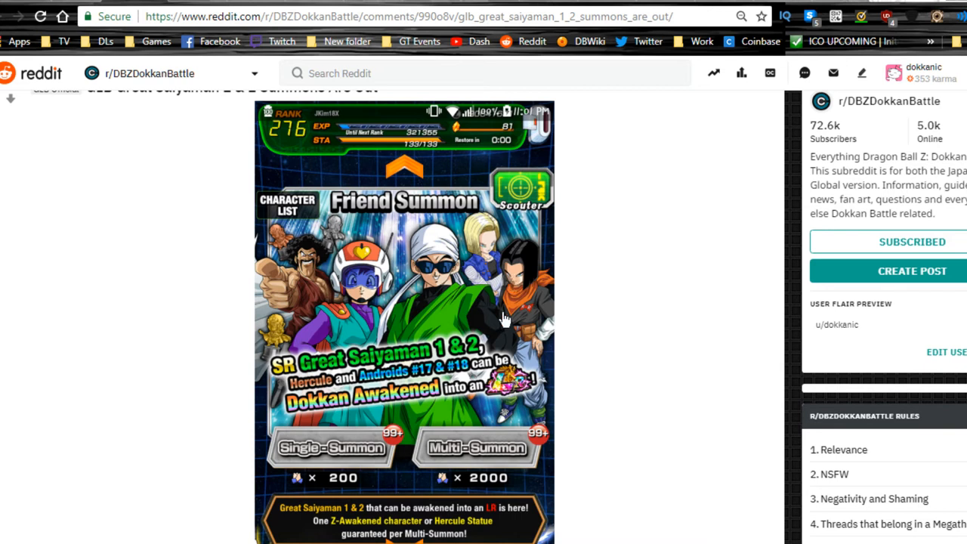
{"action": "mouse_move", "coordinate": [439, 302]}
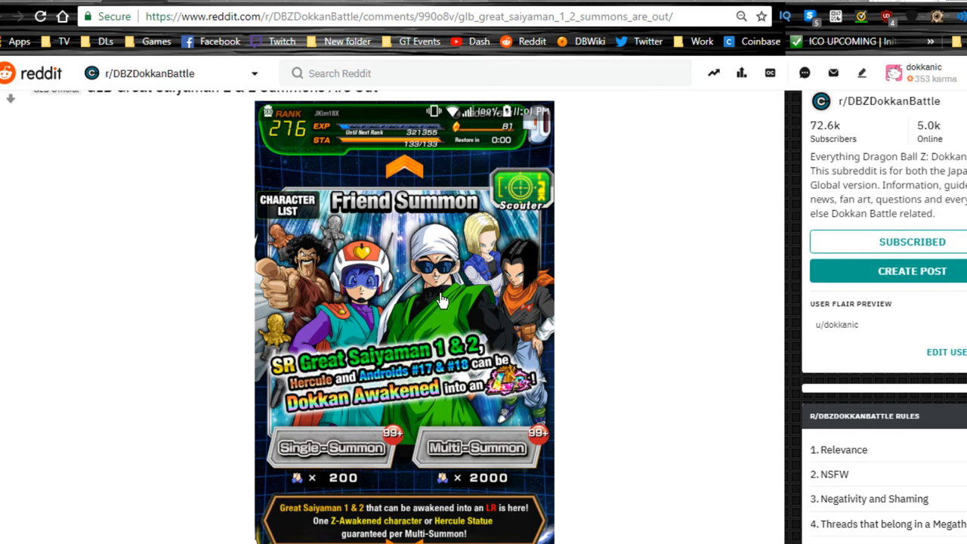
{"action": "mouse_move", "coordinate": [416, 251]}
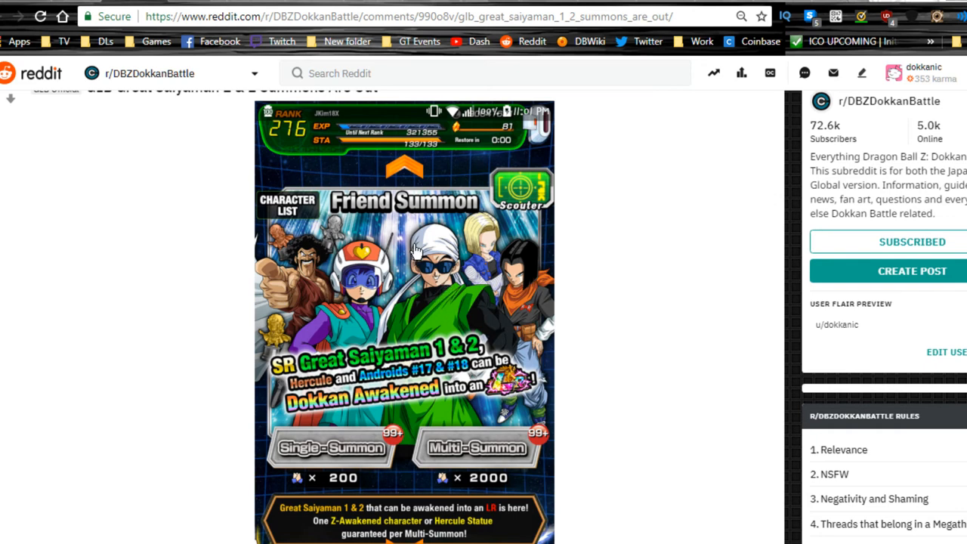
{"action": "mouse_move", "coordinate": [418, 344]}
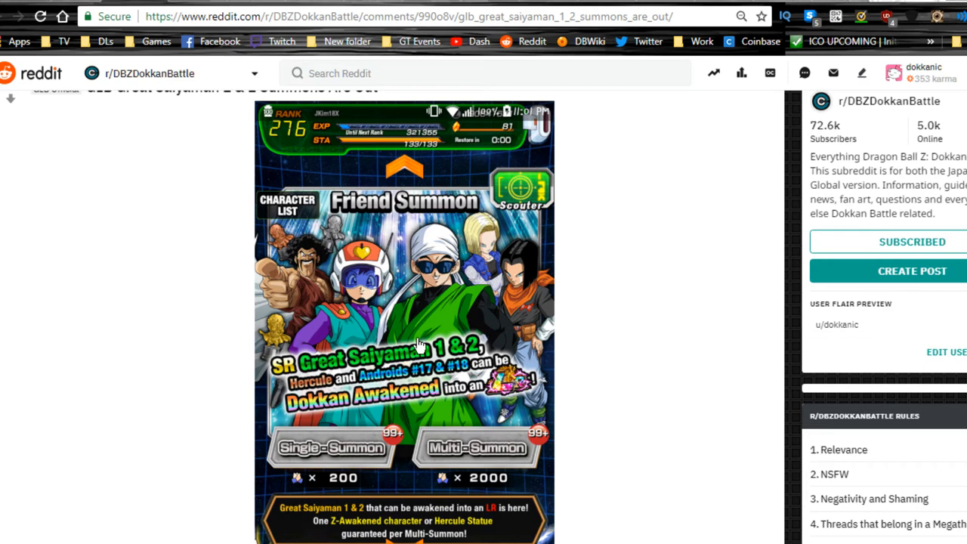
{"action": "mouse_move", "coordinate": [418, 336]}
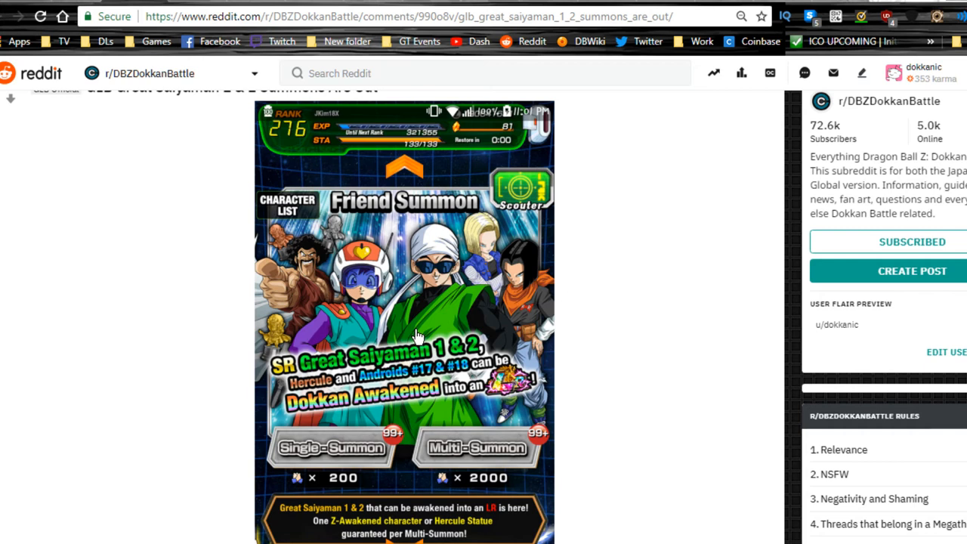
{"action": "mouse_move", "coordinate": [418, 342]}
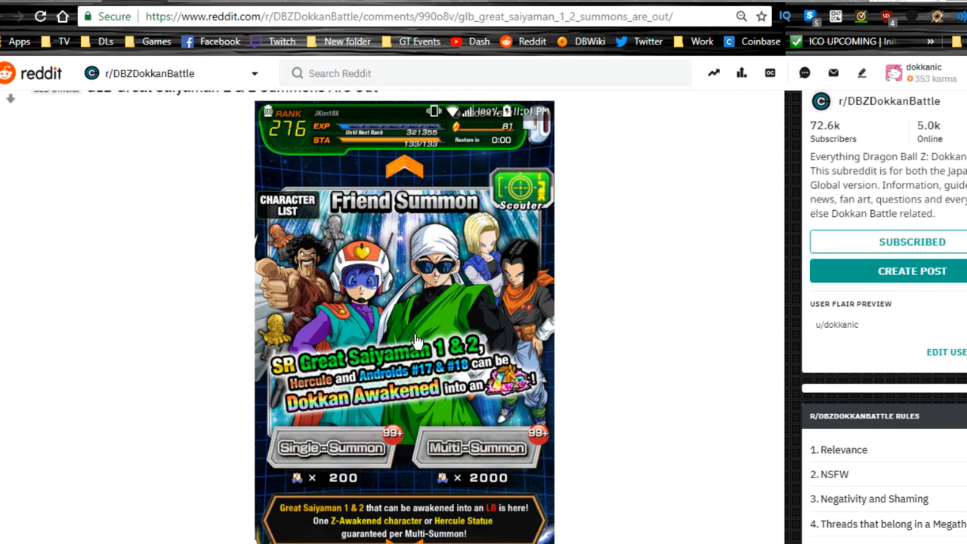
{"action": "mouse_move", "coordinate": [417, 342]}
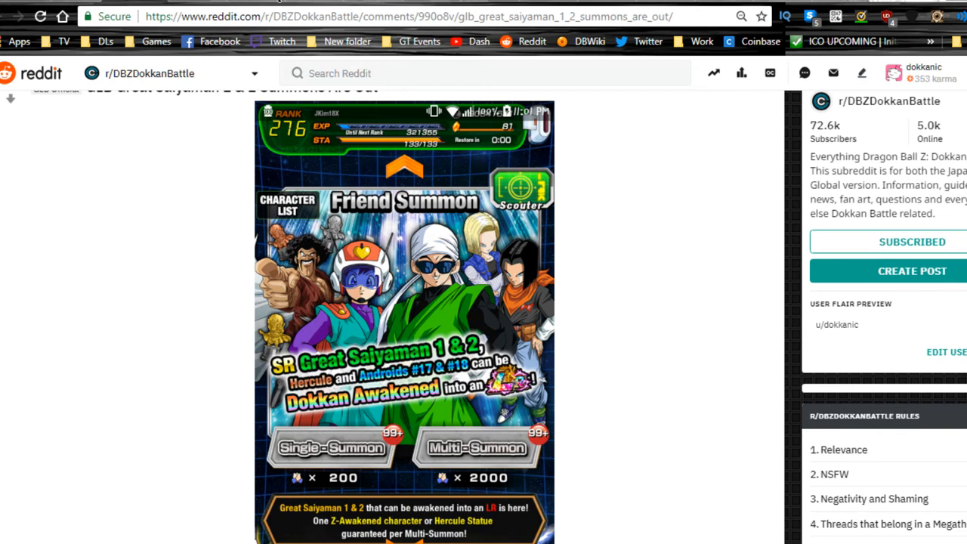
{"action": "scroll", "scroll_direction": "up", "scroll_amount": 3}
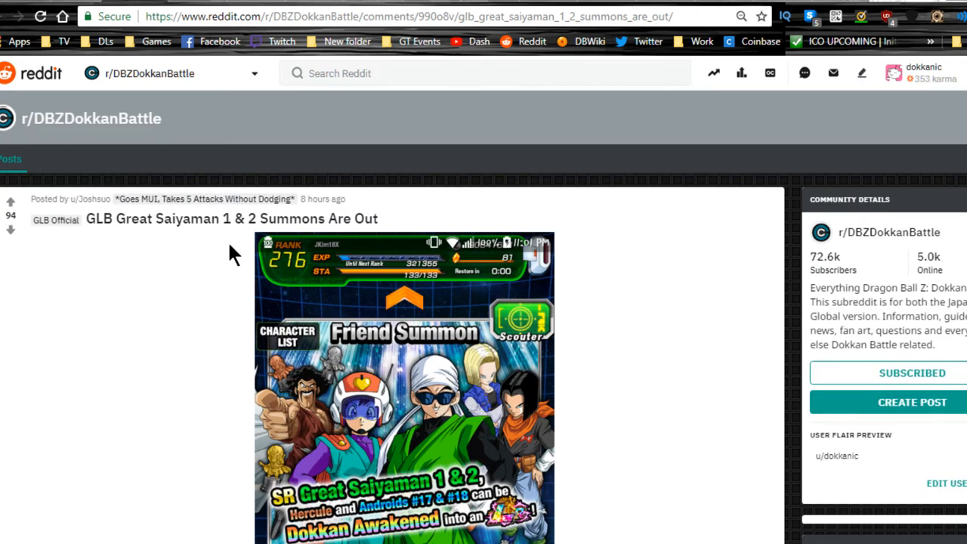
{"action": "scroll", "scroll_direction": "down", "scroll_amount": 3}
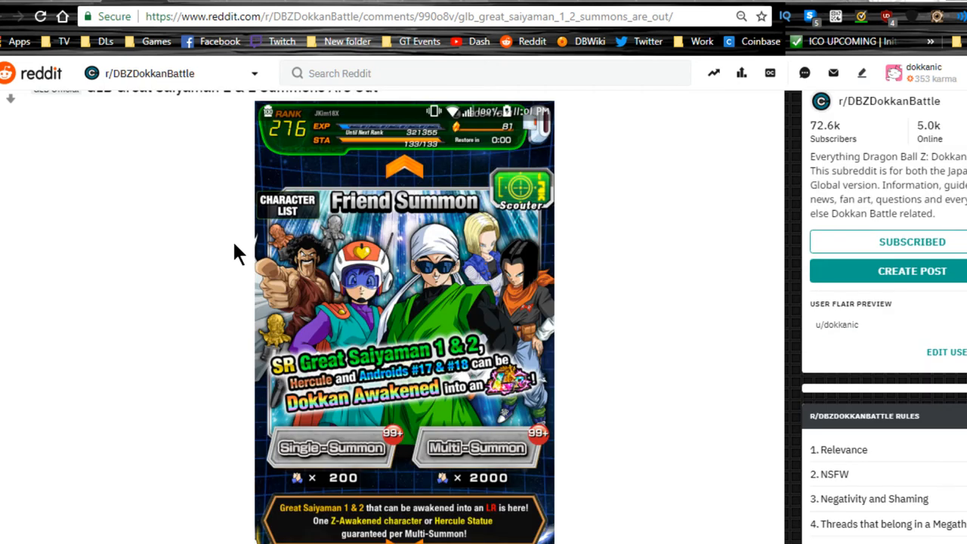
{"action": "mouse_move", "coordinate": [189, 219]}
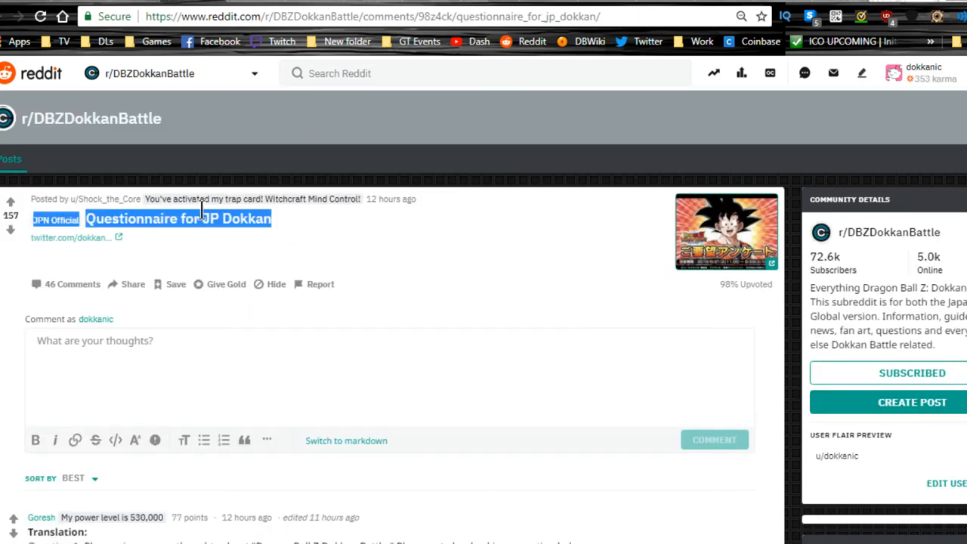
{"action": "scroll", "scroll_direction": "down", "scroll_amount": 3}
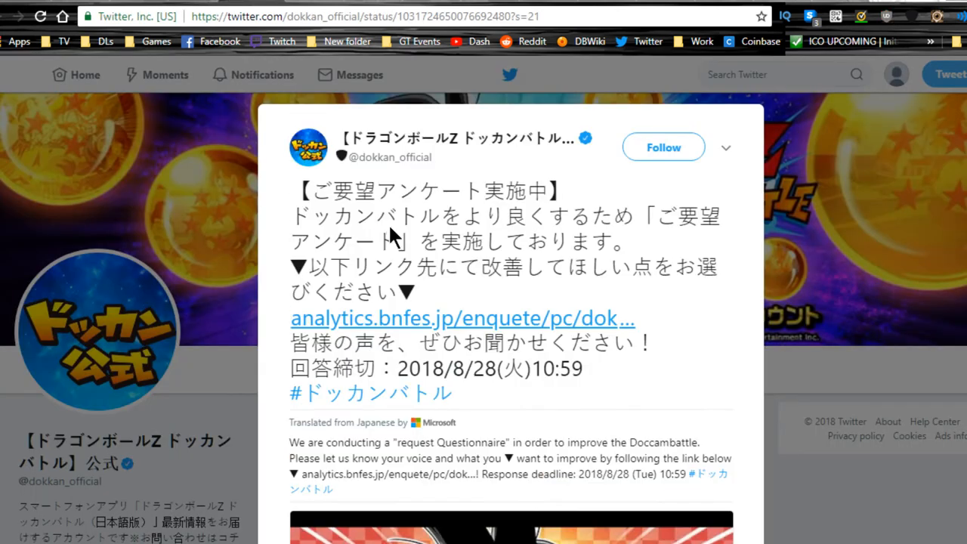
{"action": "scroll", "scroll_direction": "down", "scroll_amount": 3}
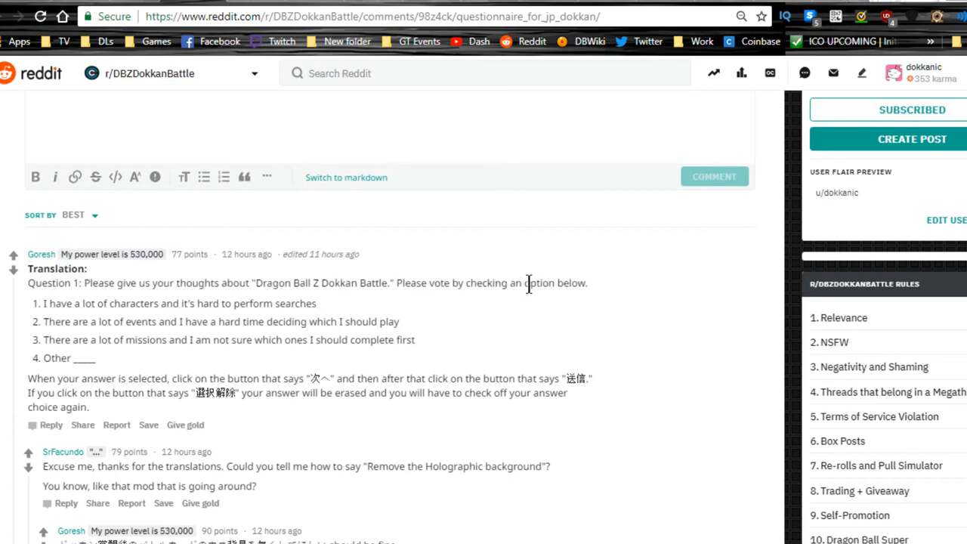
{"action": "left_click_drag", "start_coordinate": [48, 303], "coordinate": [193, 303]}
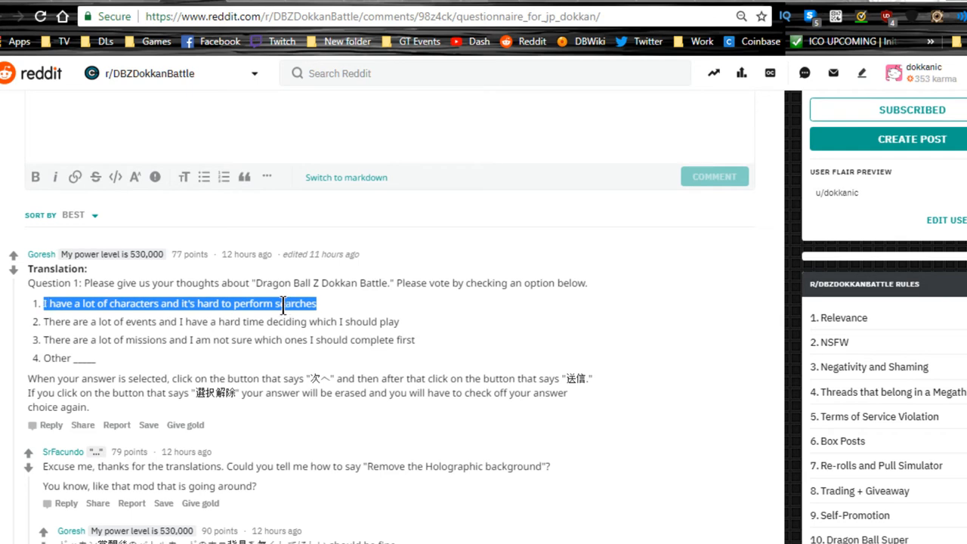
{"action": "left_click", "coordinate": [99, 303]}
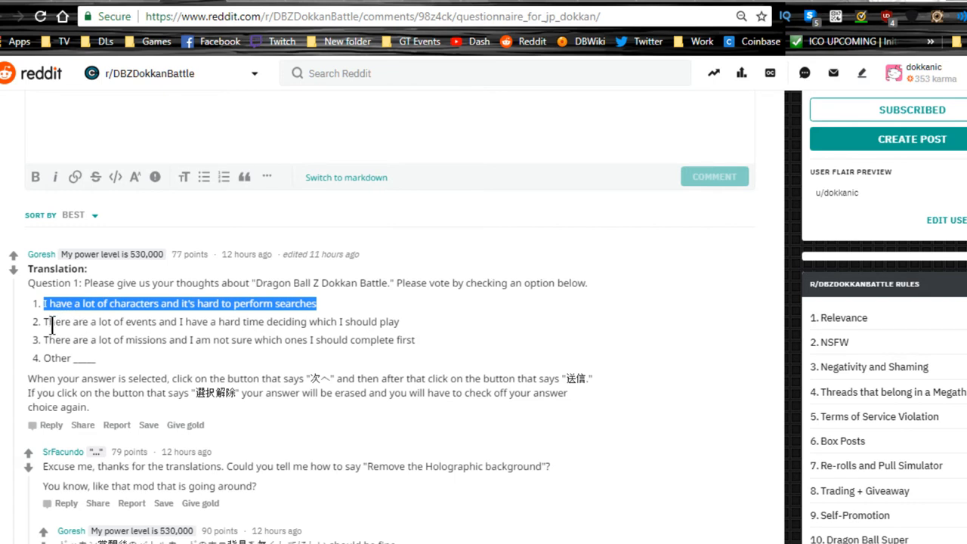
{"action": "left_click", "coordinate": [117, 311]}
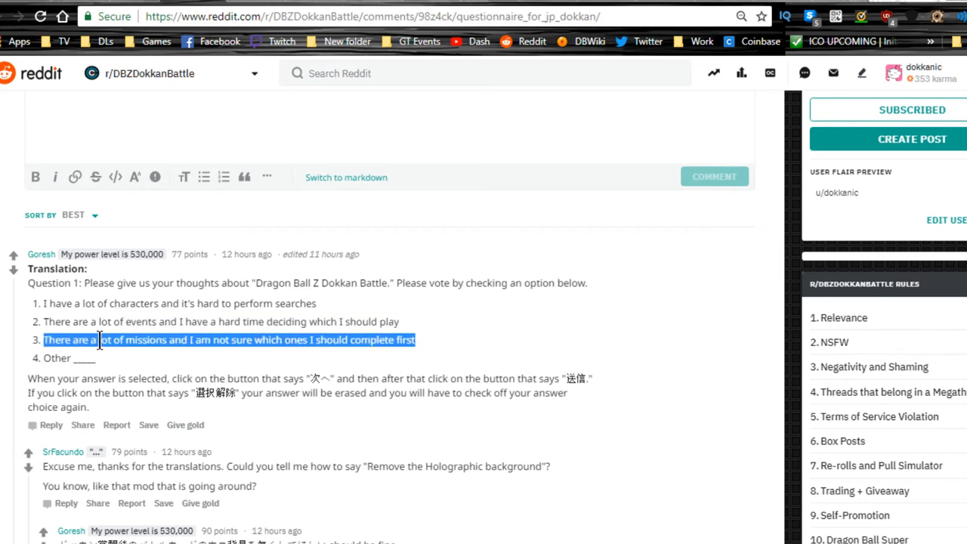
{"action": "mouse_move", "coordinate": [125, 339]}
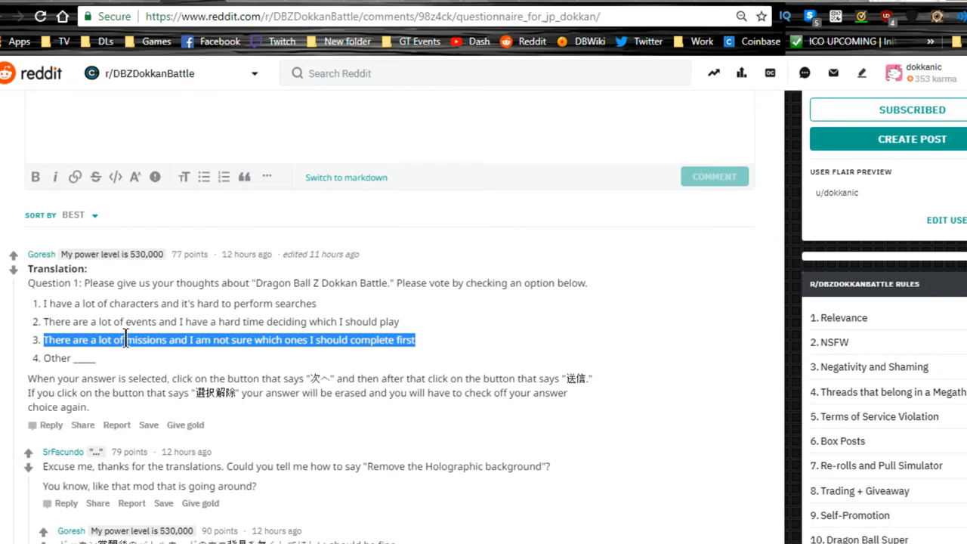
{"action": "left_click", "coordinate": [483, 16]}
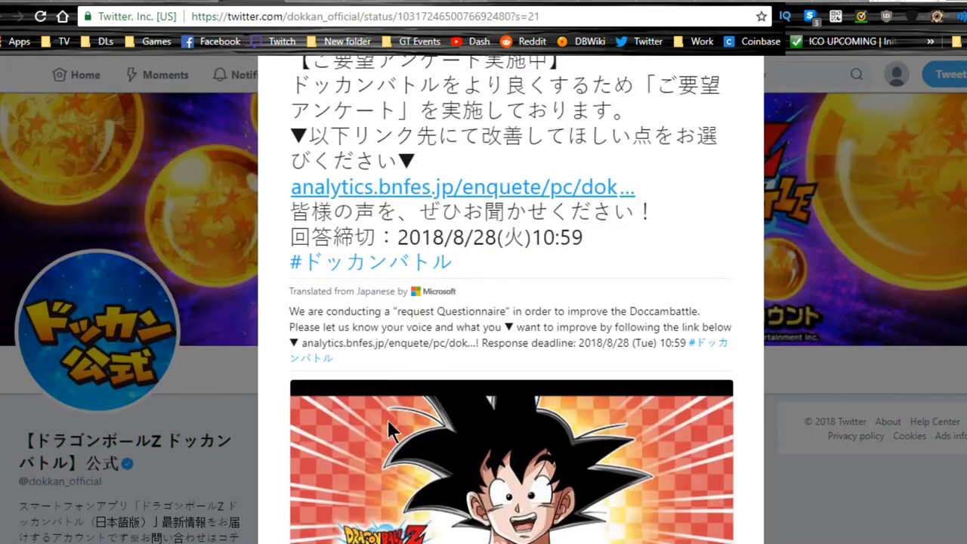
{"action": "left_click", "coordinate": [462, 186]}
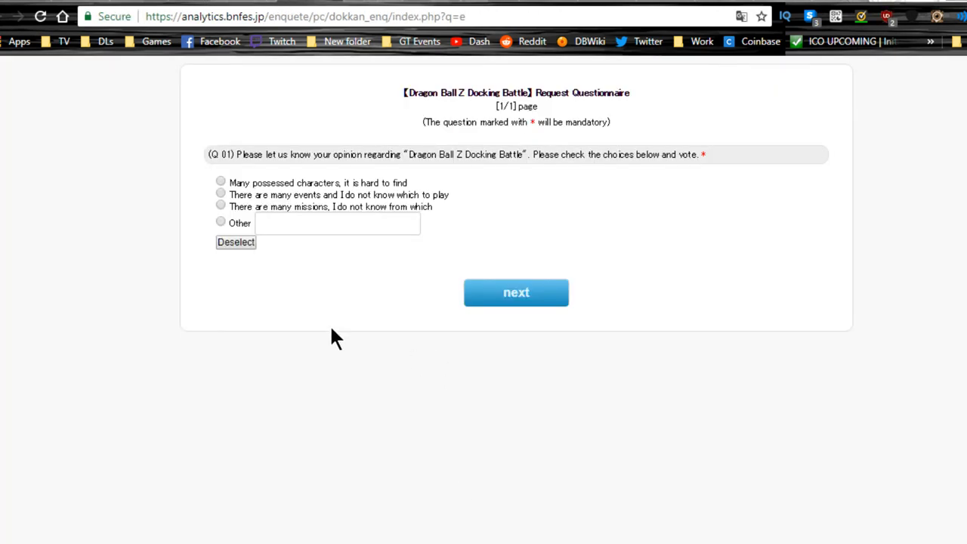
{"action": "left_click", "coordinate": [336, 223]}
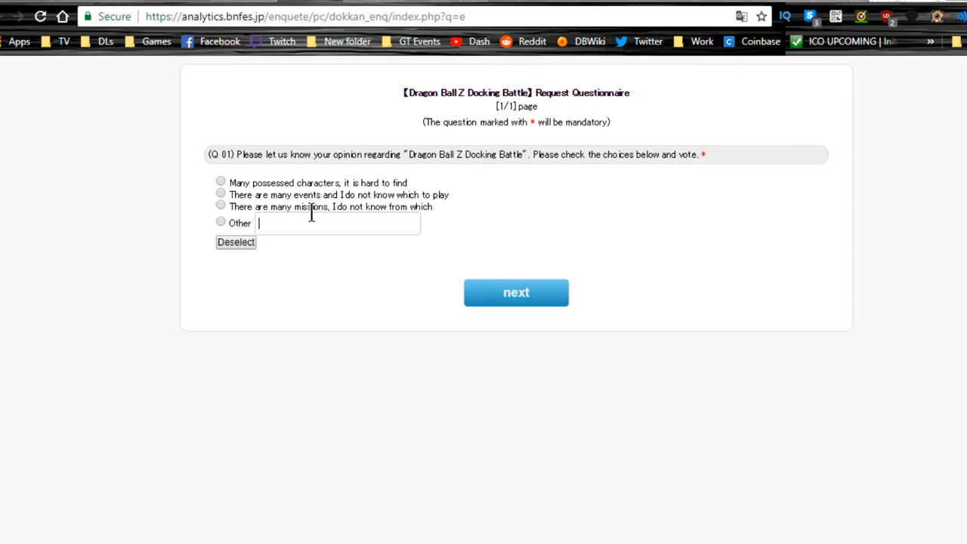
{"action": "mouse_move", "coordinate": [381, 289]}
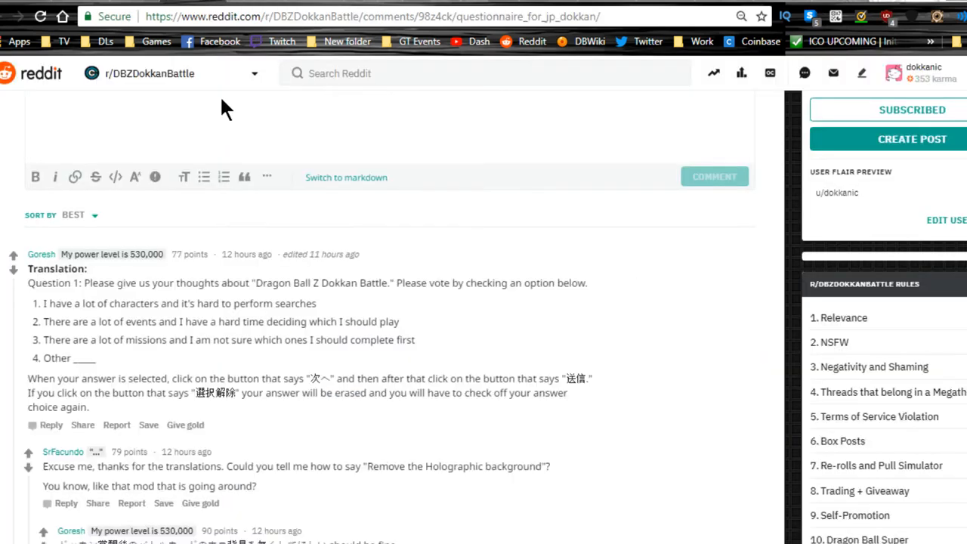
Step: Highlight the Japanese holographic-background phrase in the reply, then open the SA Quotes post
{"action": "scroll", "scroll_direction": "down", "scroll_amount": 3}
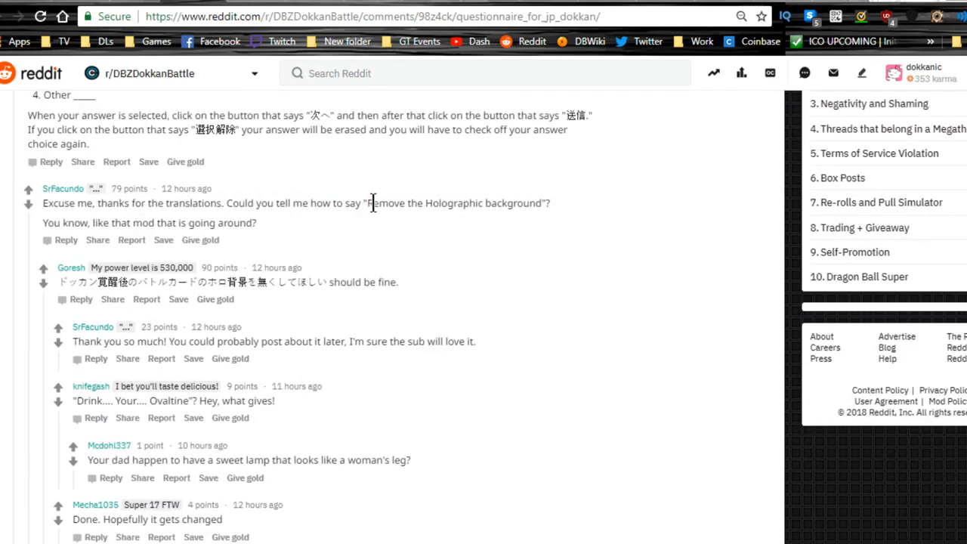
{"action": "double_click", "coordinate": [383, 202]}
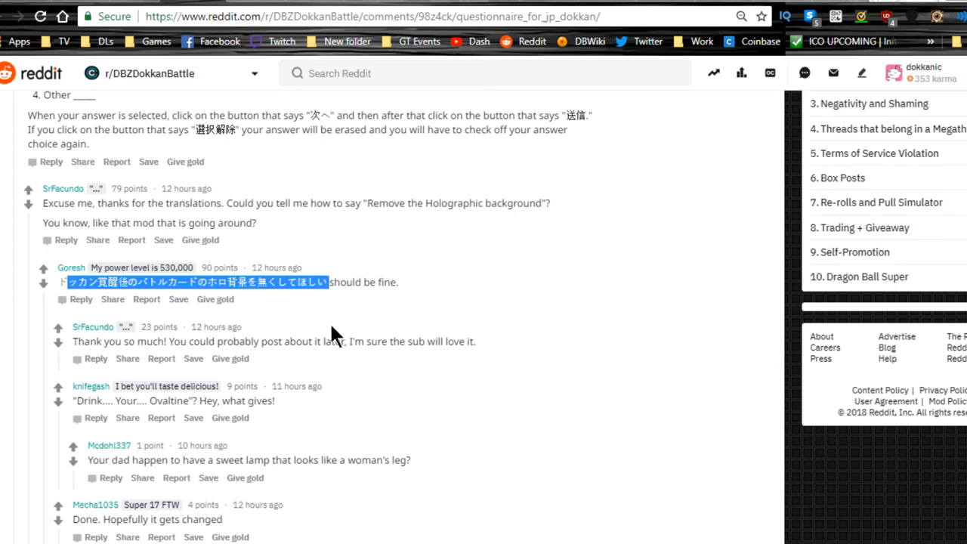
{"action": "mouse_move", "coordinate": [349, 336]}
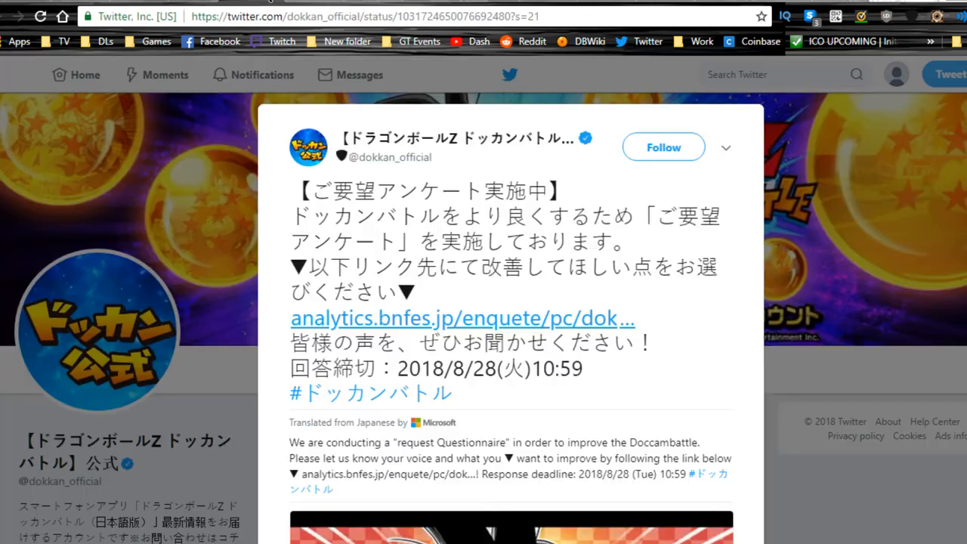
{"action": "left_click", "coordinate": [461, 318]}
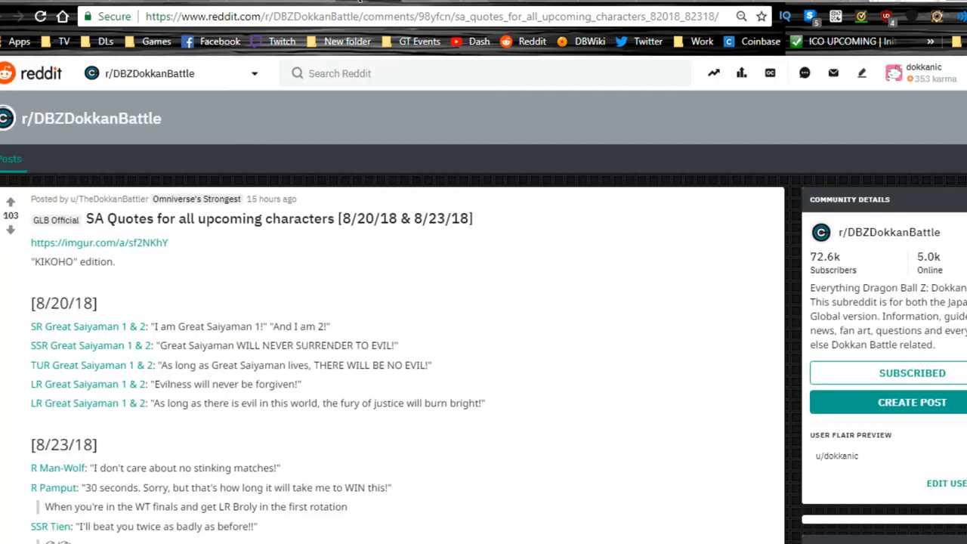
{"action": "mouse_move", "coordinate": [191, 226]}
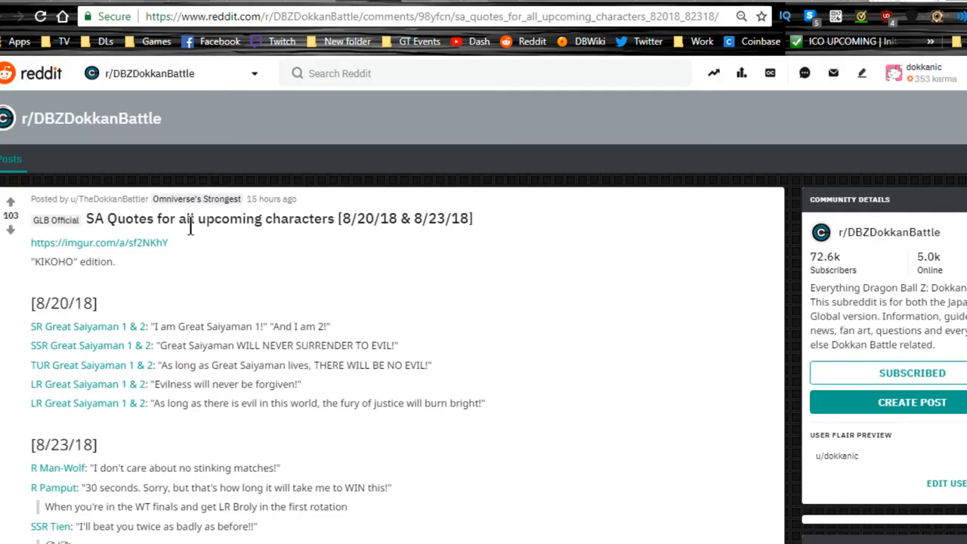
{"action": "mouse_move", "coordinate": [179, 353]}
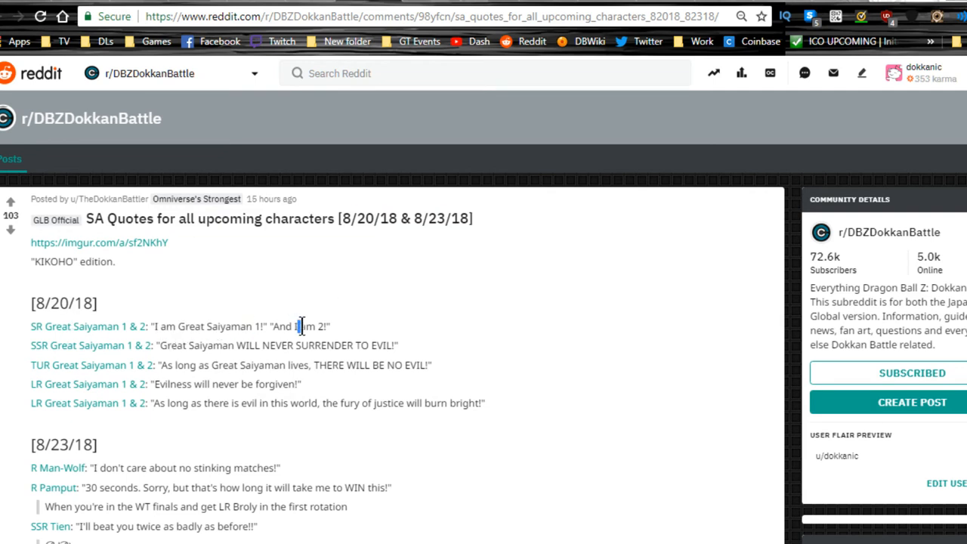
Step: Highlight and clear the SSR Great Saiyaman quote, then scroll to the post's end
{"action": "double_click", "coordinate": [173, 345]}
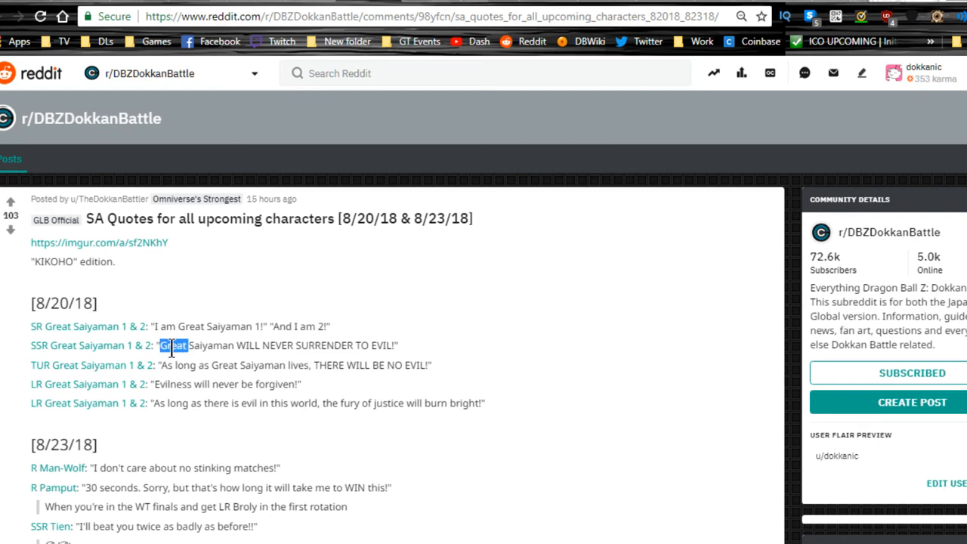
{"action": "left_click_drag", "start_coordinate": [161, 345], "coordinate": [257, 345]}
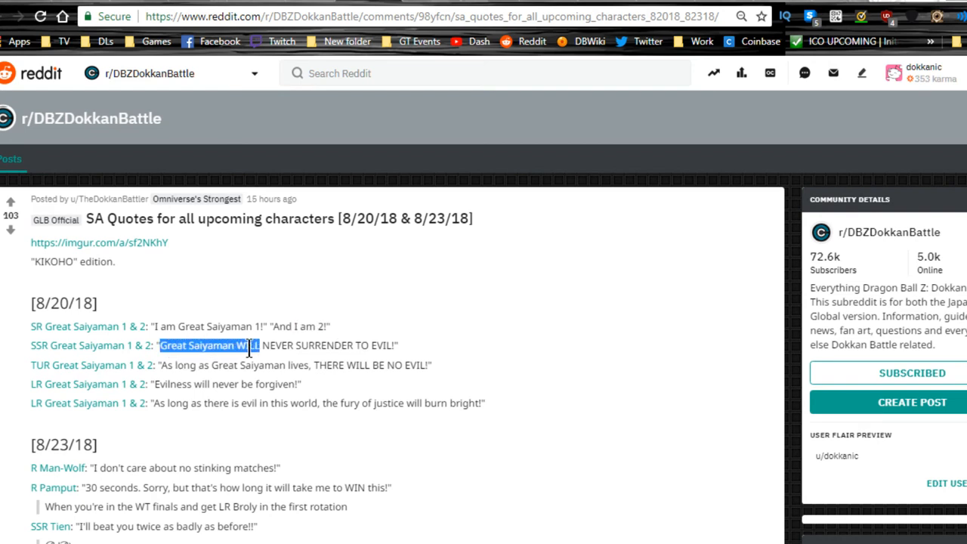
{"action": "left_click", "coordinate": [329, 345]}
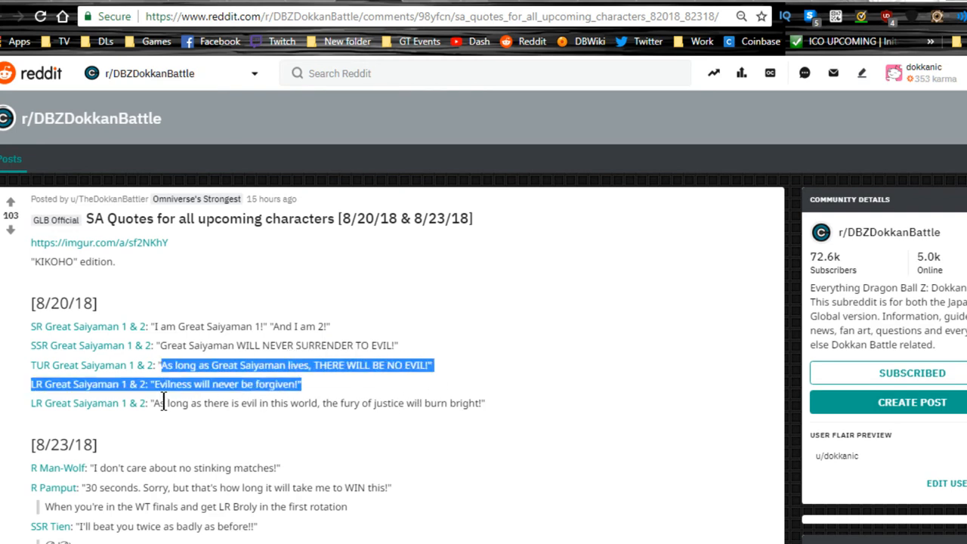
{"action": "left_click", "coordinate": [238, 391]}
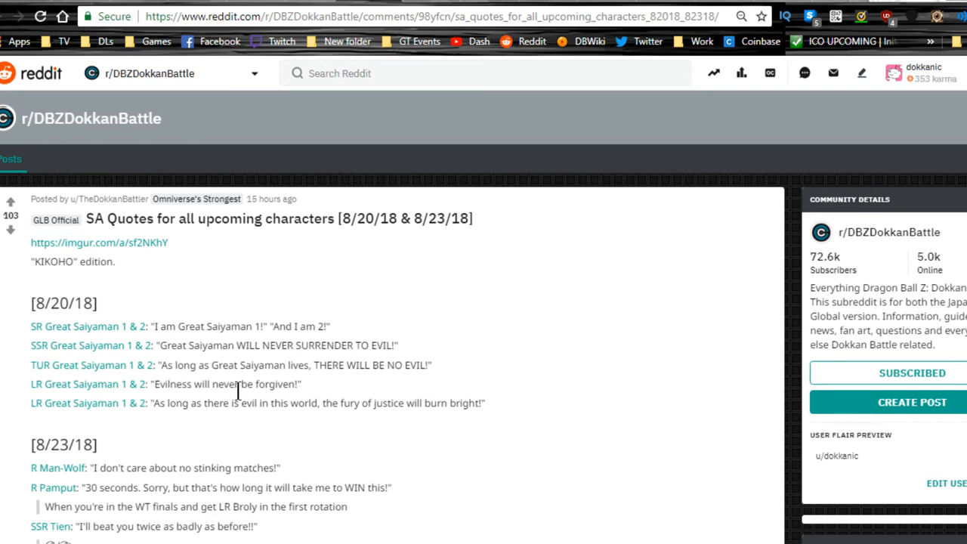
{"action": "mouse_move", "coordinate": [180, 414]}
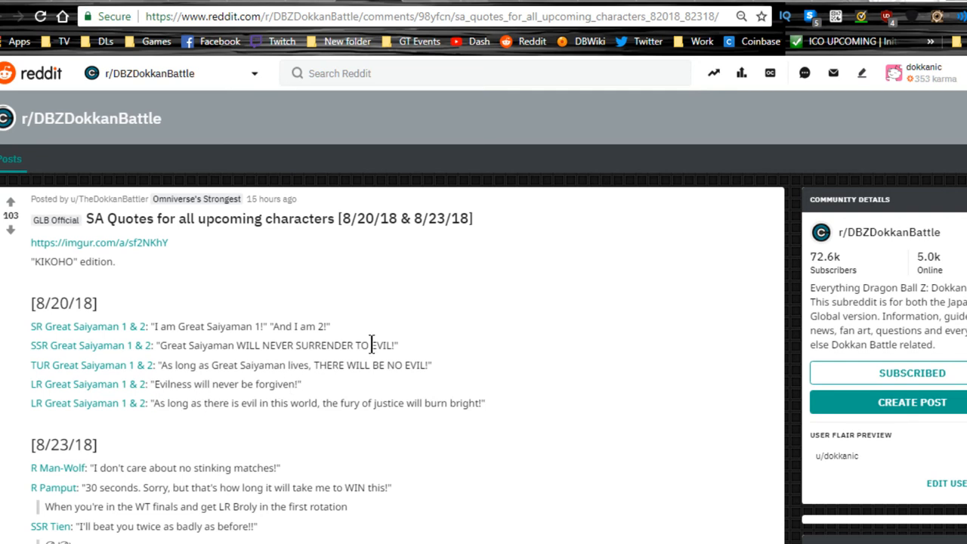
{"action": "scroll", "scroll_direction": "down", "scroll_amount": 3}
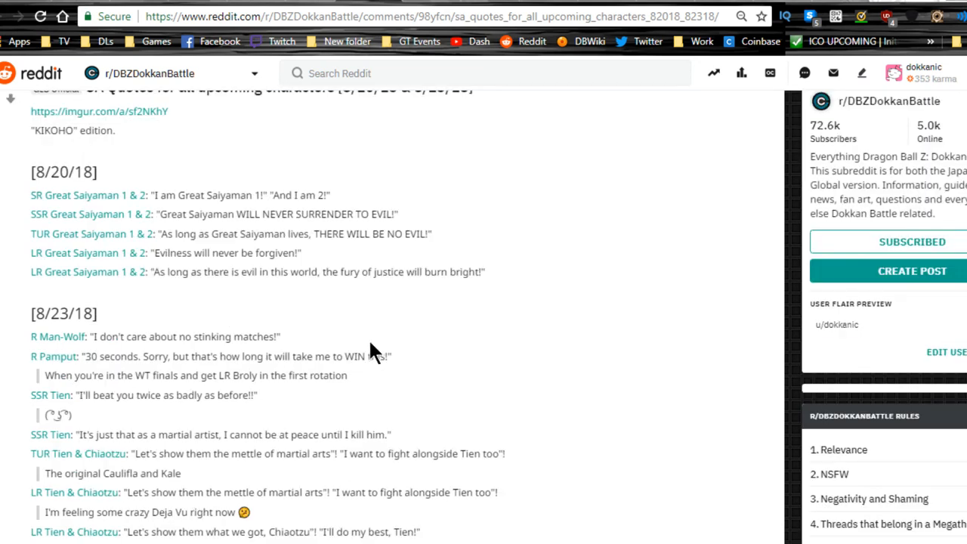
{"action": "scroll", "scroll_direction": "down", "scroll_amount": 3}
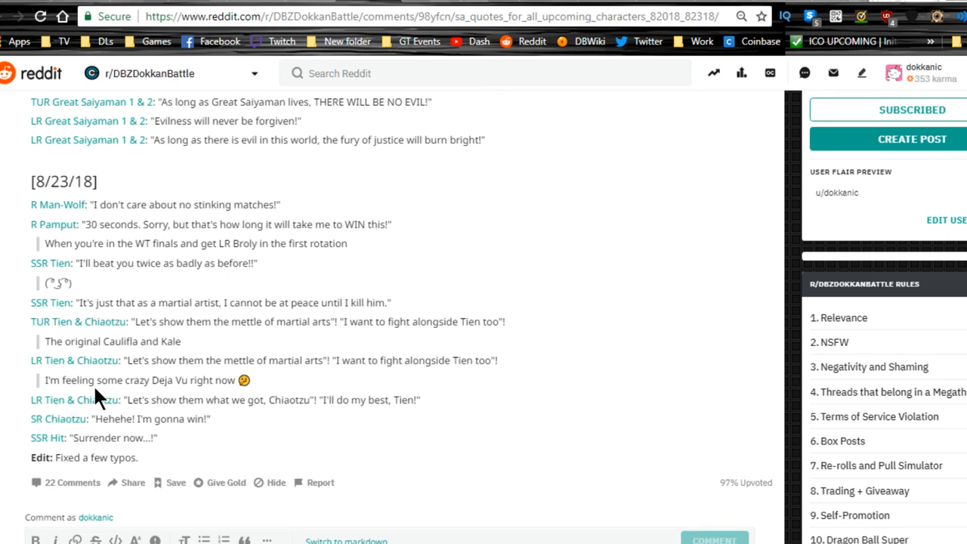
{"action": "scroll", "scroll_direction": "up", "scroll_amount": 3}
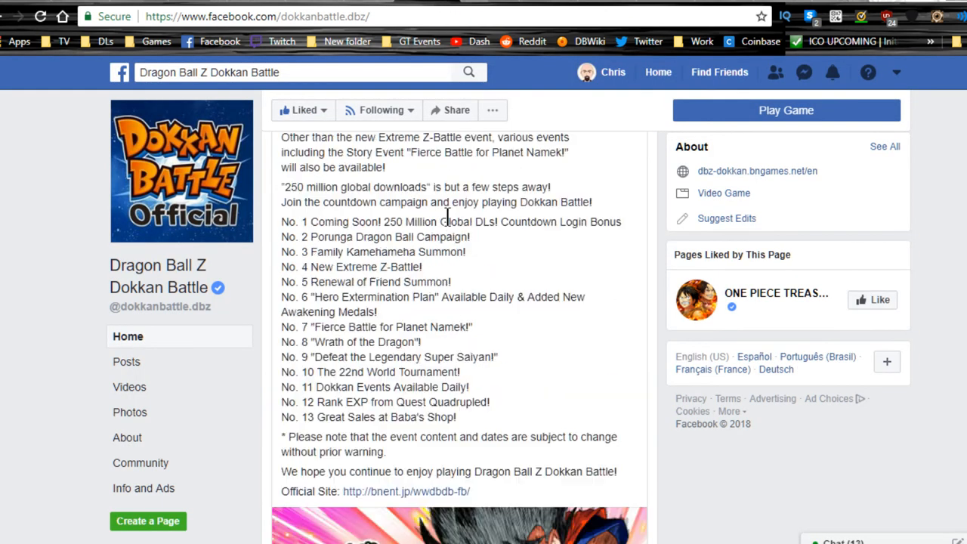
Step: Review the Facebook countdown post, then open the dbz.space voting campaign news
{"action": "scroll", "scroll_direction": "up", "scroll_amount": 3}
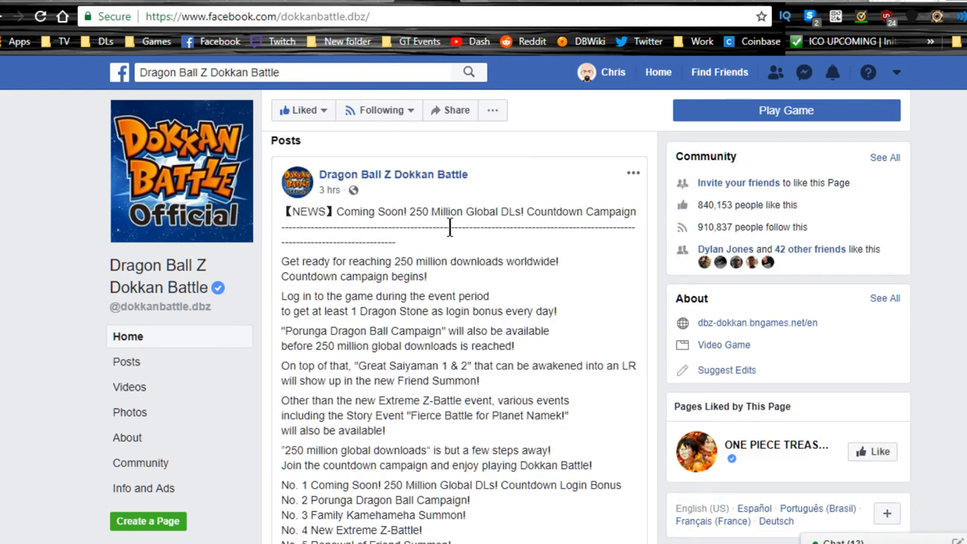
{"action": "scroll", "scroll_direction": "down", "scroll_amount": 3}
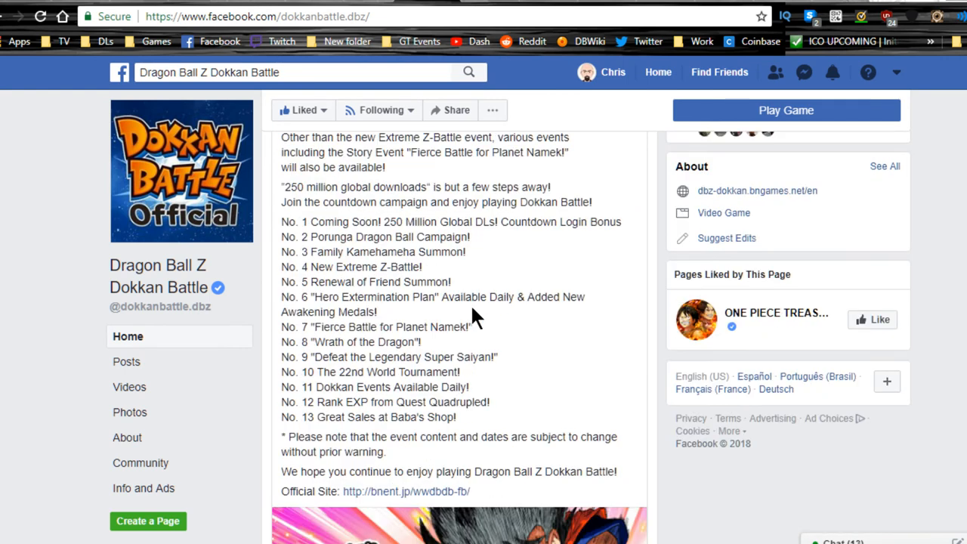
{"action": "mouse_move", "coordinate": [461, 291]}
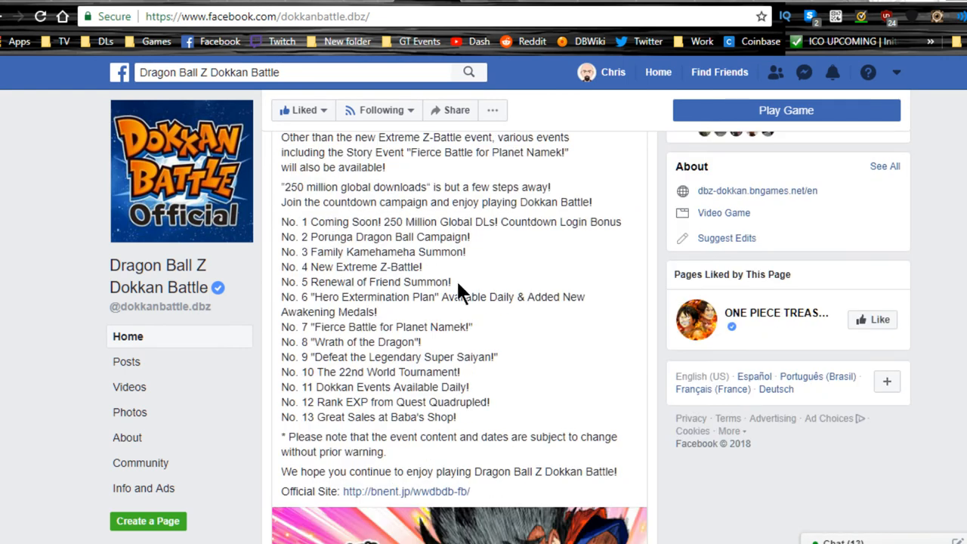
{"action": "left_click", "coordinate": [406, 491]}
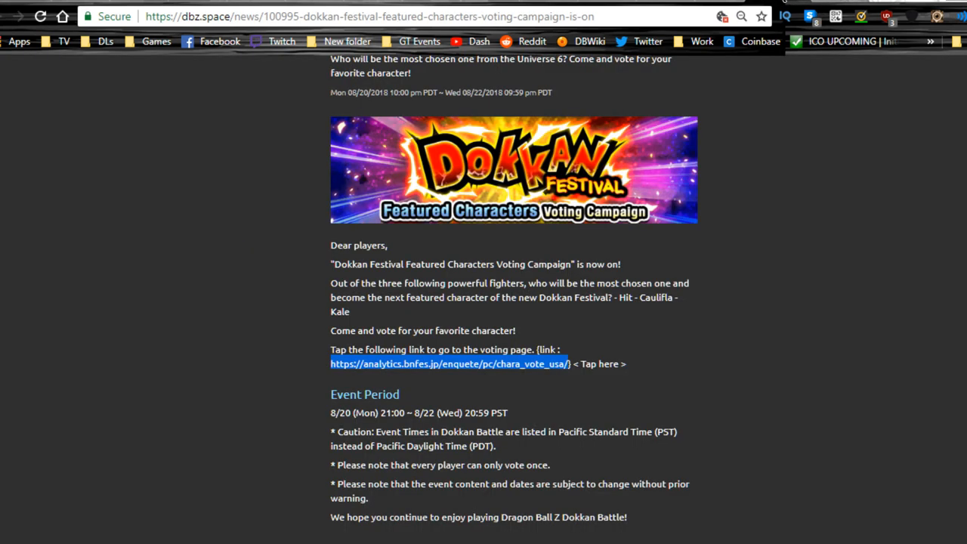
Step: Scroll the voting campaign article up to its headline and voting-page link
{"action": "scroll", "scroll_direction": "up", "scroll_amount": 3}
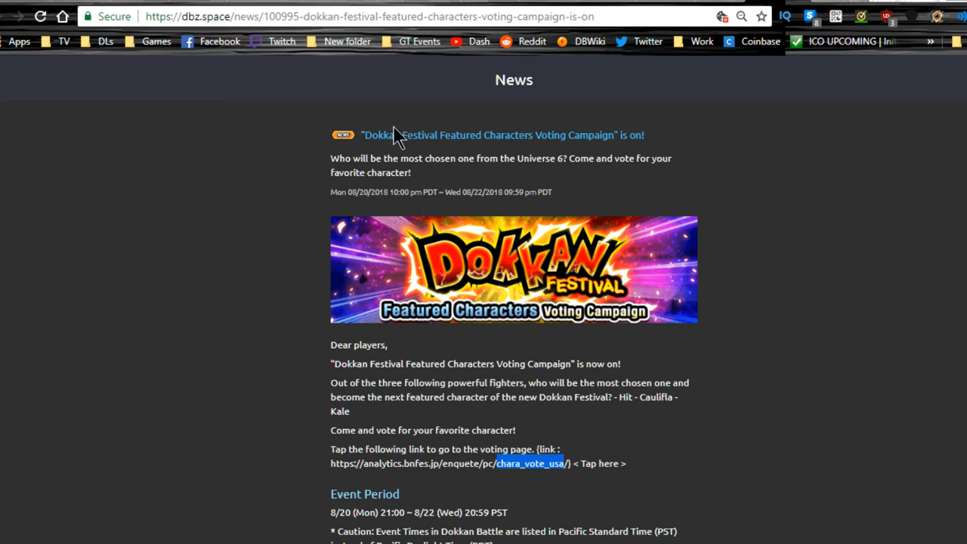
{"action": "mouse_move", "coordinate": [596, 199]}
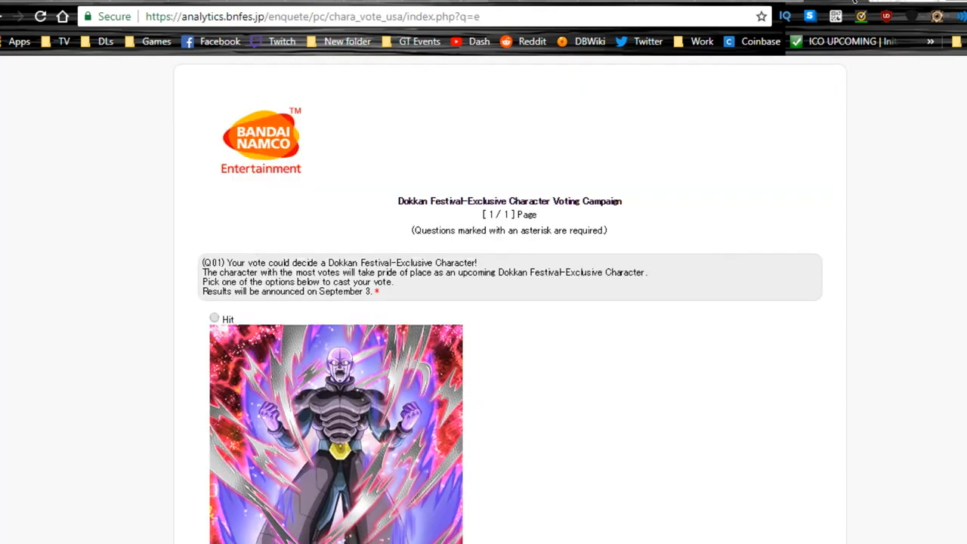
{"action": "mouse_move", "coordinate": [510, 230]}
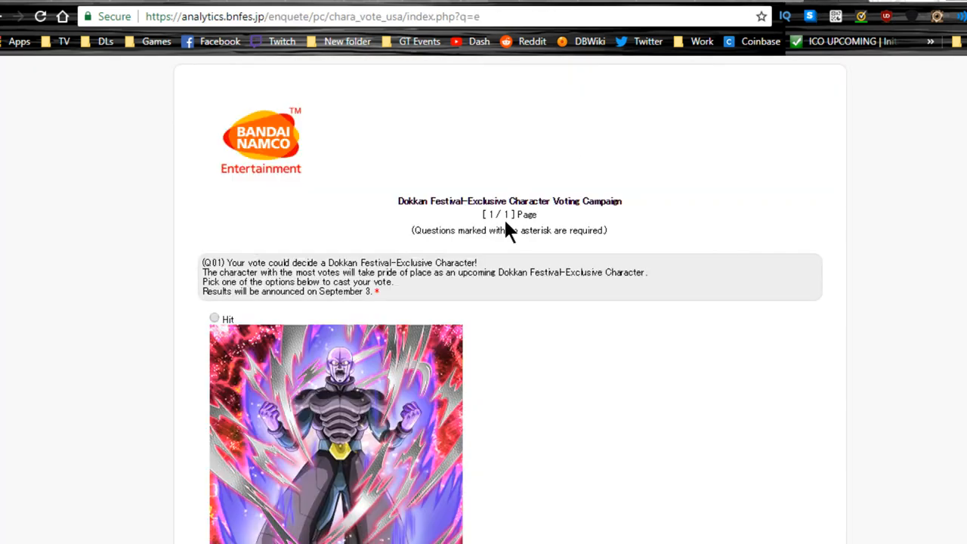
{"action": "scroll", "scroll_direction": "down", "scroll_amount": 3}
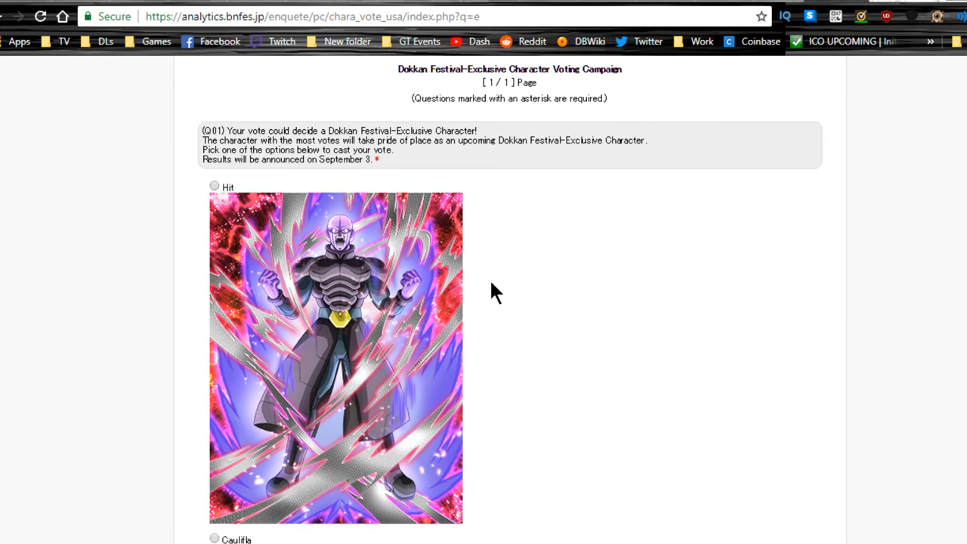
{"action": "mouse_move", "coordinate": [464, 158]}
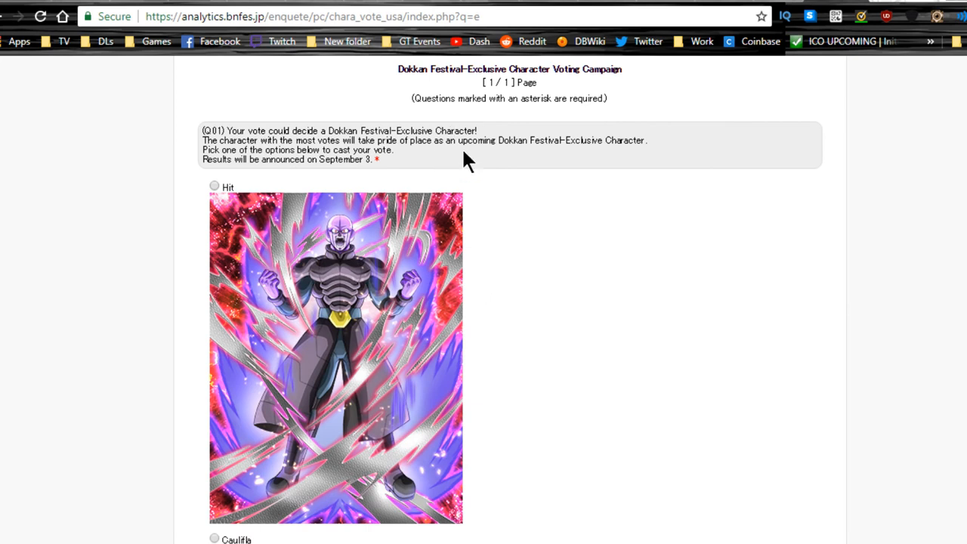
{"action": "left_click_drag", "start_coordinate": [459, 140], "coordinate": [597, 140]}
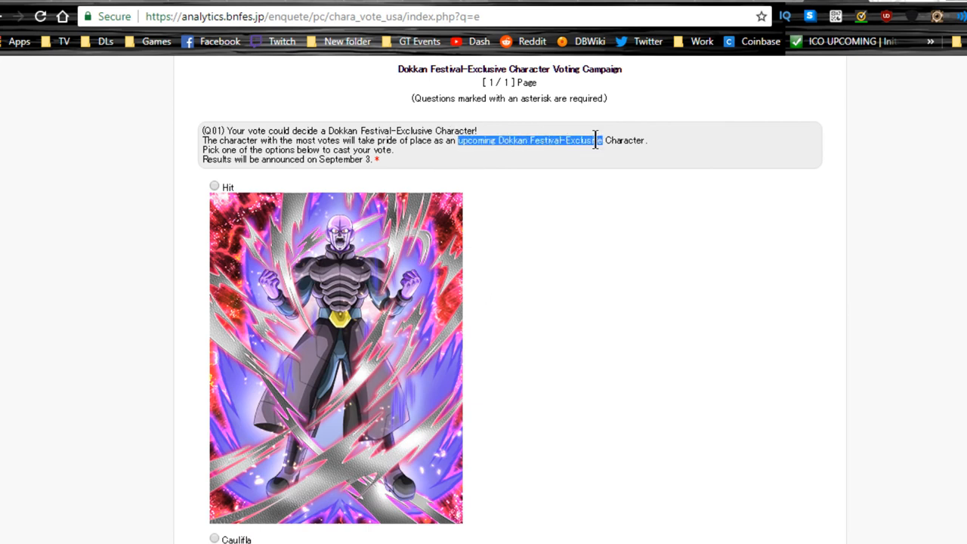
{"action": "left_click_drag", "start_coordinate": [459, 140], "coordinate": [648, 140]}
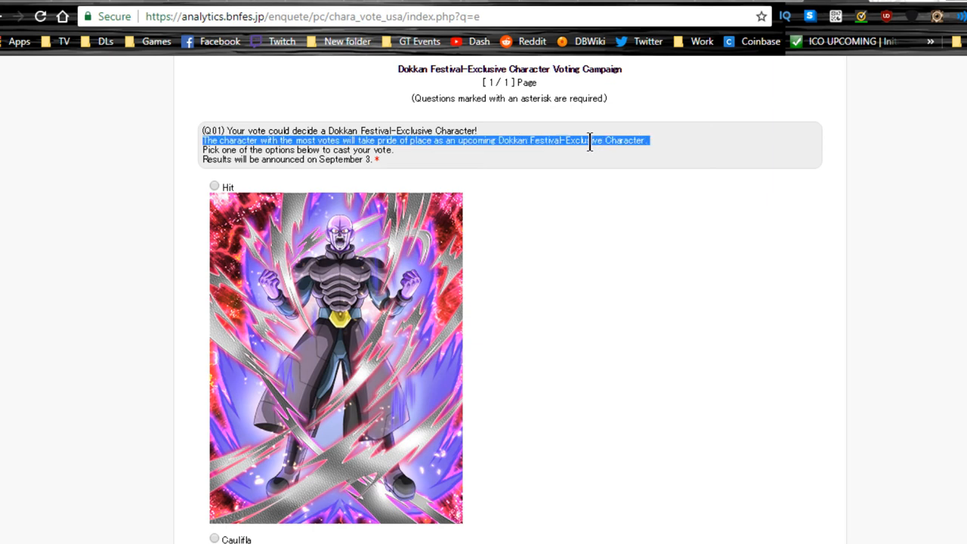
{"action": "left_click", "coordinate": [595, 147]}
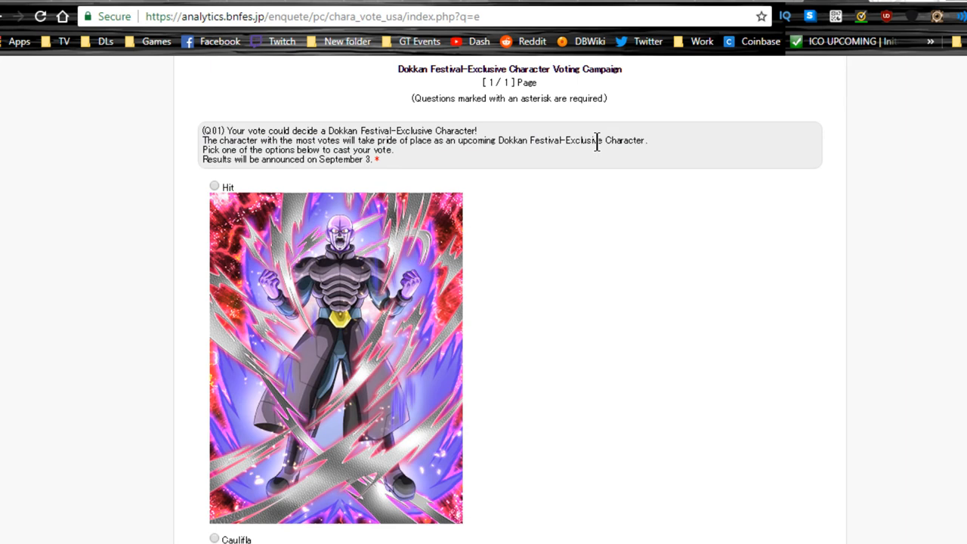
{"action": "double_click", "coordinate": [581, 140]}
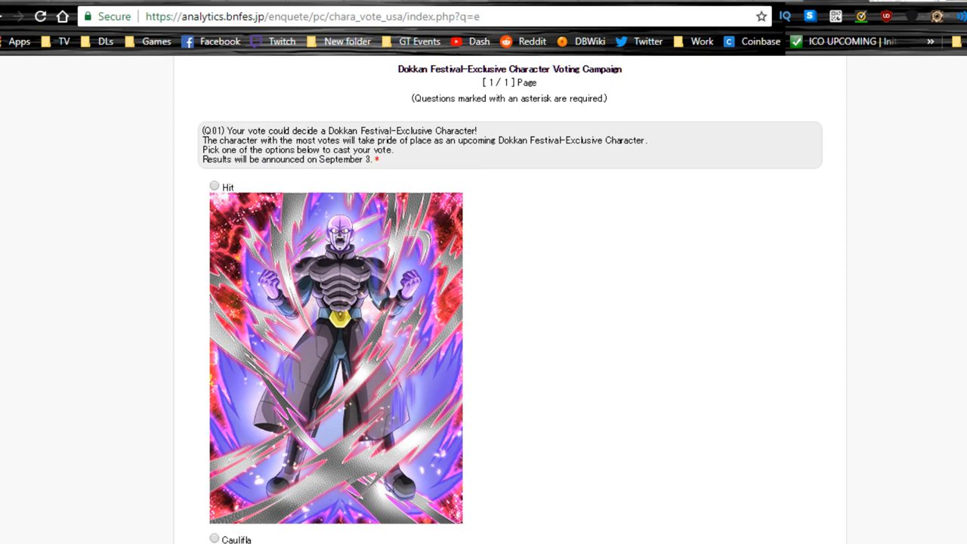
{"action": "left_click", "coordinate": [214, 187]}
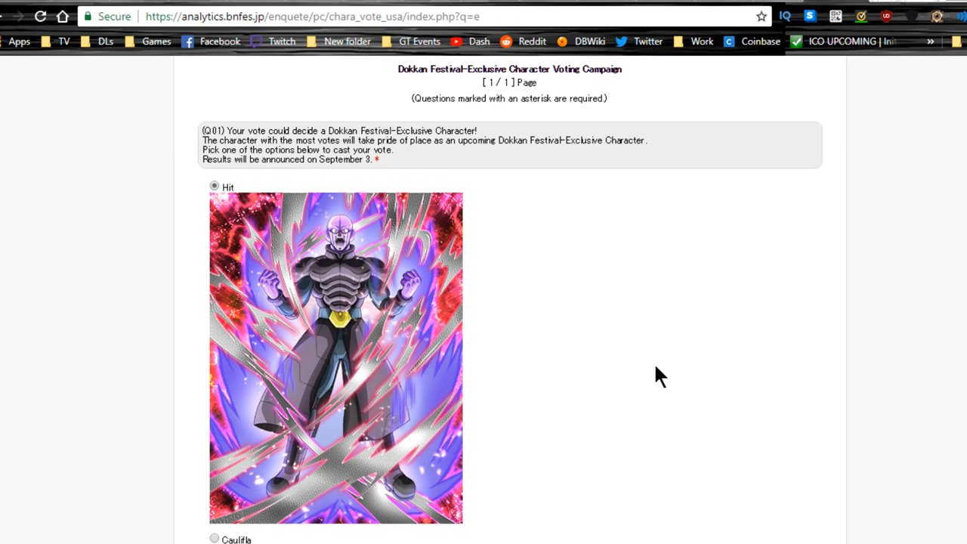
{"action": "scroll", "scroll_direction": "down", "scroll_amount": 3}
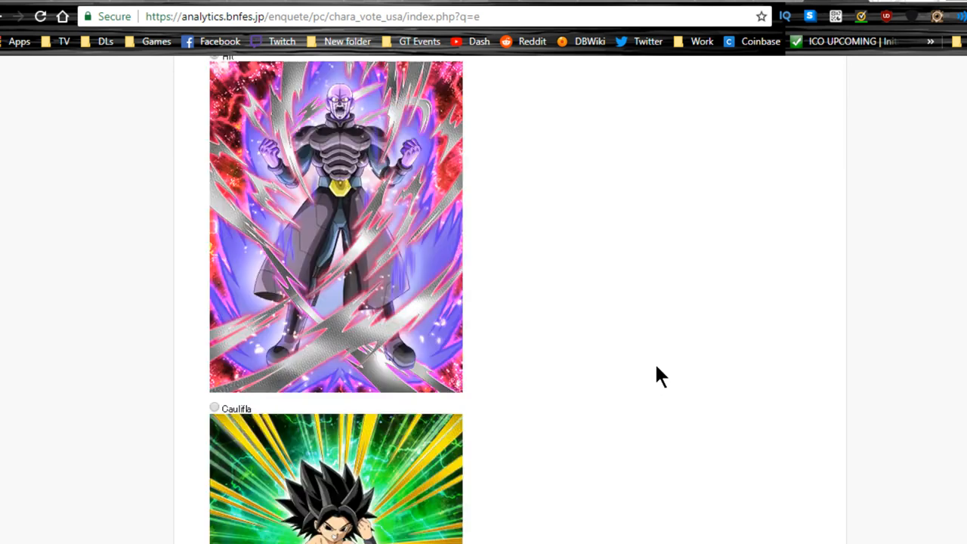
{"action": "scroll", "scroll_direction": "down", "scroll_amount": 3}
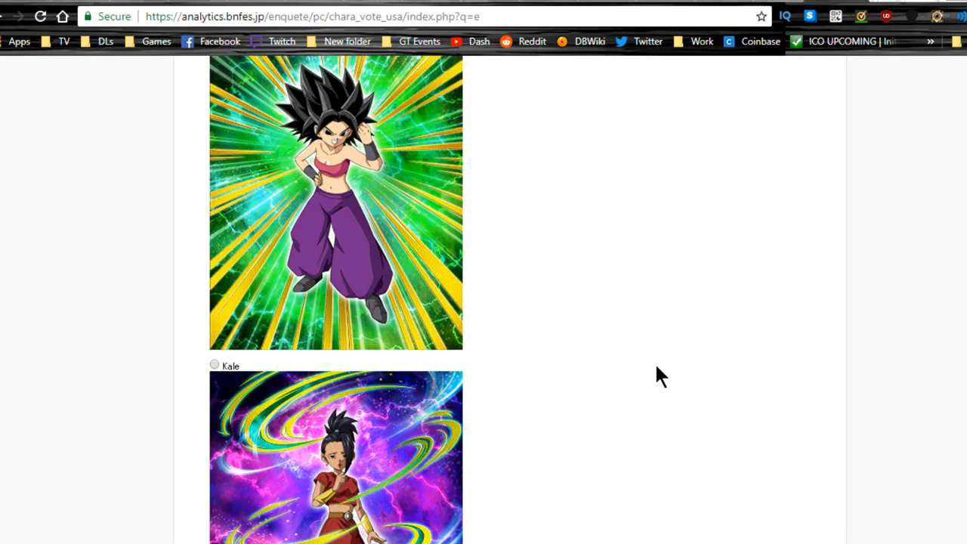
{"action": "scroll", "scroll_direction": "down", "scroll_amount": 3}
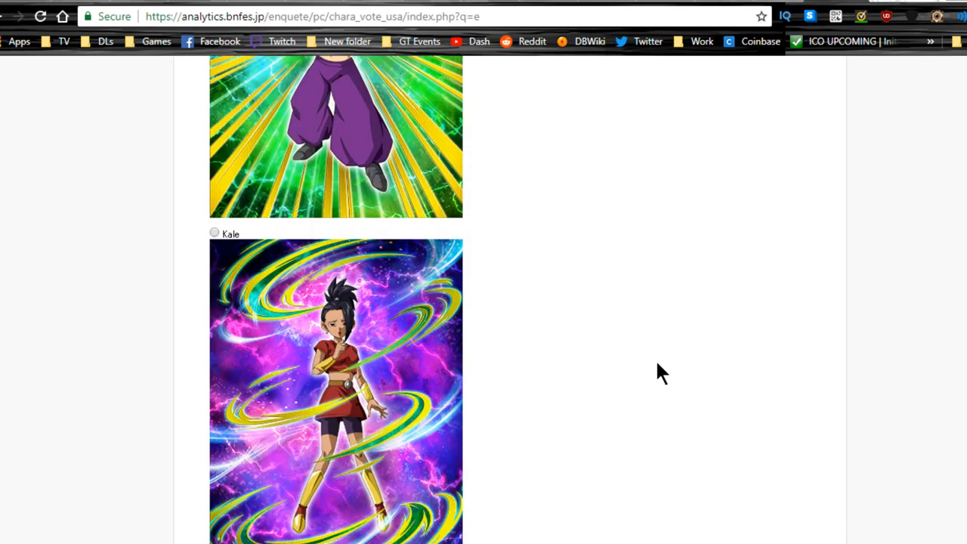
{"action": "scroll", "scroll_direction": "up", "scroll_amount": 3}
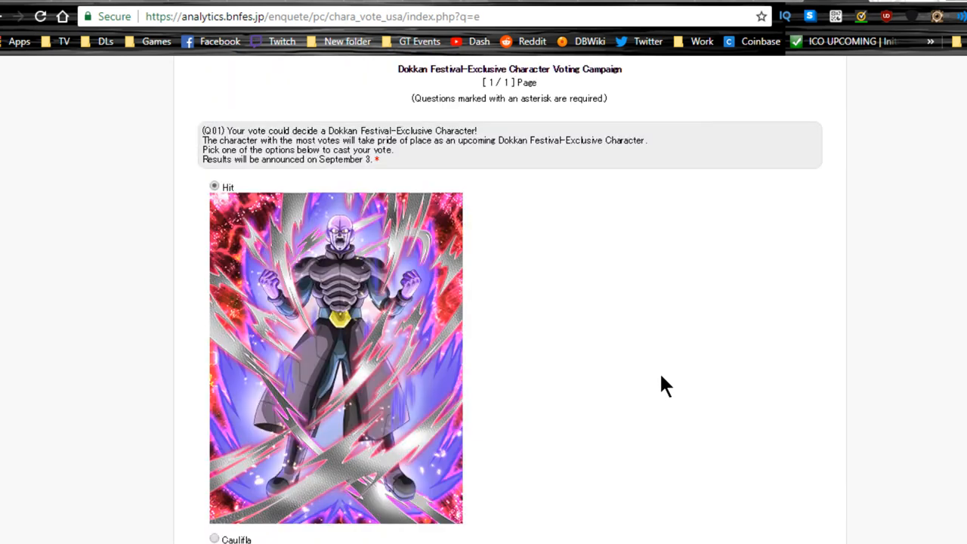
{"action": "mouse_move", "coordinate": [446, 337]}
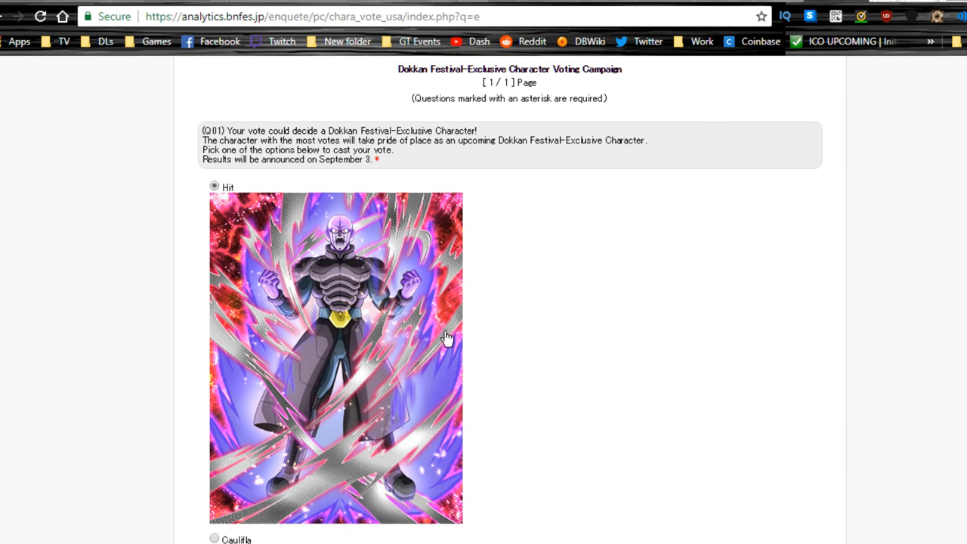
{"action": "mouse_move", "coordinate": [723, 229]}
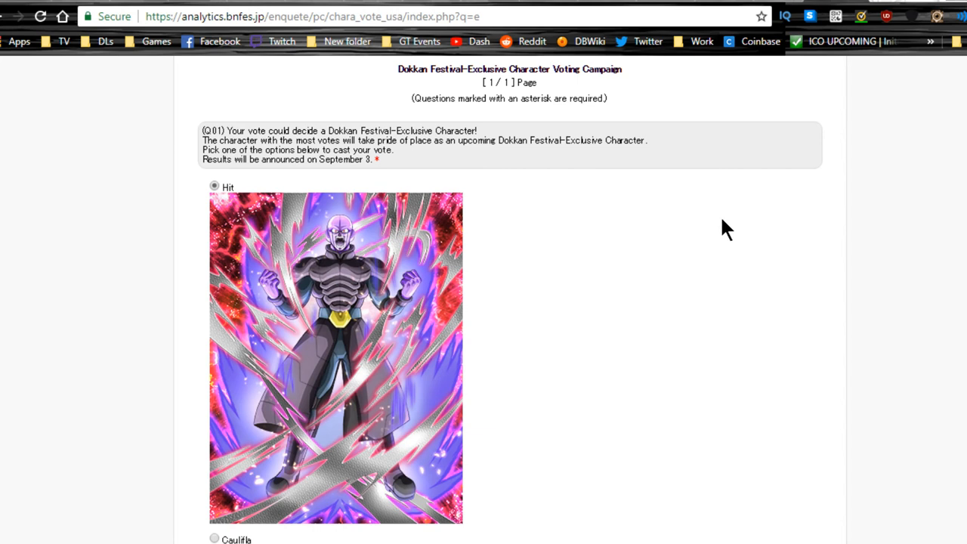
{"action": "mouse_move", "coordinate": [348, 422]}
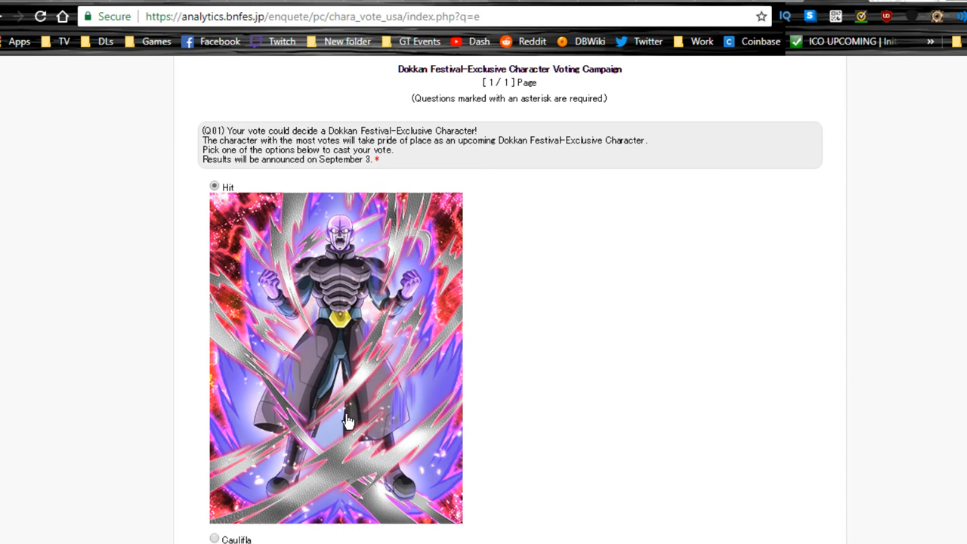
{"action": "scroll", "scroll_direction": "down", "scroll_amount": 3}
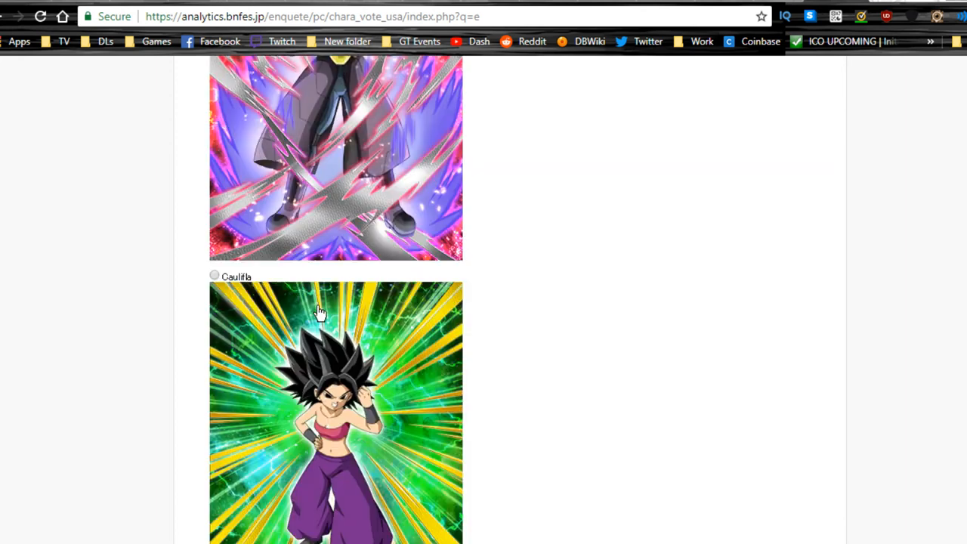
{"action": "scroll", "scroll_direction": "down", "scroll_amount": 3}
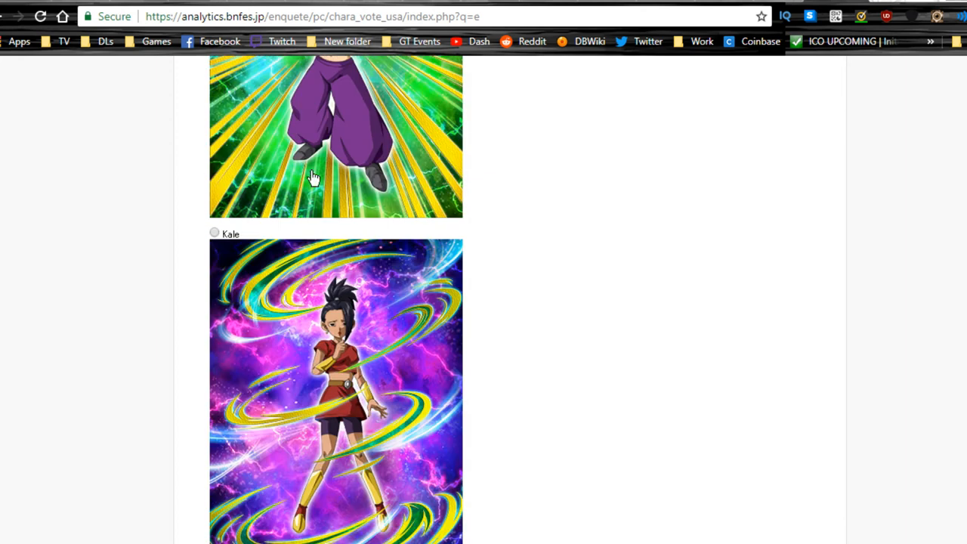
{"action": "scroll", "scroll_direction": "up", "scroll_amount": 3}
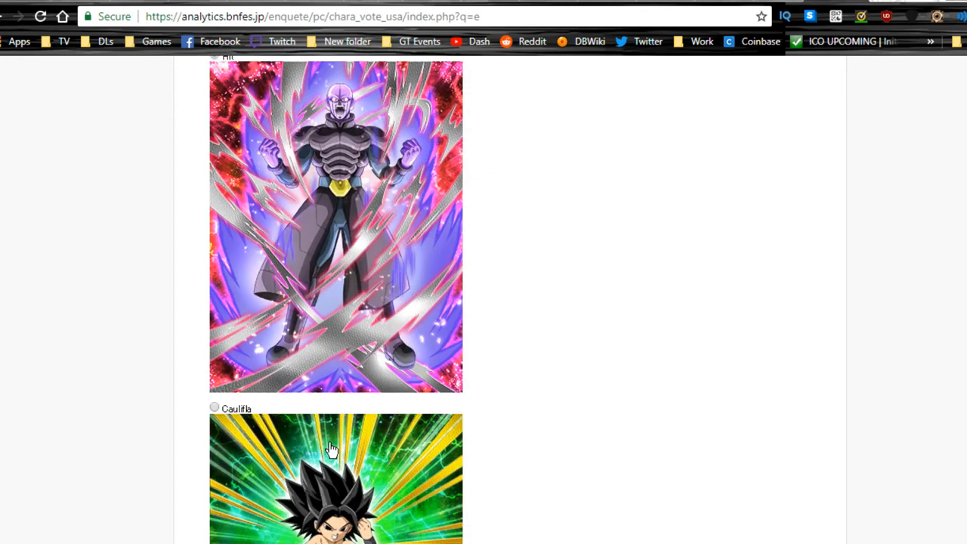
{"action": "scroll", "scroll_direction": "down", "scroll_amount": 3}
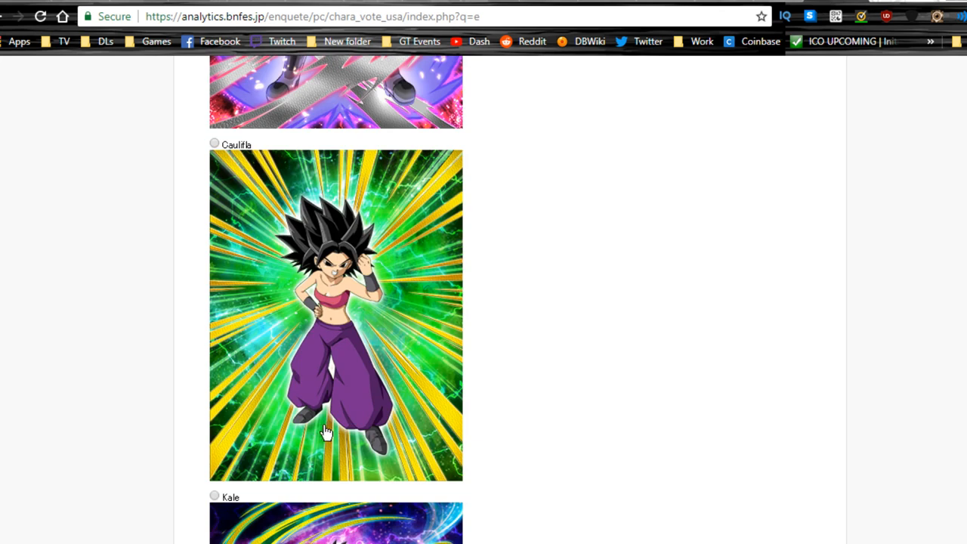
{"action": "mouse_move", "coordinate": [397, 345]}
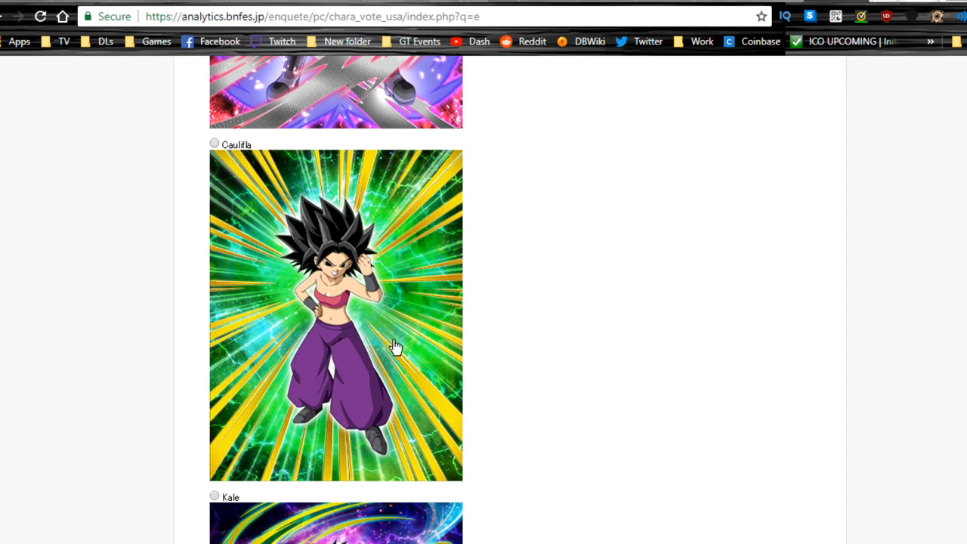
{"action": "scroll", "scroll_direction": "up", "scroll_amount": 3}
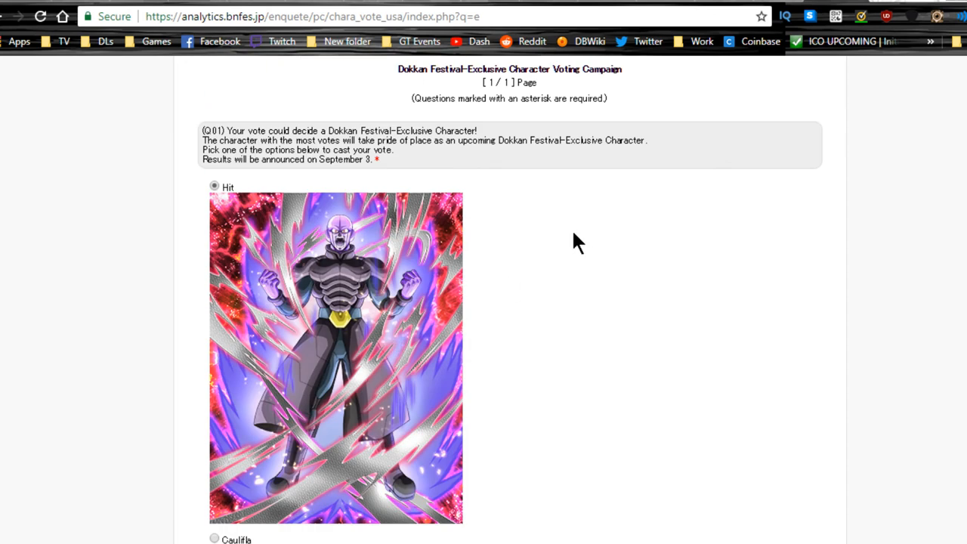
{"action": "scroll", "scroll_direction": "down", "scroll_amount": 3}
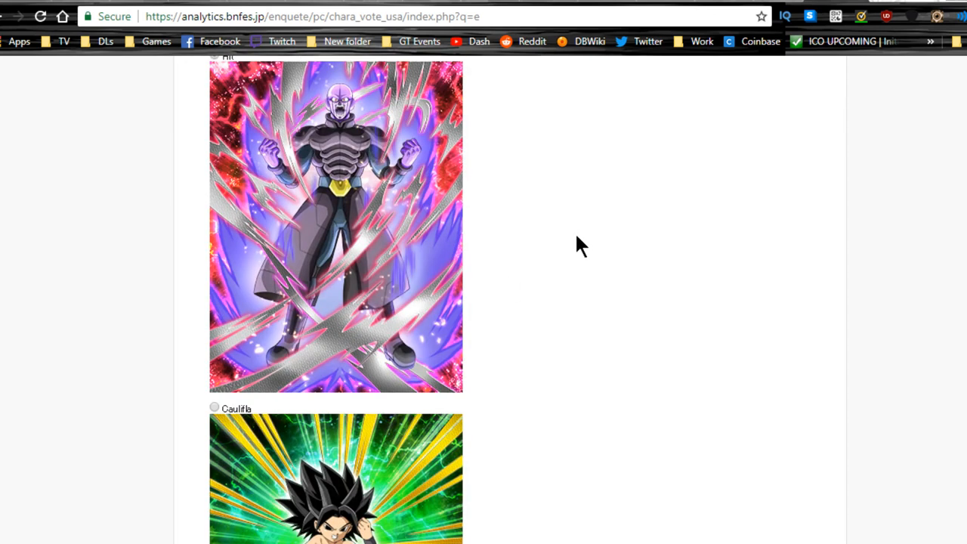
{"action": "scroll", "scroll_direction": "down", "scroll_amount": 3}
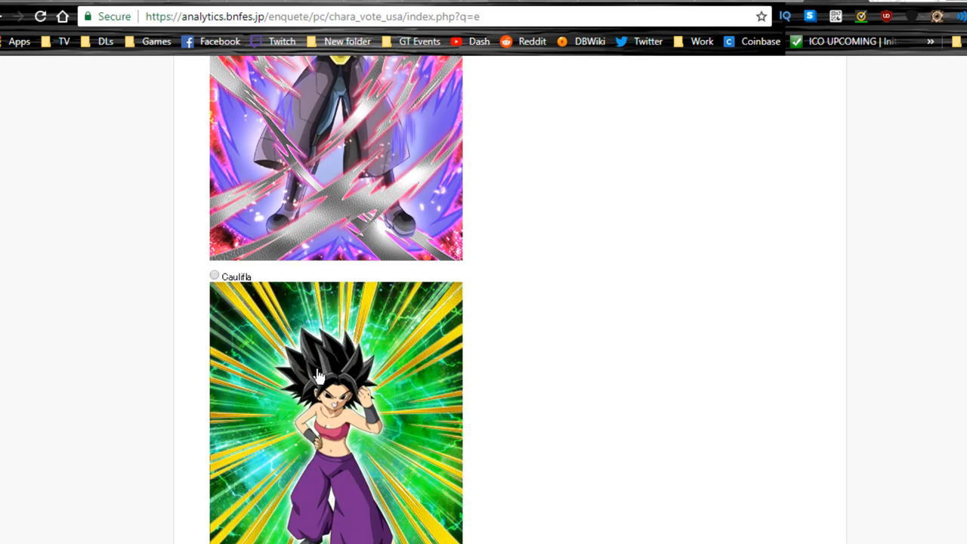
{"action": "mouse_move", "coordinate": [293, 414]}
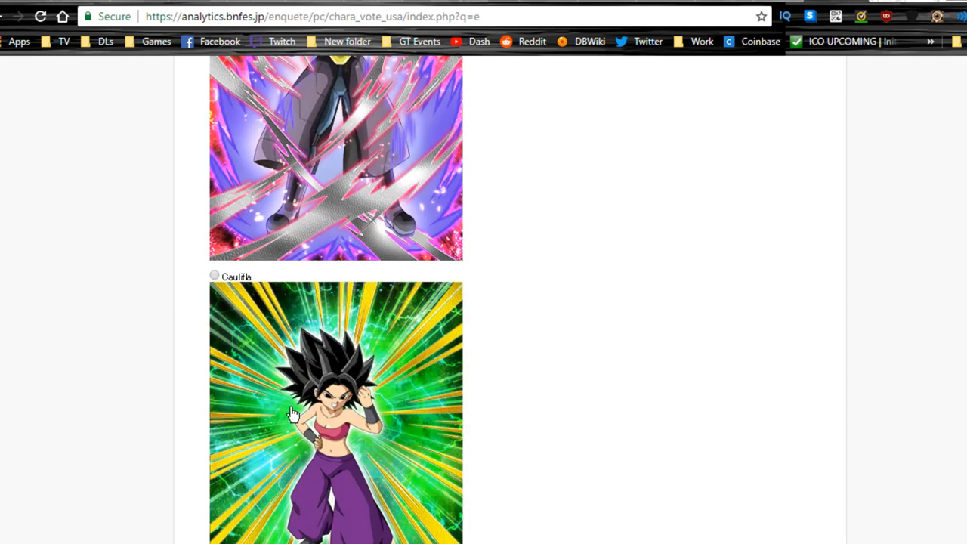
{"action": "mouse_move", "coordinate": [330, 426]}
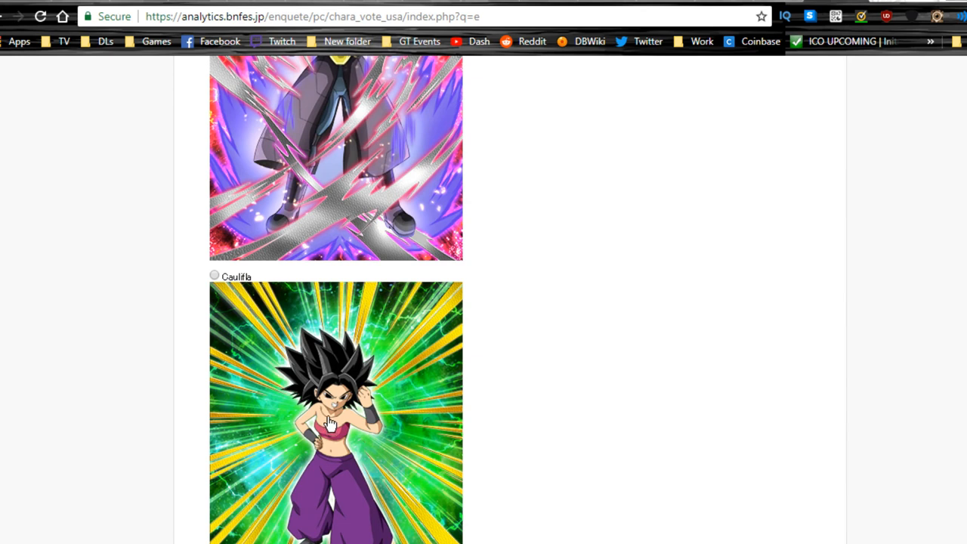
{"action": "mouse_move", "coordinate": [334, 421]}
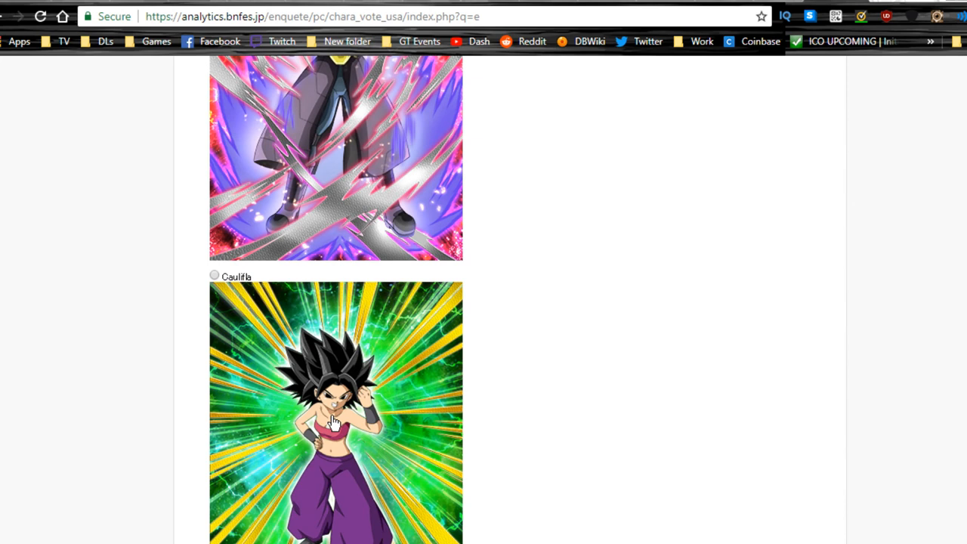
{"action": "mouse_move", "coordinate": [378, 399]}
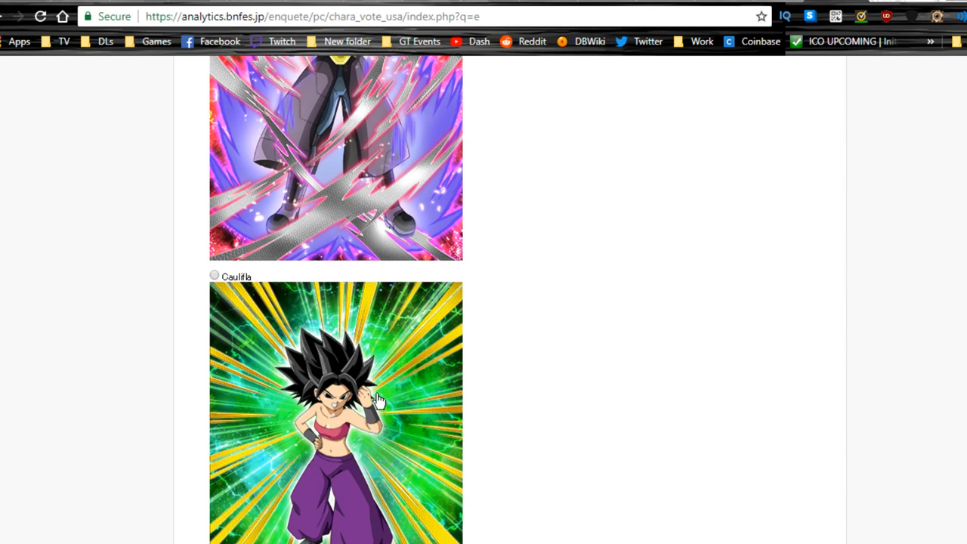
{"action": "mouse_move", "coordinate": [378, 389]}
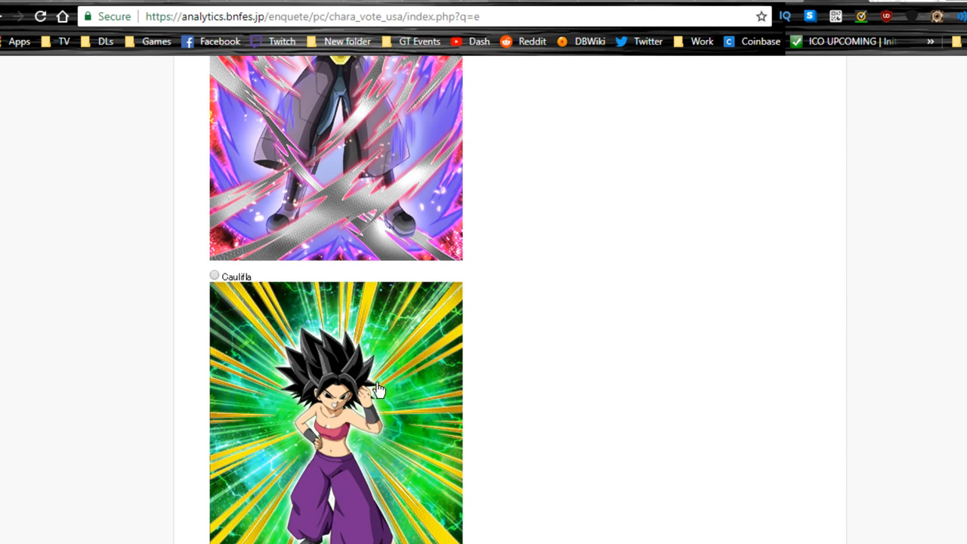
{"action": "scroll", "scroll_direction": "up", "scroll_amount": 3}
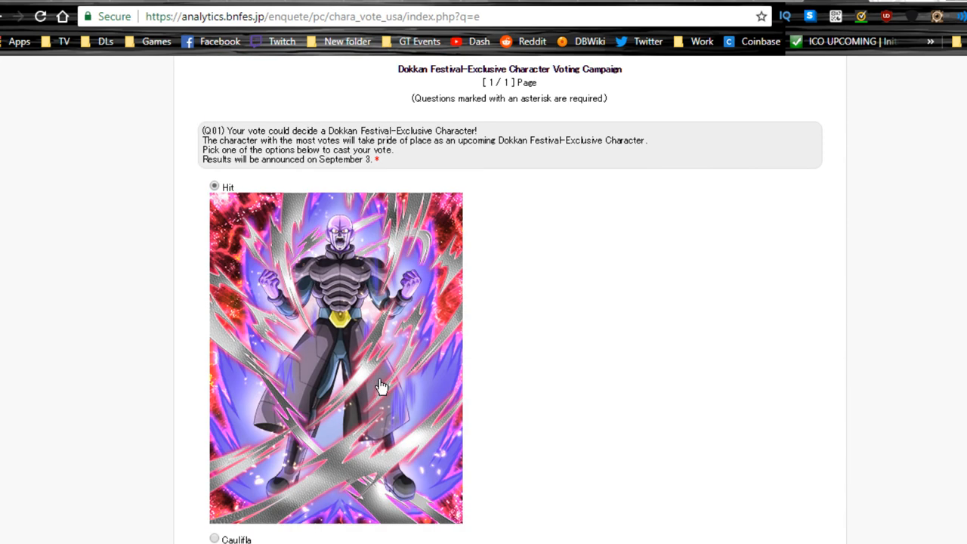
{"action": "mouse_move", "coordinate": [373, 380]}
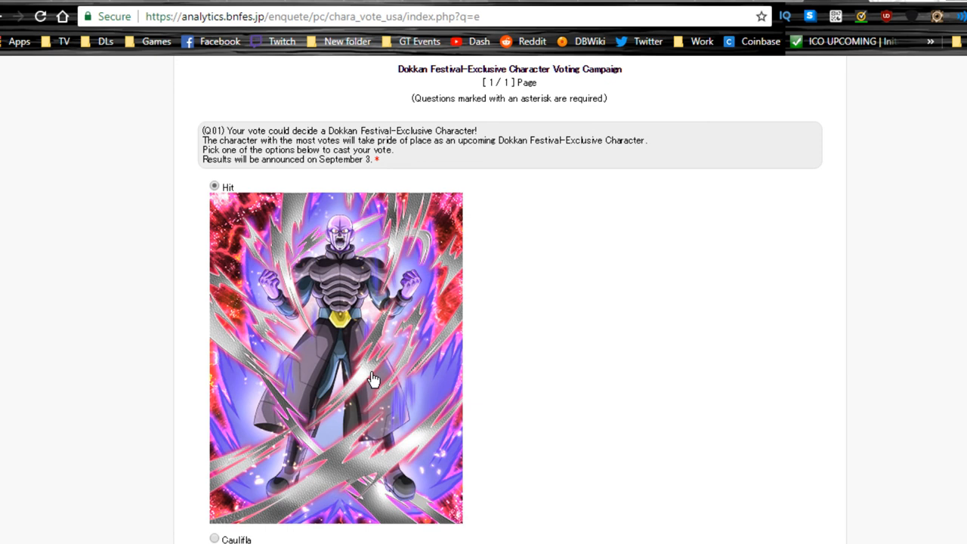
{"action": "mouse_move", "coordinate": [370, 372]}
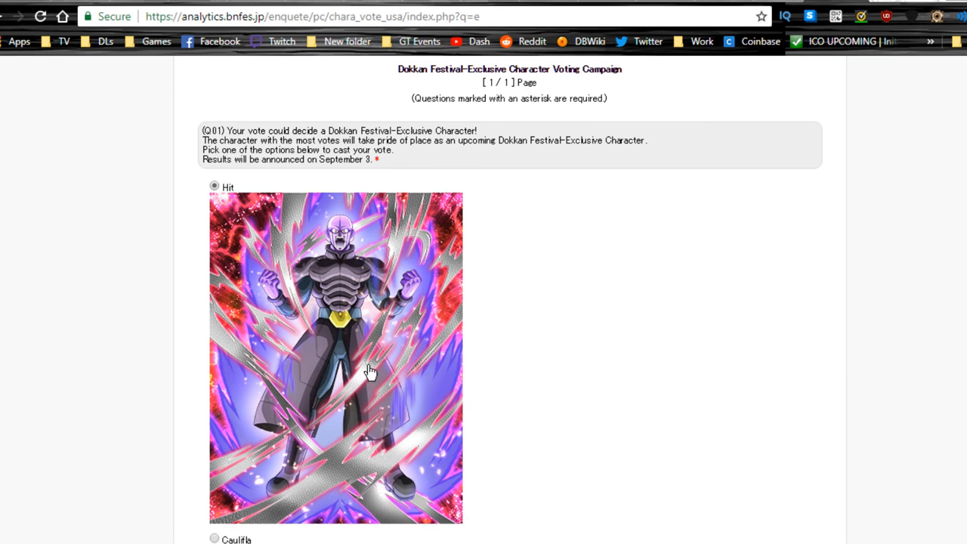
{"action": "mouse_move", "coordinate": [548, 316]}
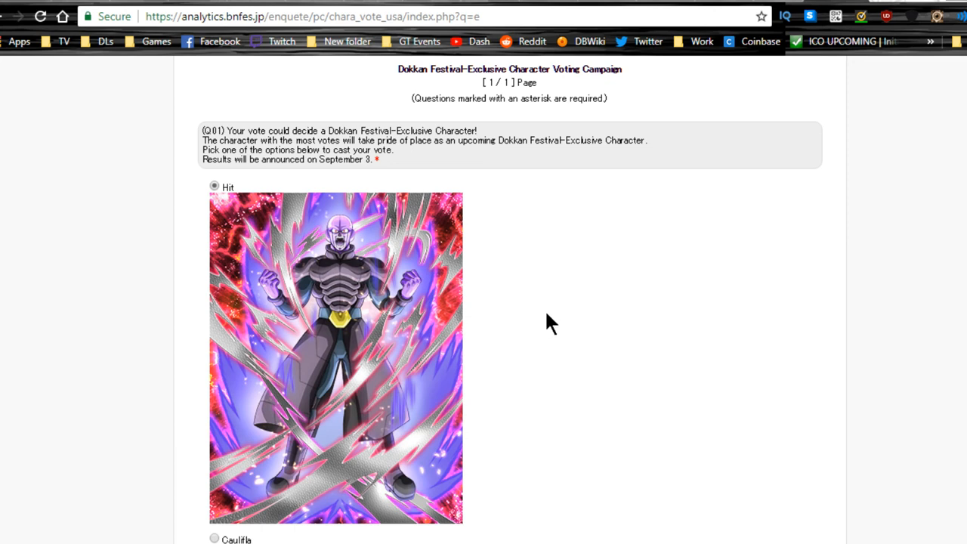
{"action": "scroll", "scroll_direction": "down", "scroll_amount": 3}
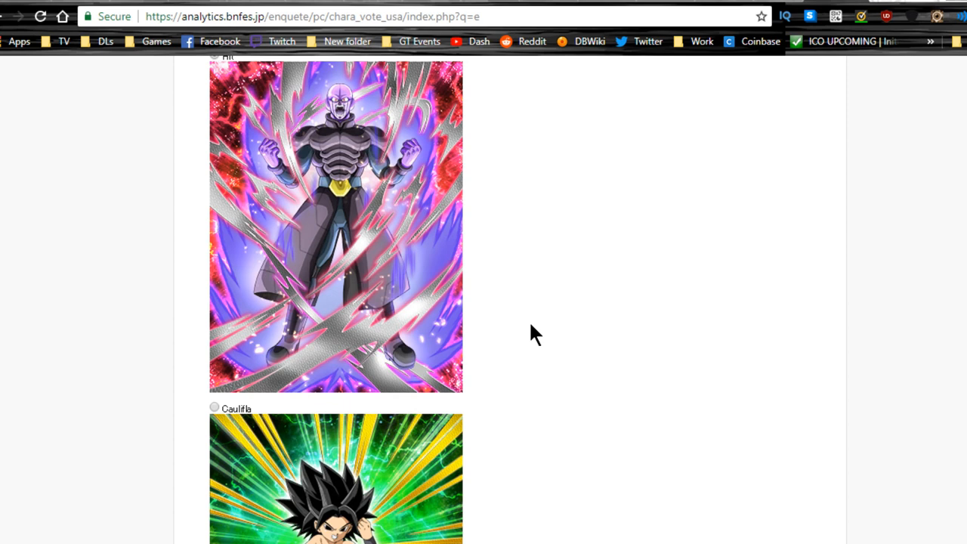
{"action": "scroll", "scroll_direction": "up", "scroll_amount": 3}
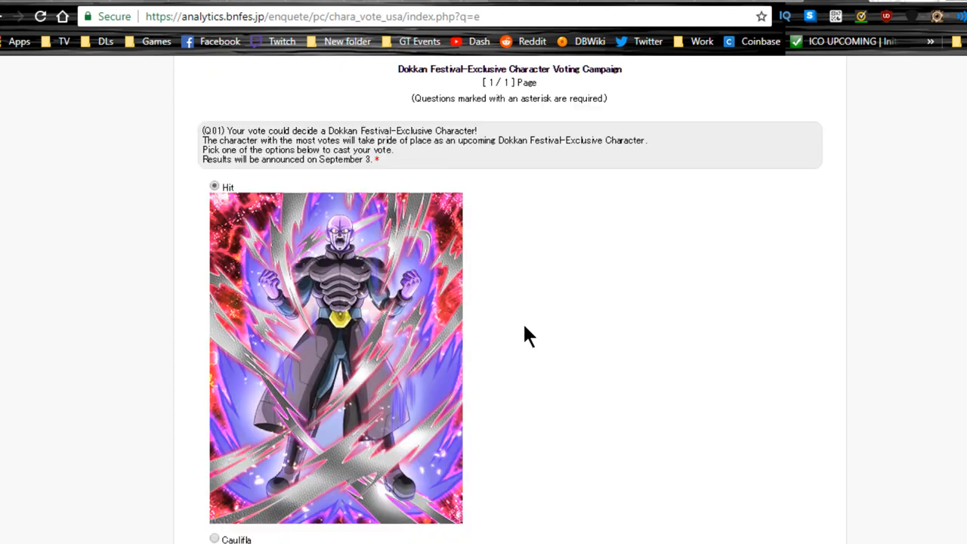
{"action": "mouse_move", "coordinate": [259, 282]}
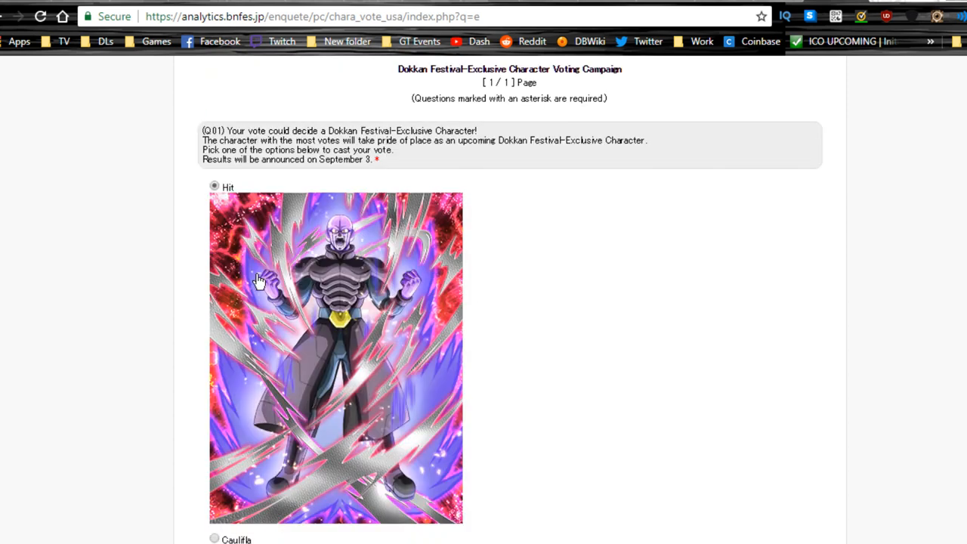
{"action": "scroll", "scroll_direction": "down", "scroll_amount": 3}
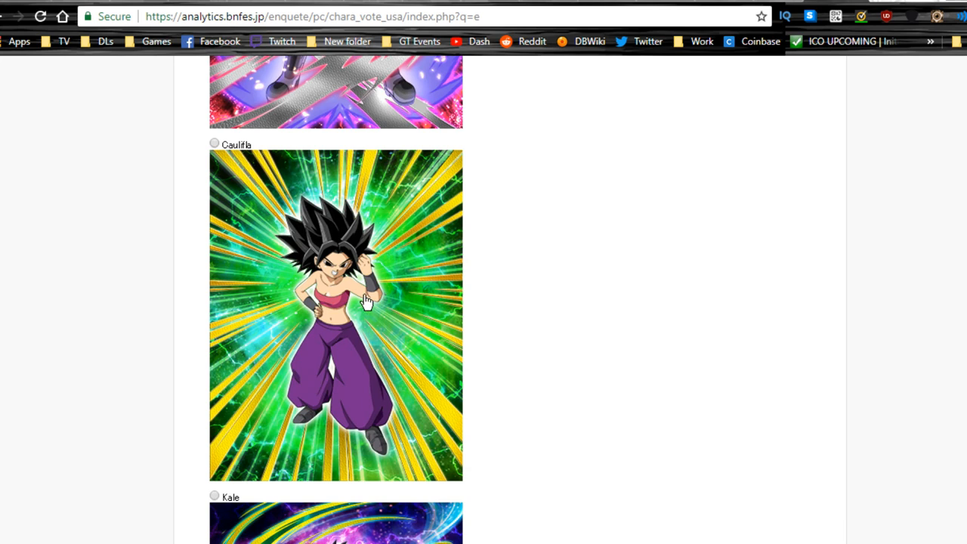
{"action": "scroll", "scroll_direction": "up", "scroll_amount": 3}
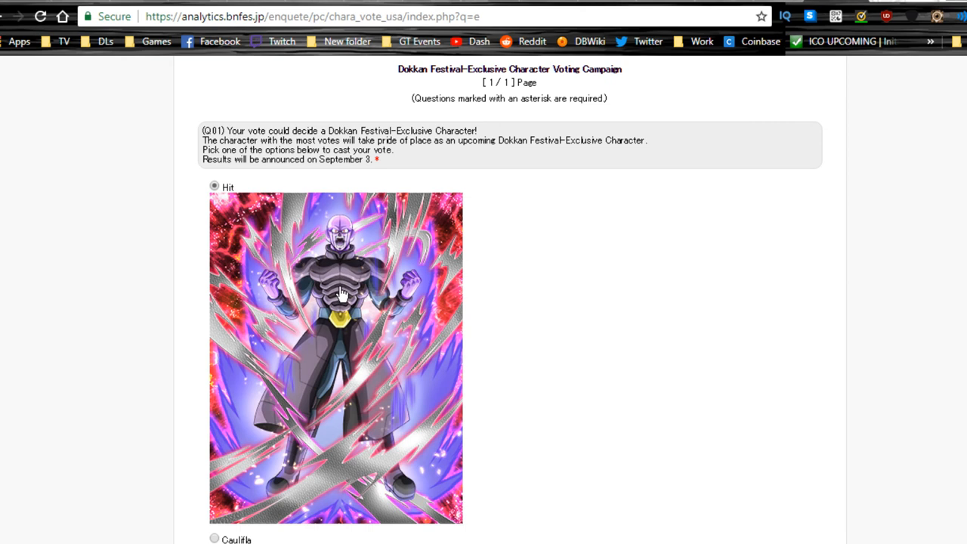
{"action": "mouse_move", "coordinate": [326, 311]}
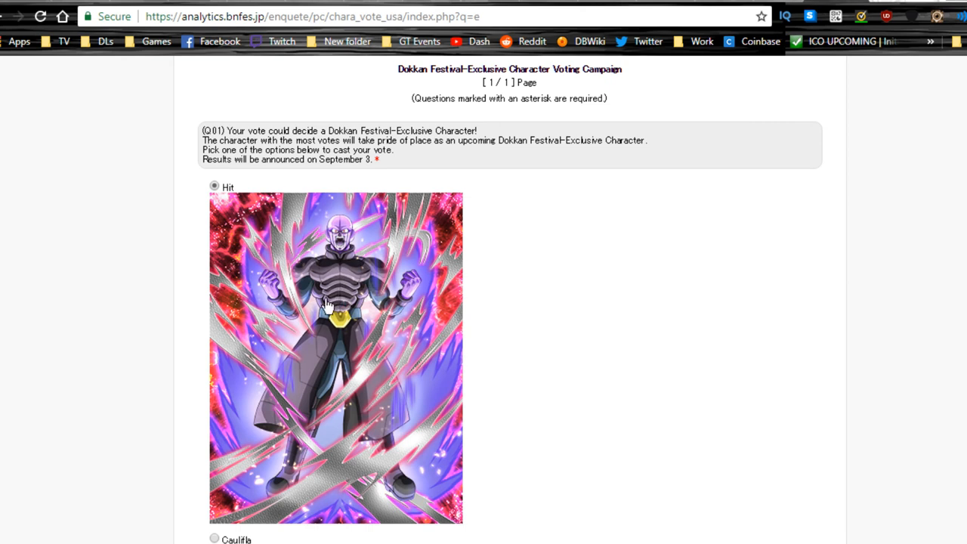
{"action": "mouse_move", "coordinate": [340, 309]}
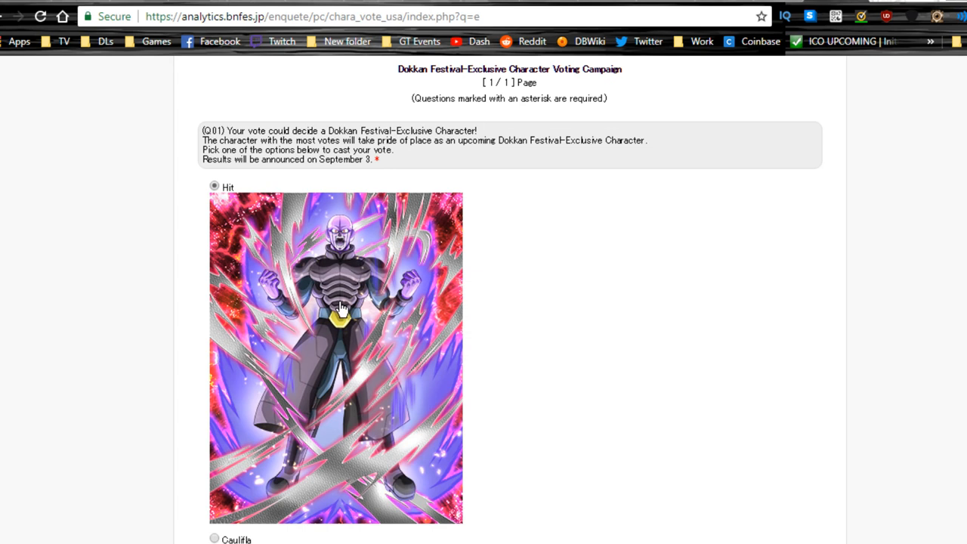
{"action": "mouse_move", "coordinate": [672, 89]}
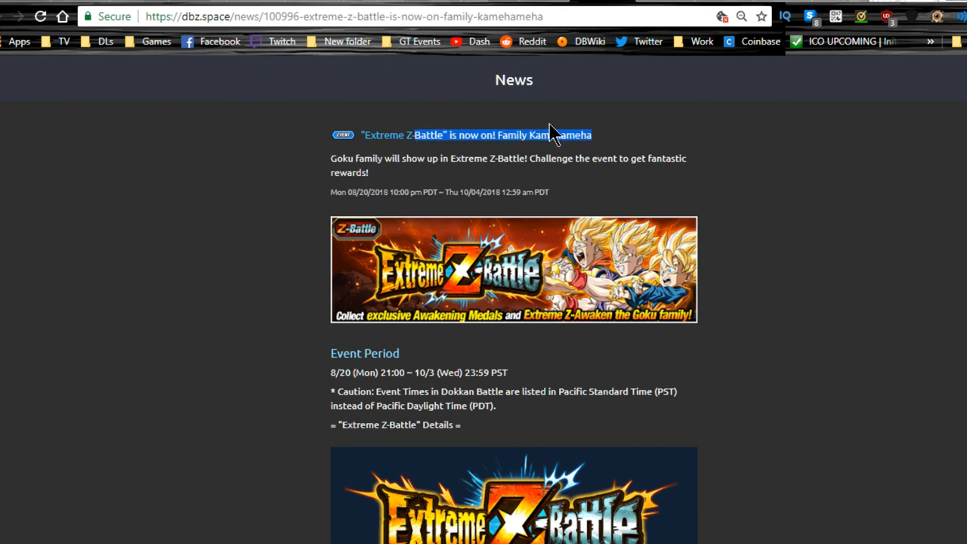
{"action": "mouse_move", "coordinate": [553, 134]}
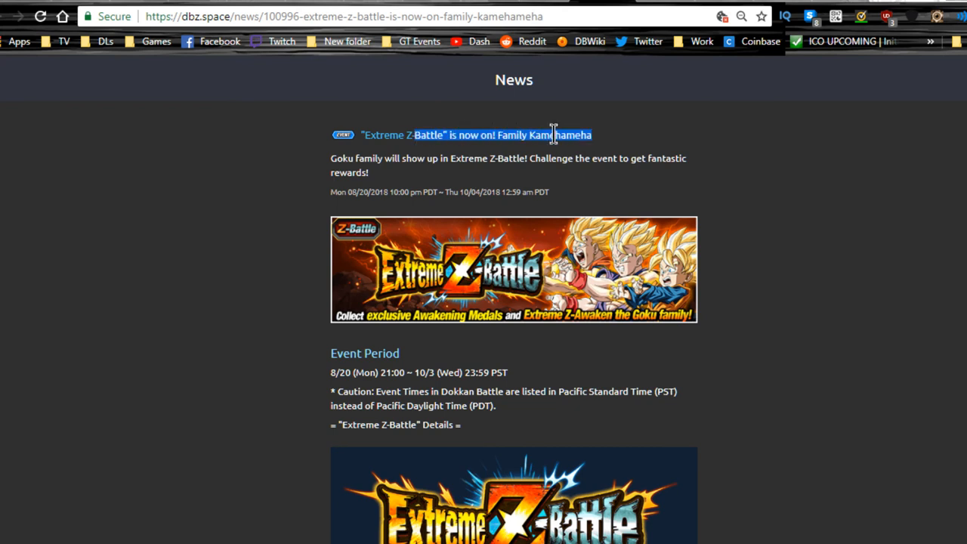
{"action": "mouse_move", "coordinate": [547, 134]}
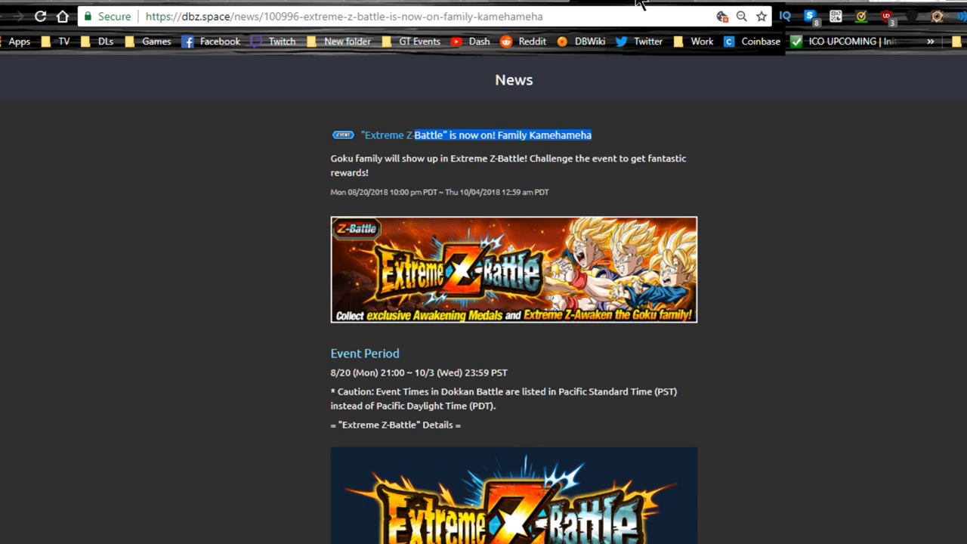
{"action": "mouse_move", "coordinate": [641, 4]}
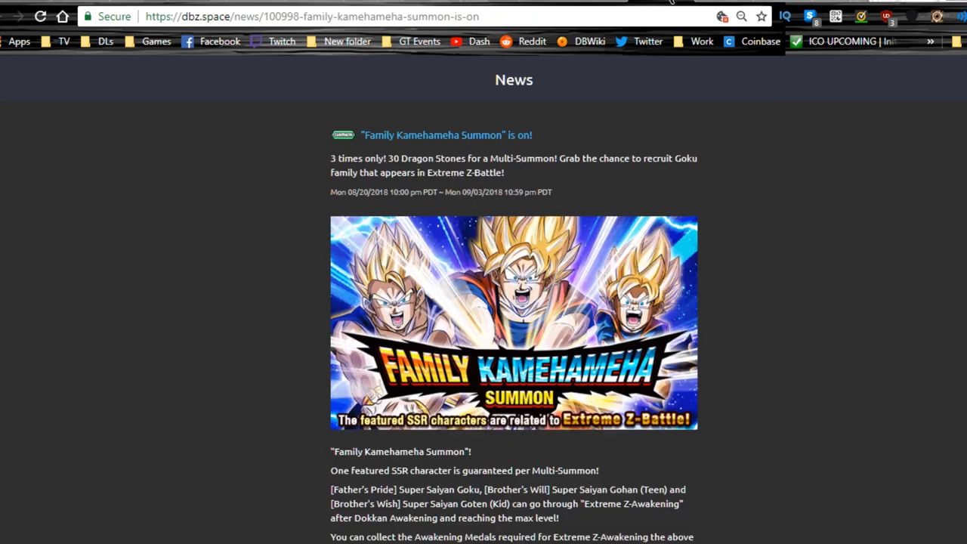
{"action": "mouse_move", "coordinate": [587, 308]}
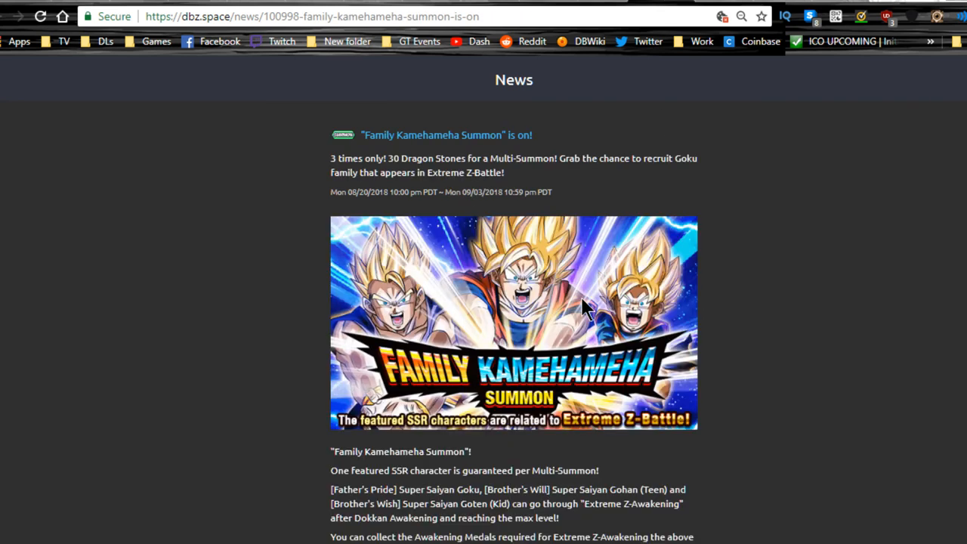
Step: Scroll the Family Kamehameha Summon article through its SR lineup and back to Featured Characters
{"action": "scroll", "scroll_direction": "down", "scroll_amount": 3}
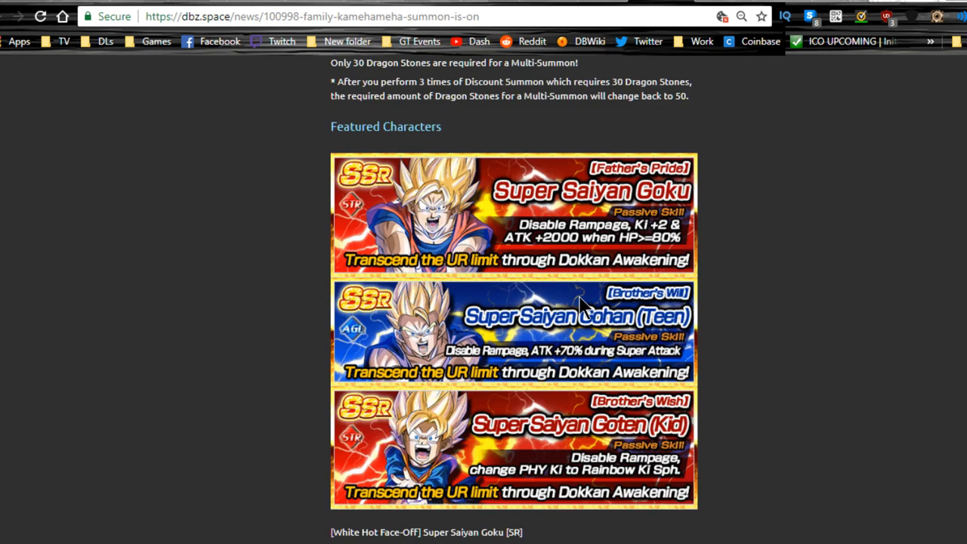
{"action": "scroll", "scroll_direction": "down", "scroll_amount": 3}
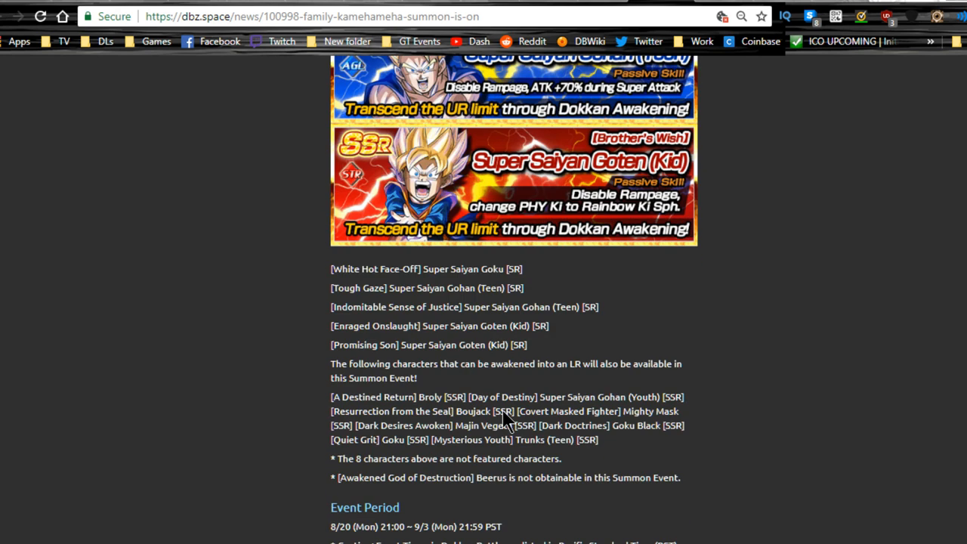
{"action": "mouse_move", "coordinate": [502, 410]}
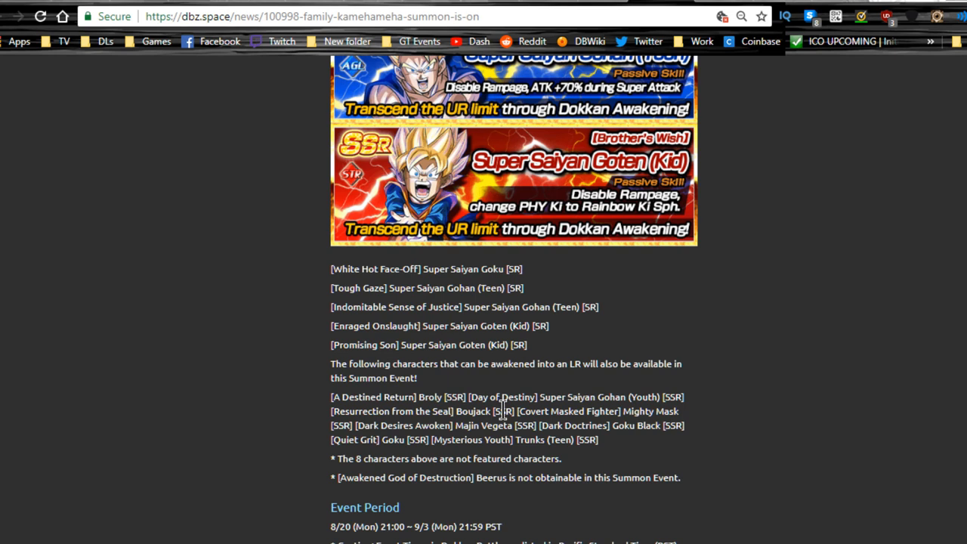
{"action": "mouse_move", "coordinate": [434, 533]}
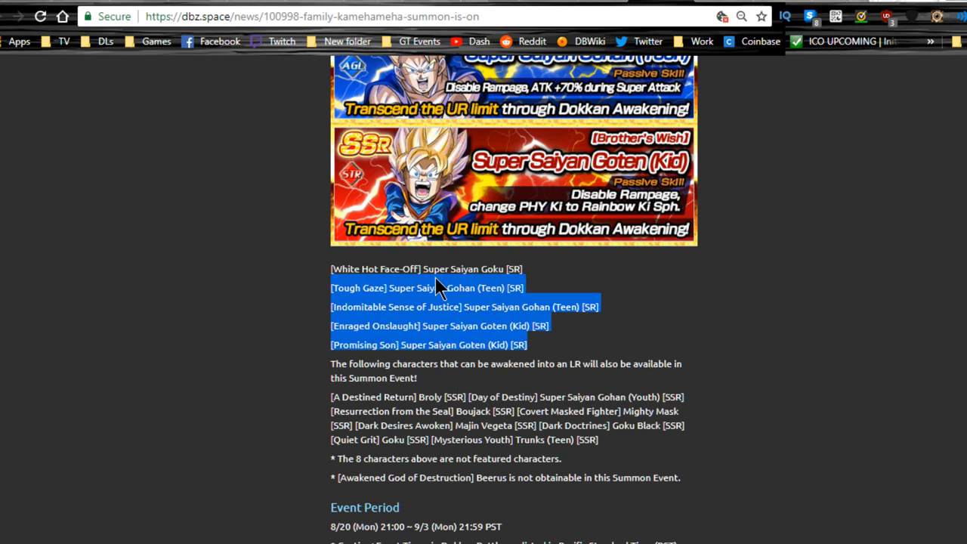
{"action": "scroll", "scroll_direction": "up", "scroll_amount": 3}
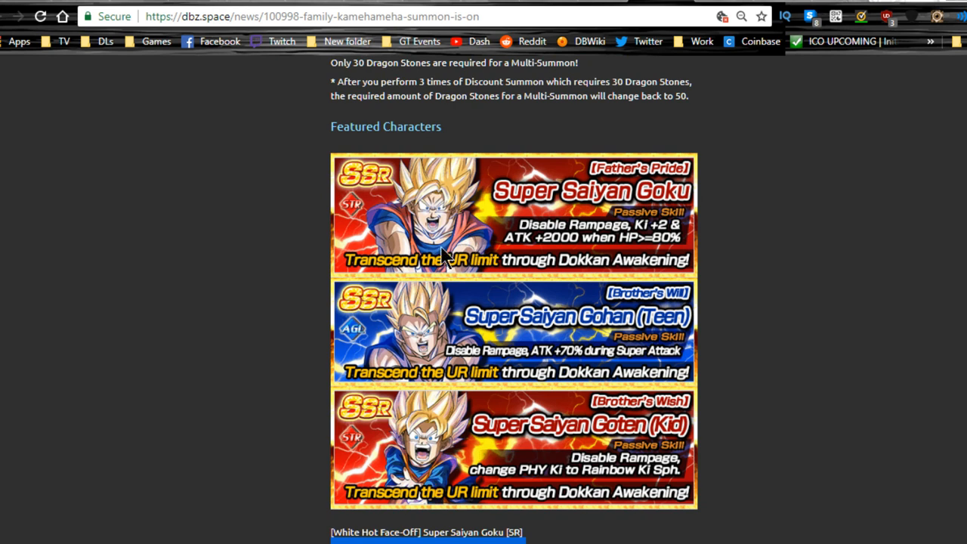
{"action": "mouse_move", "coordinate": [465, 293]}
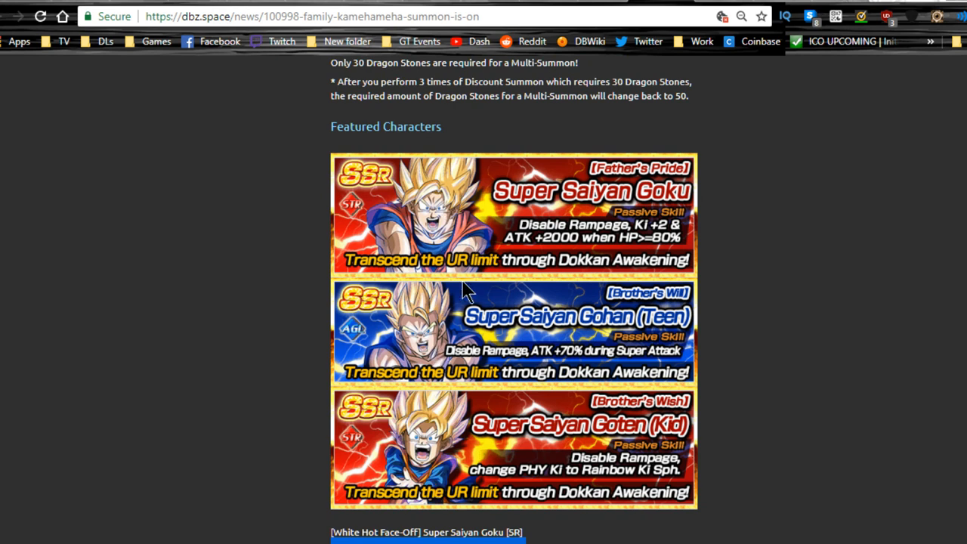
{"action": "mouse_move", "coordinate": [755, 306]}
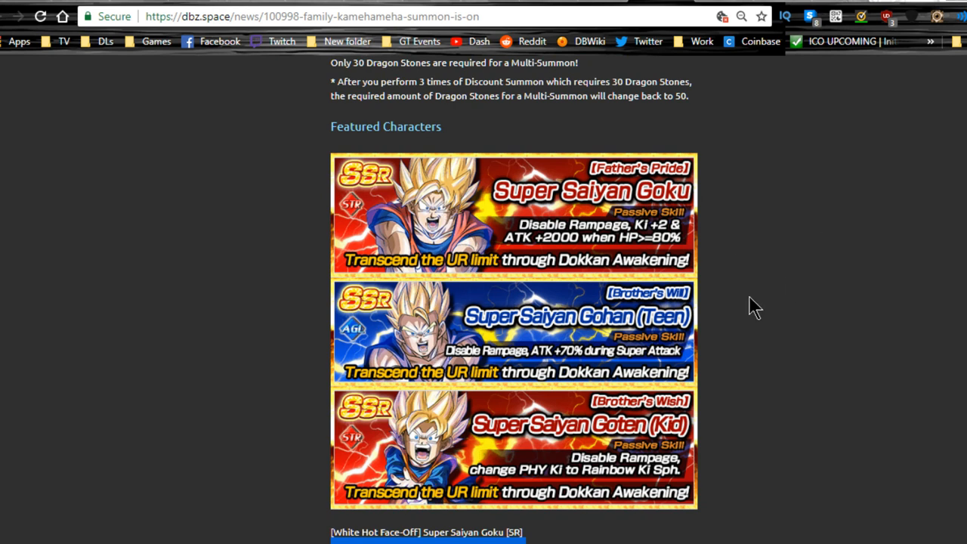
{"action": "mouse_move", "coordinate": [414, 331]}
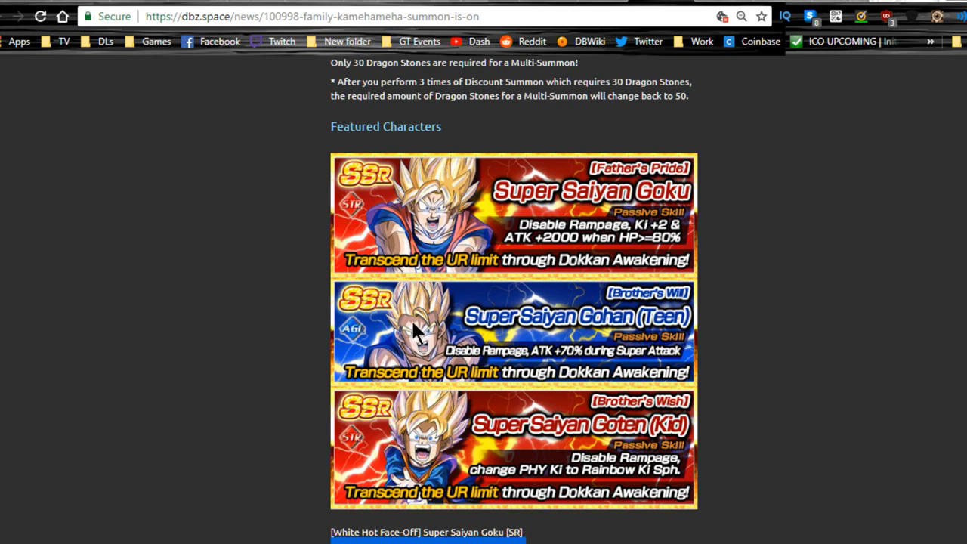
{"action": "mouse_move", "coordinate": [474, 214]}
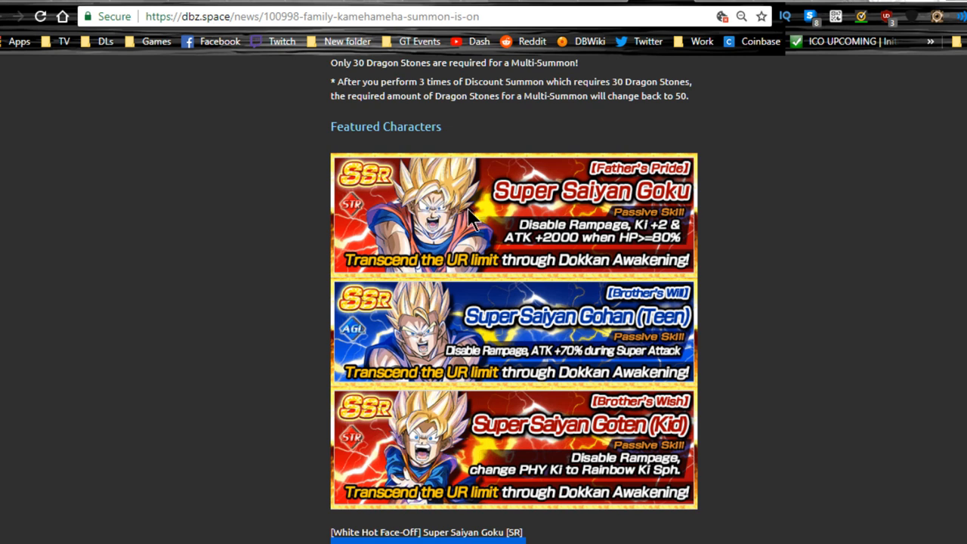
{"action": "mouse_move", "coordinate": [472, 220]}
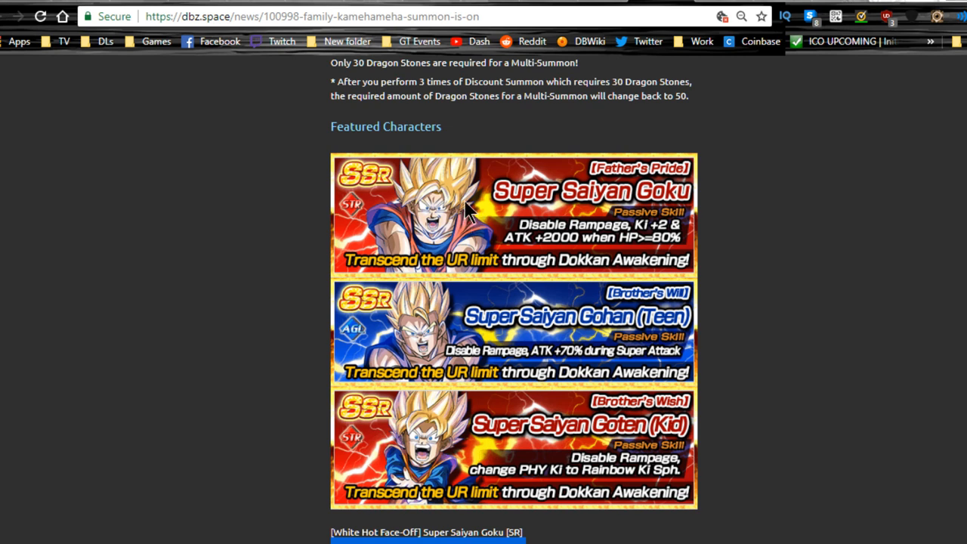
{"action": "mouse_move", "coordinate": [548, 198]}
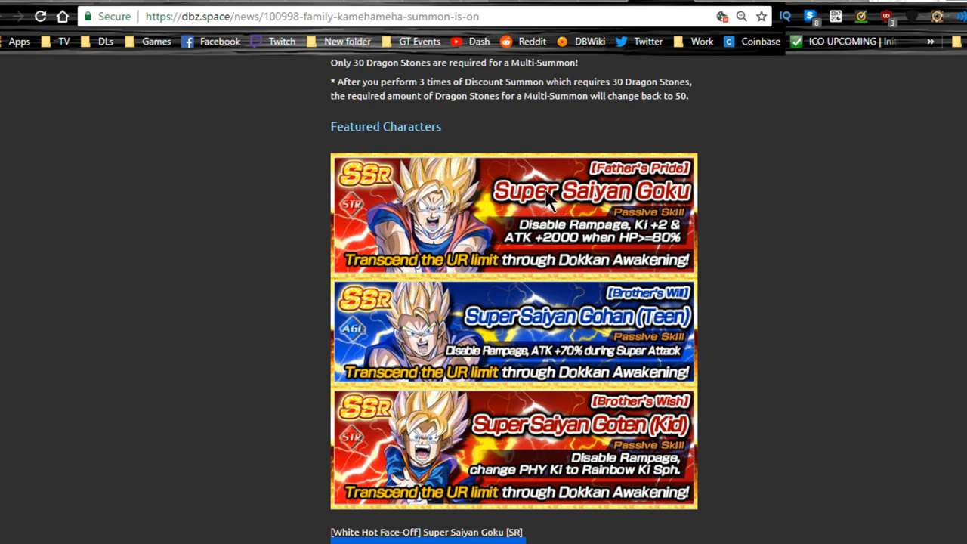
{"action": "scroll", "scroll_direction": "up", "scroll_amount": 3}
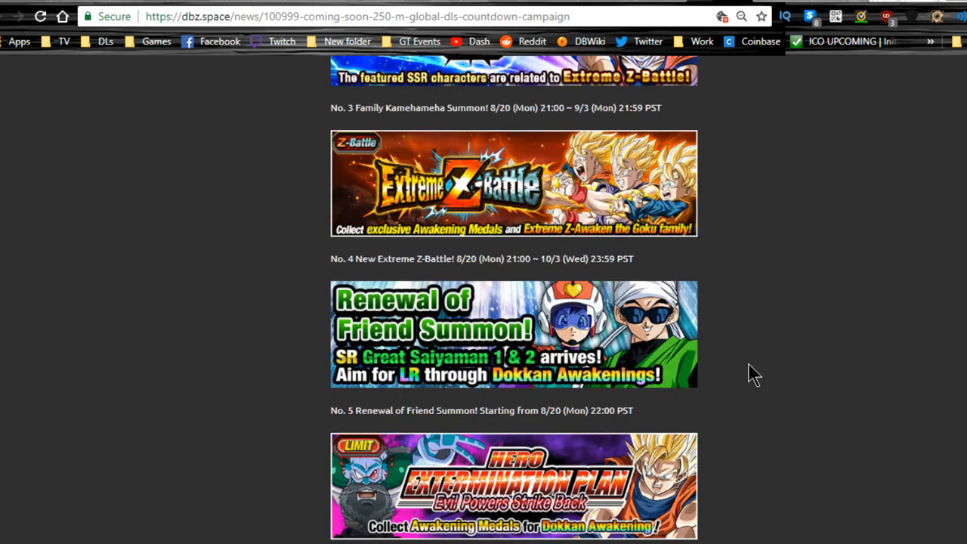
Step: Scroll the countdown schedule to No. 6 and highlight the Hero Extermination Plan dates
{"action": "scroll", "scroll_direction": "up", "scroll_amount": 3}
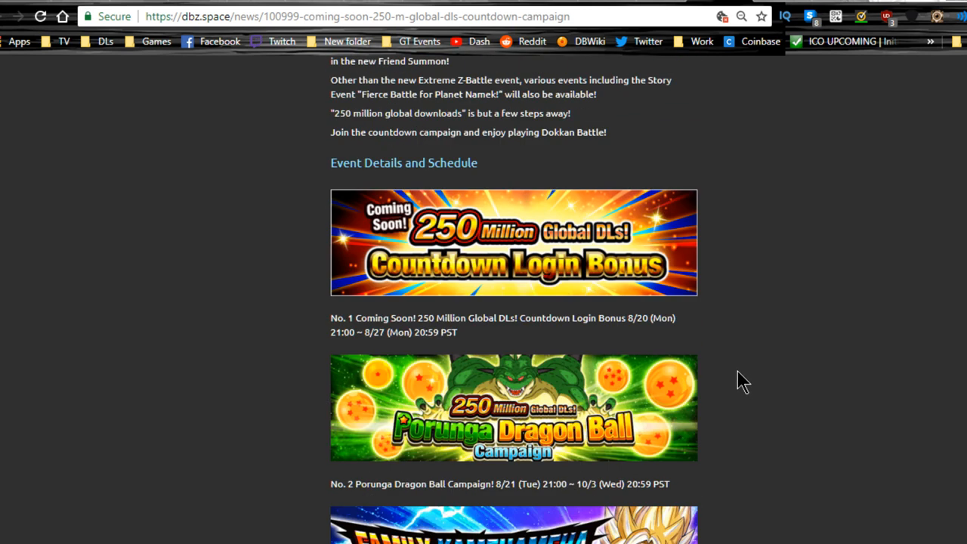
{"action": "scroll", "scroll_direction": "down", "scroll_amount": 3}
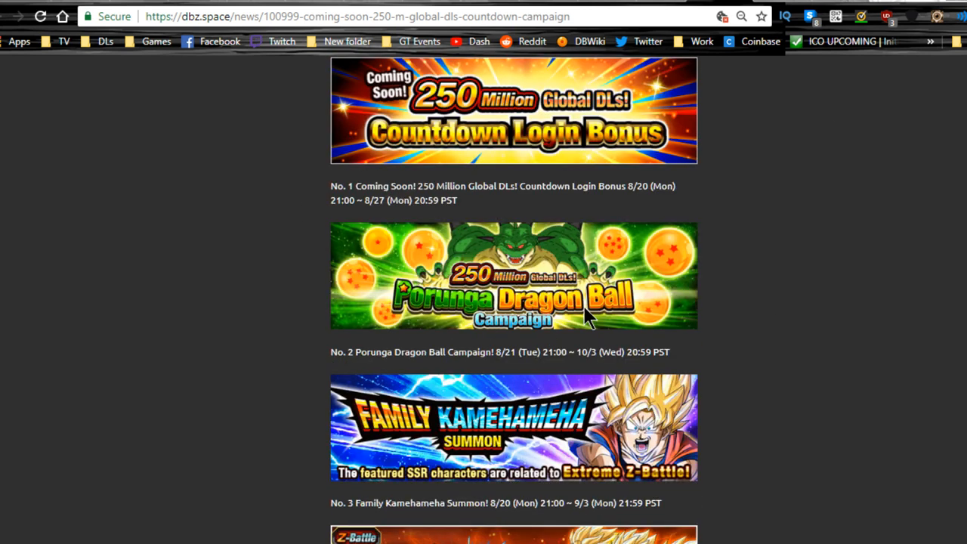
{"action": "mouse_move", "coordinate": [540, 378]}
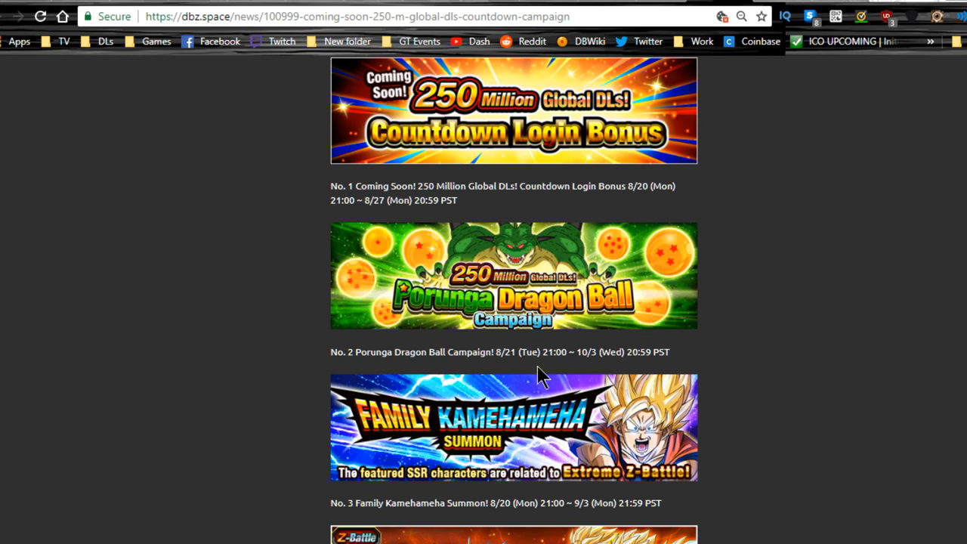
{"action": "scroll", "scroll_direction": "down", "scroll_amount": 3}
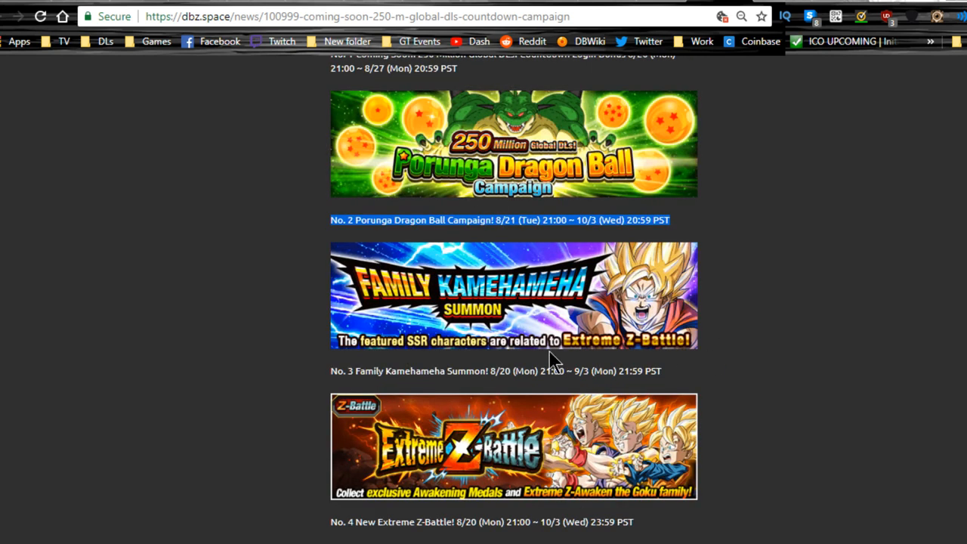
{"action": "scroll", "scroll_direction": "down", "scroll_amount": 3}
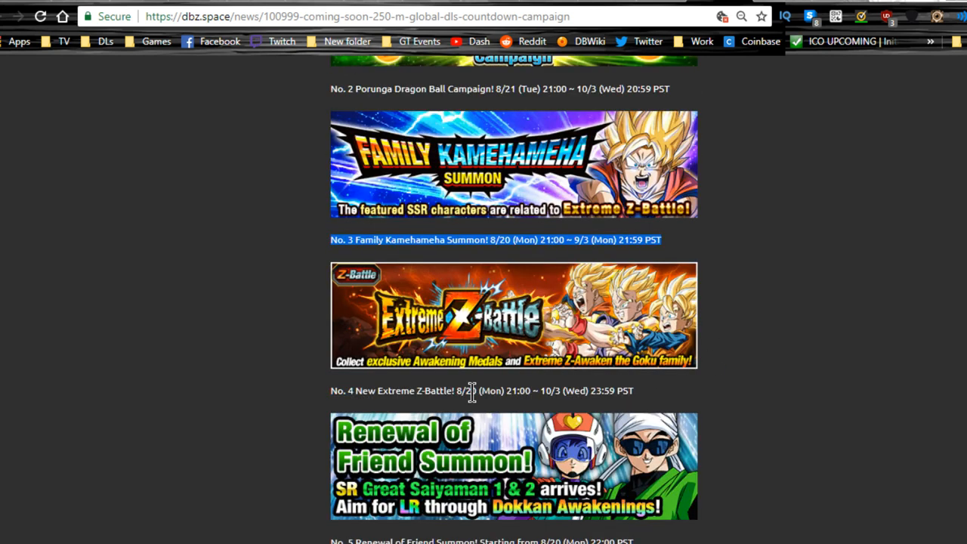
{"action": "scroll", "scroll_direction": "down", "scroll_amount": 3}
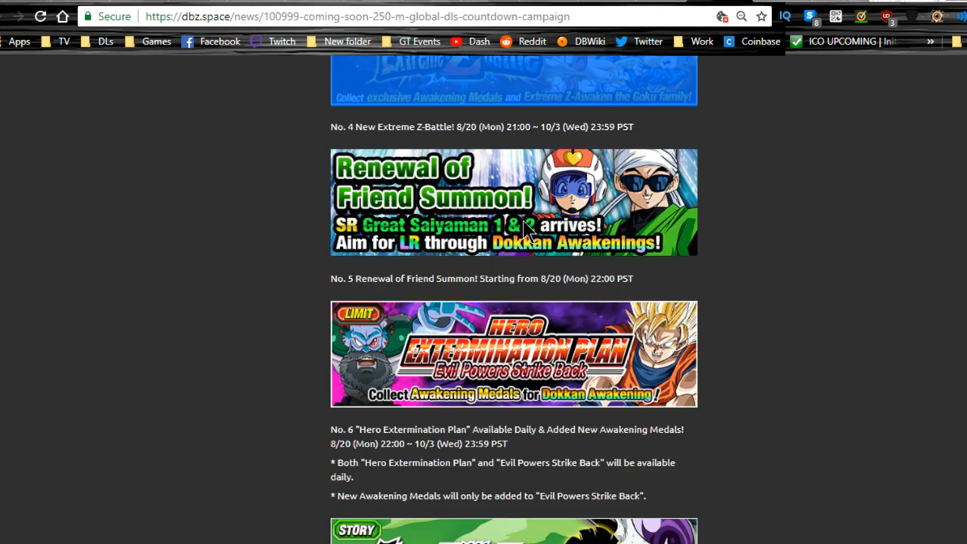
{"action": "scroll", "scroll_direction": "down", "scroll_amount": 3}
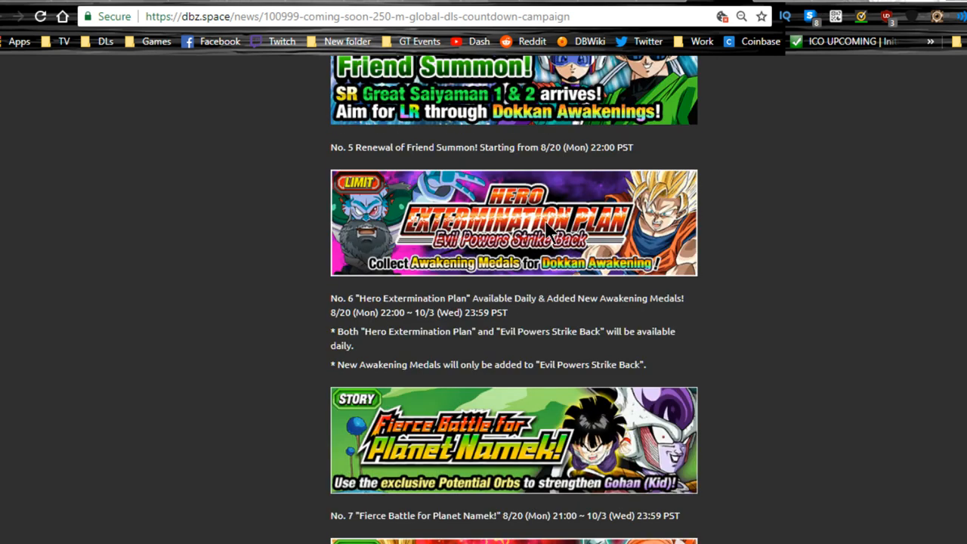
{"action": "mouse_move", "coordinate": [582, 264]}
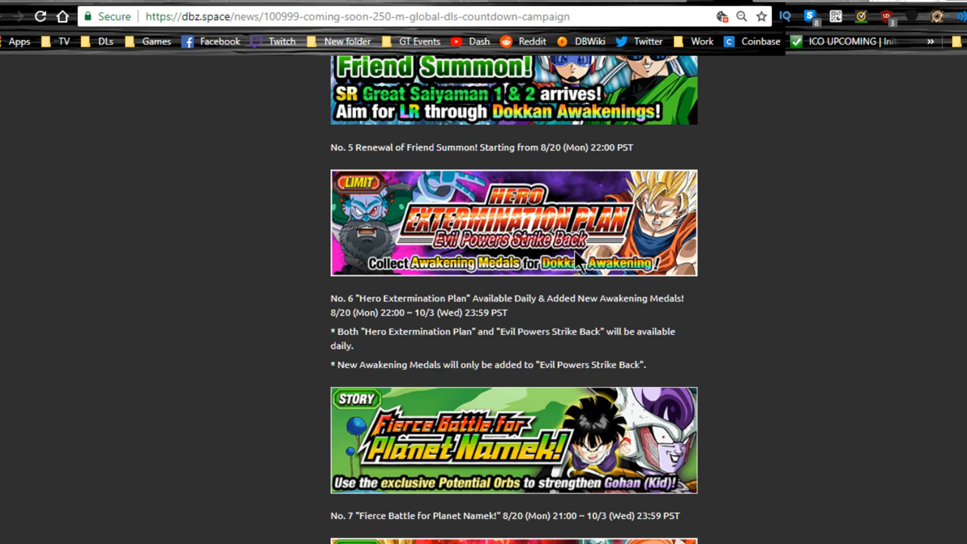
{"action": "mouse_move", "coordinate": [563, 315]}
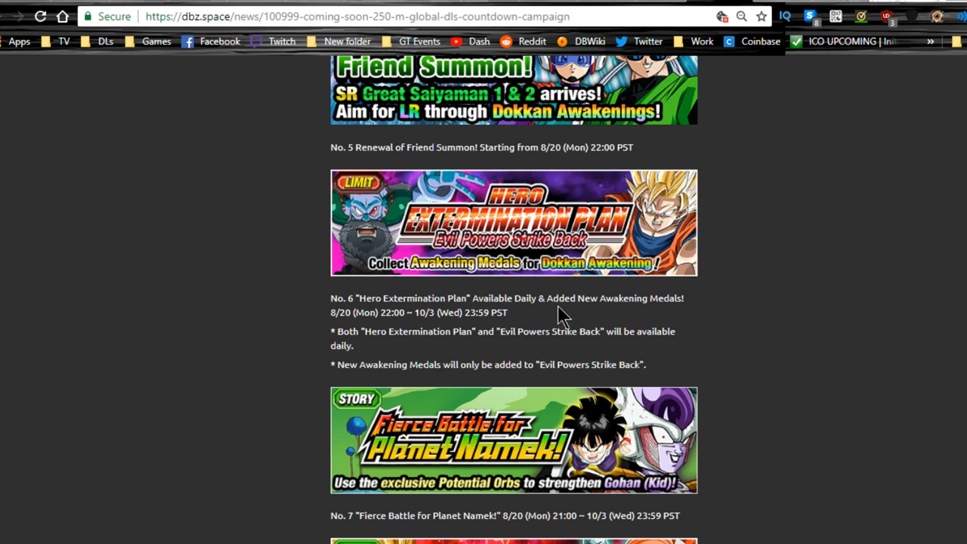
{"action": "double_click", "coordinate": [492, 298]}
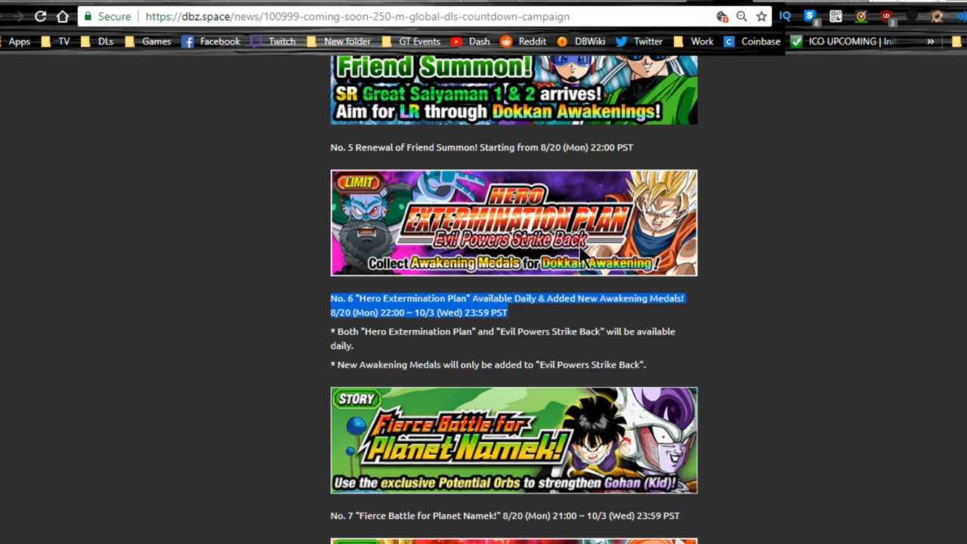
{"action": "mouse_move", "coordinate": [537, 212]}
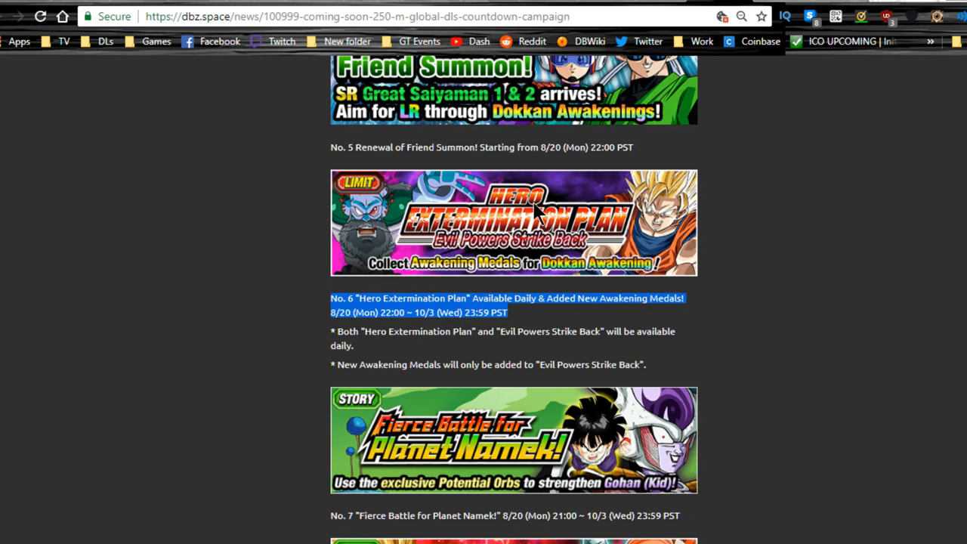
Step: Scroll the countdown article through items No. 7–10 to No. 11 Dokkan Events
{"action": "scroll", "scroll_direction": "down", "scroll_amount": 3}
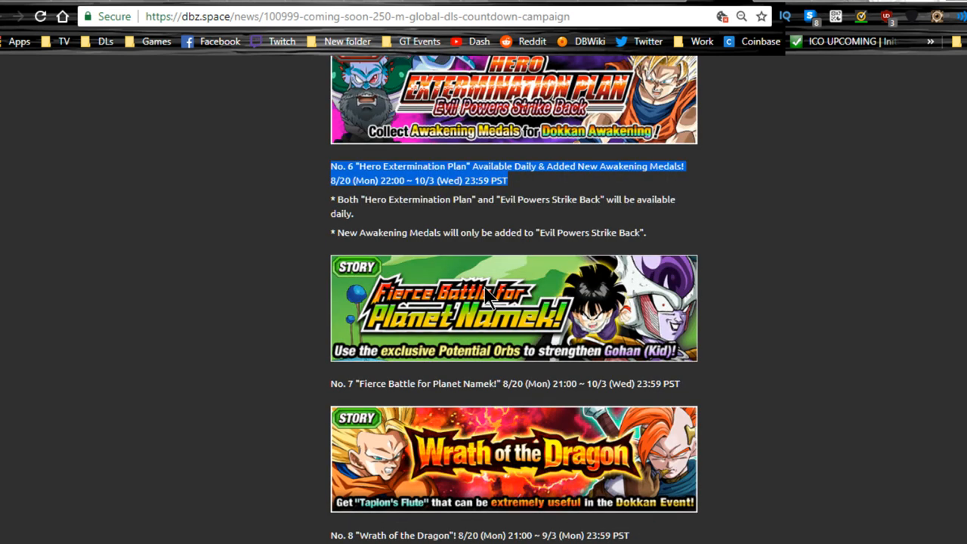
{"action": "mouse_move", "coordinate": [506, 318]}
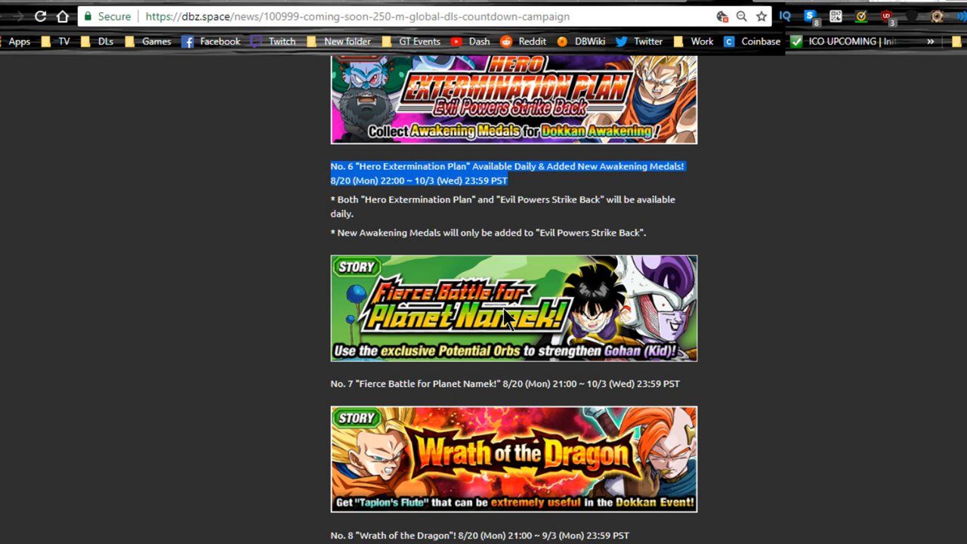
{"action": "mouse_move", "coordinate": [520, 283]}
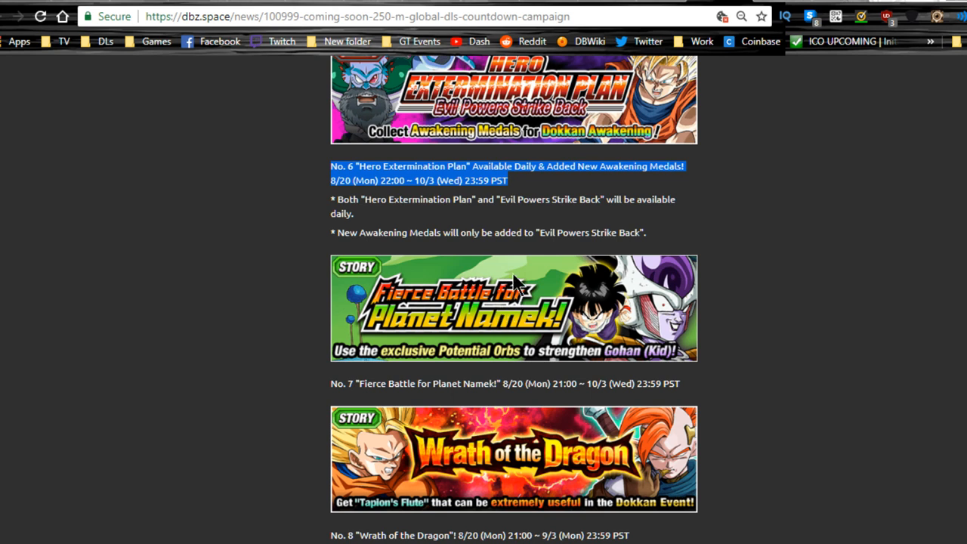
{"action": "scroll", "scroll_direction": "down", "scroll_amount": 3}
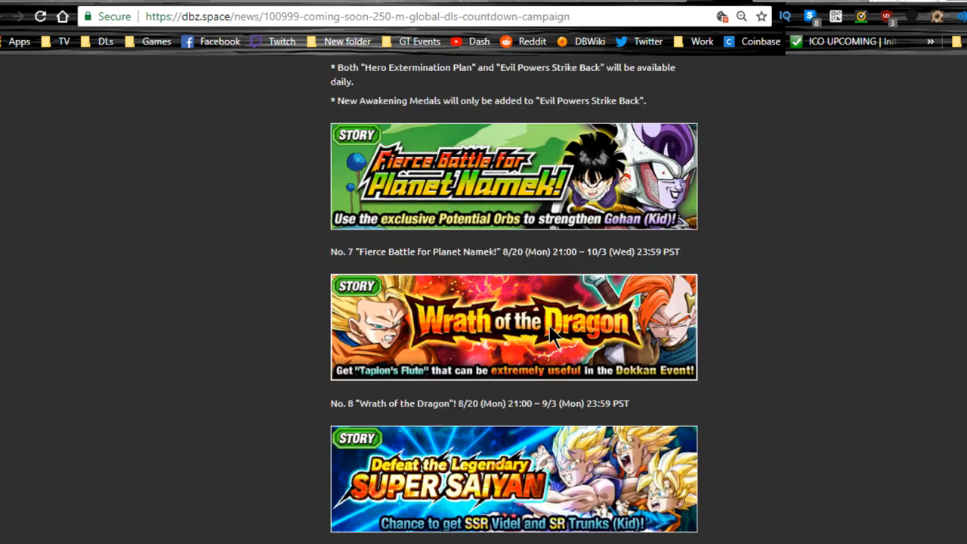
{"action": "scroll", "scroll_direction": "down", "scroll_amount": 3}
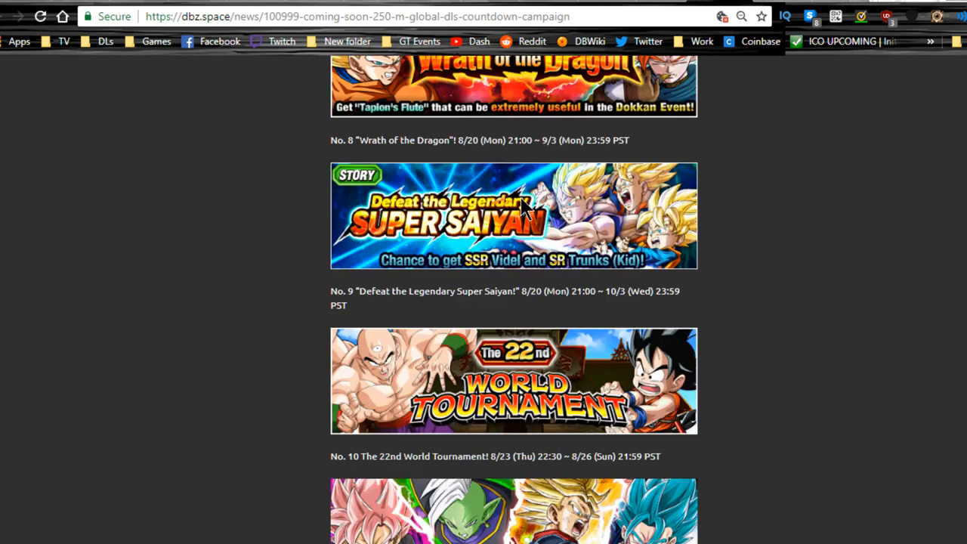
{"action": "mouse_move", "coordinate": [555, 235]}
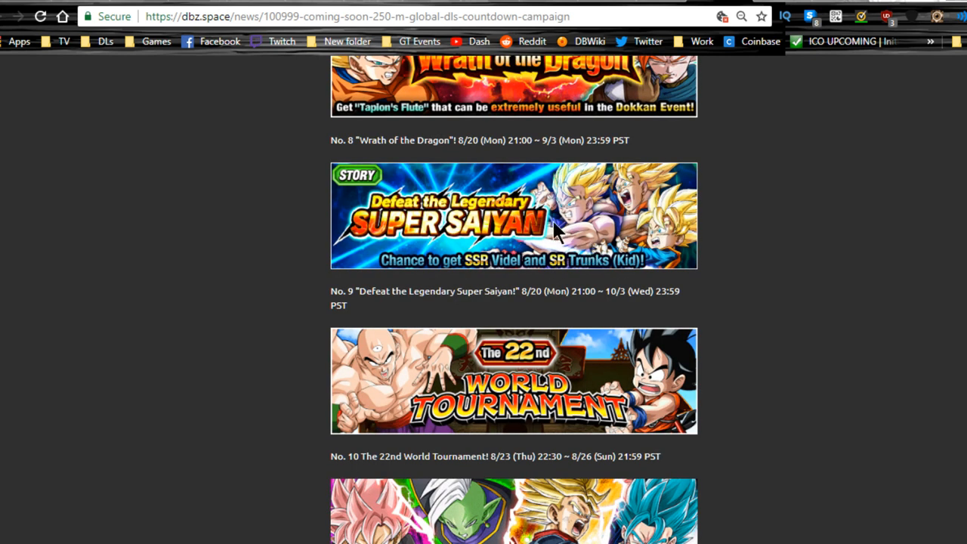
{"action": "scroll", "scroll_direction": "down", "scroll_amount": 3}
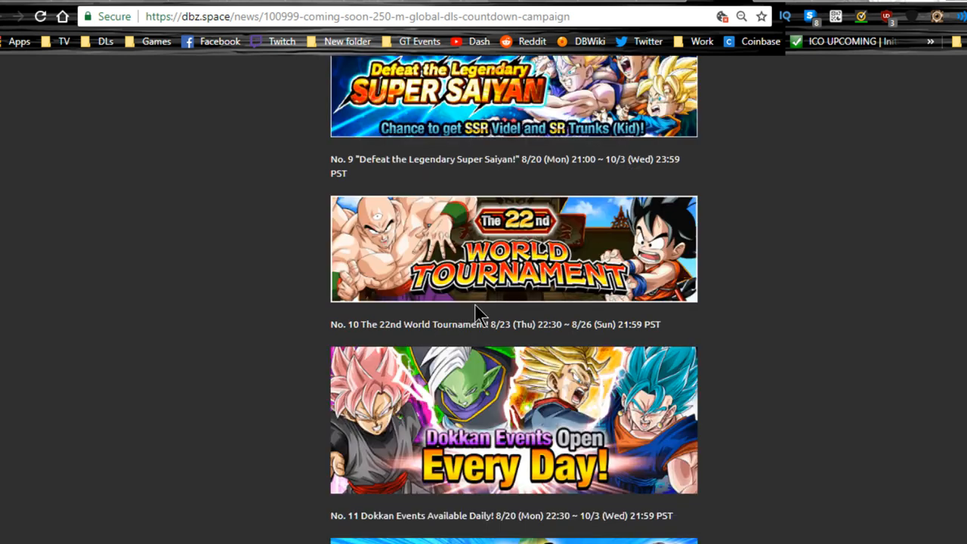
{"action": "mouse_move", "coordinate": [388, 264]}
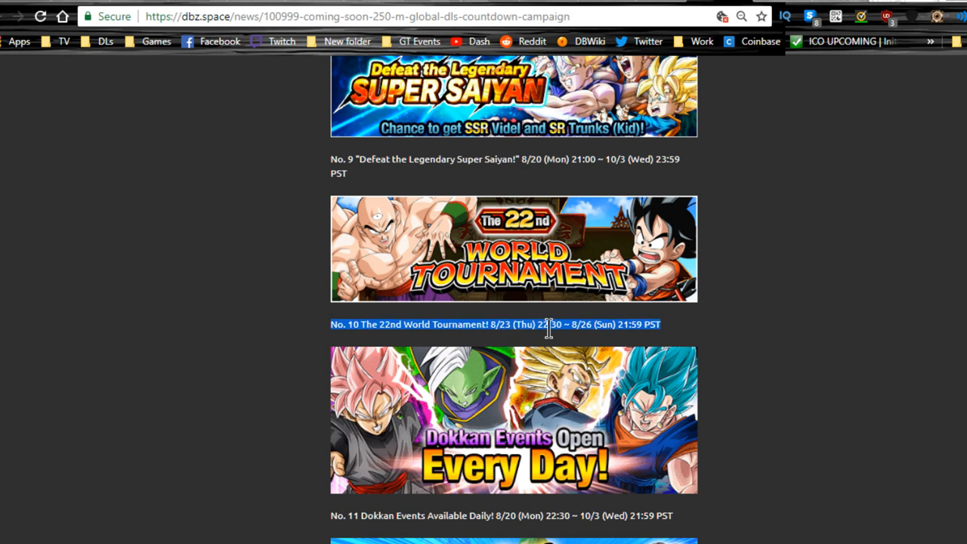
{"action": "mouse_move", "coordinate": [374, 346]}
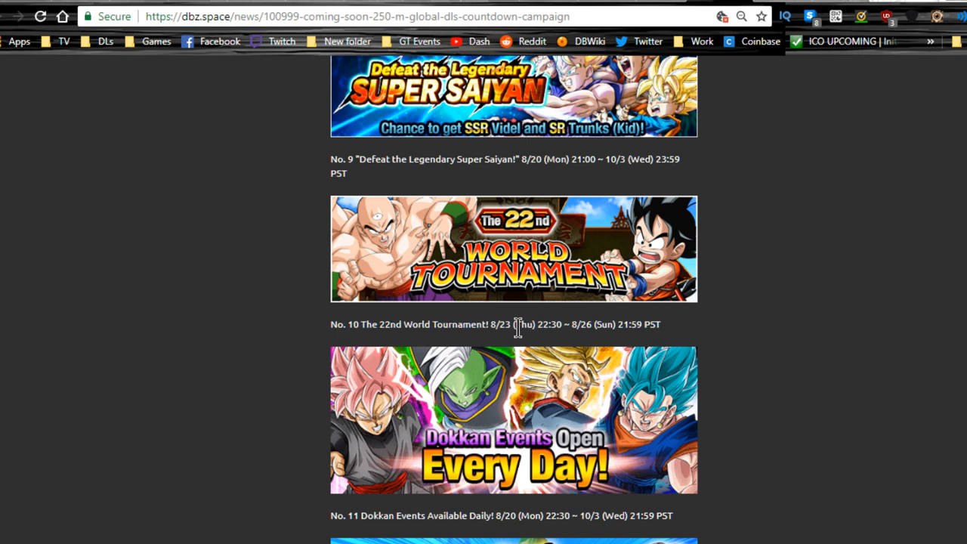
Step: Scroll to the article's end, past No. 12 Rank EXP and No. 13 Baba's Shop
{"action": "scroll", "scroll_direction": "down", "scroll_amount": 3}
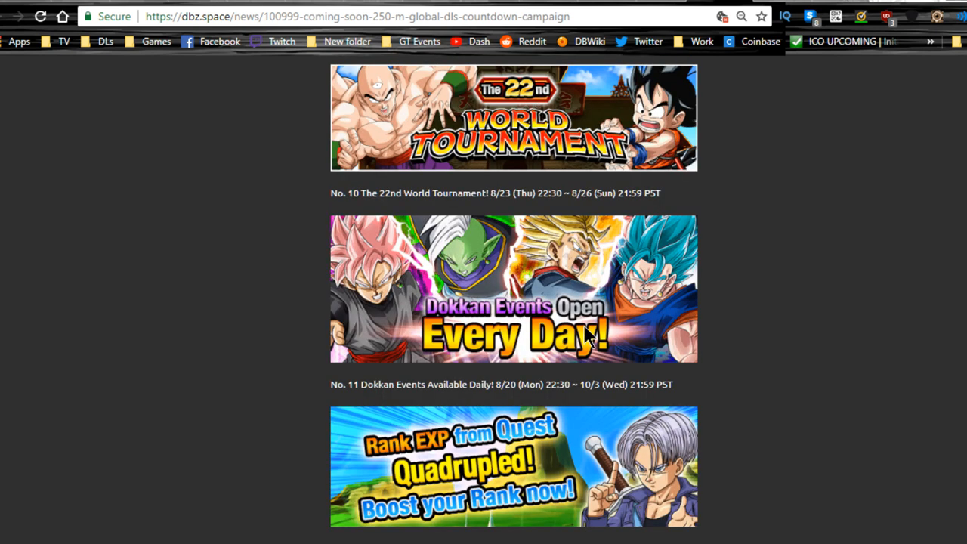
{"action": "mouse_move", "coordinate": [575, 336]}
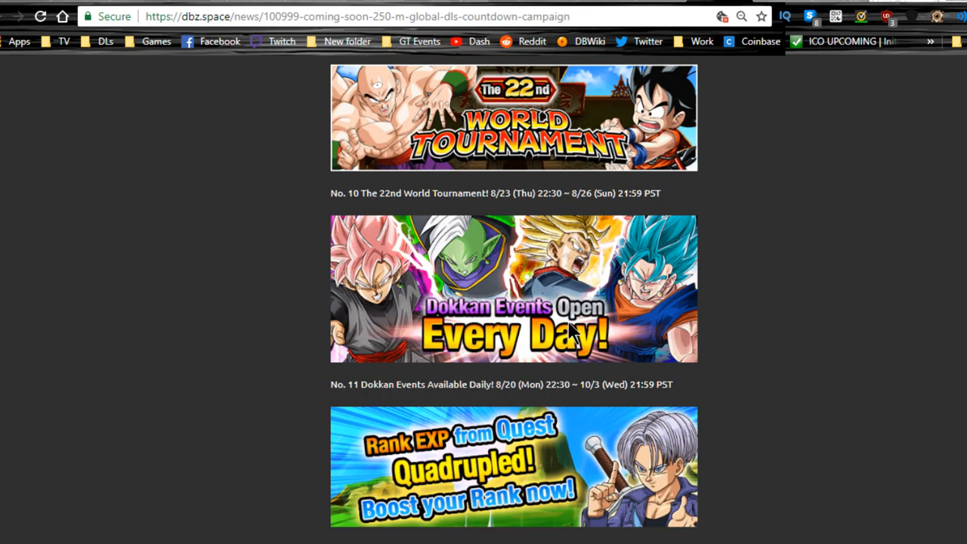
{"action": "scroll", "scroll_direction": "down", "scroll_amount": 3}
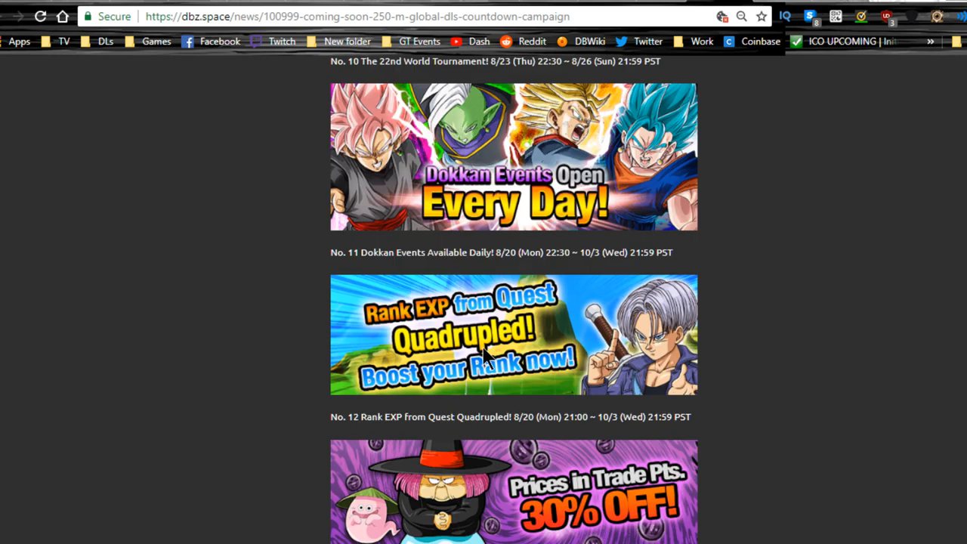
{"action": "mouse_move", "coordinate": [631, 339]}
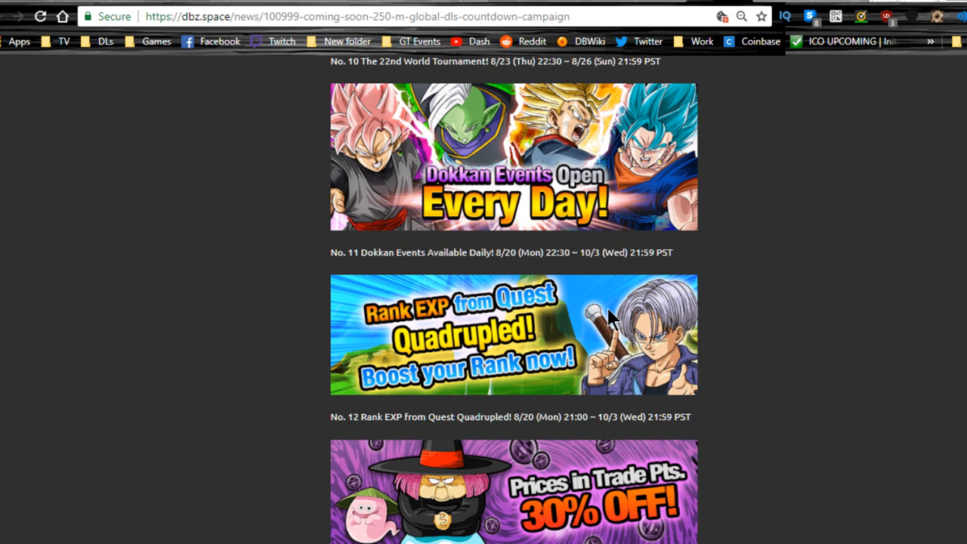
{"action": "scroll", "scroll_direction": "up", "scroll_amount": 3}
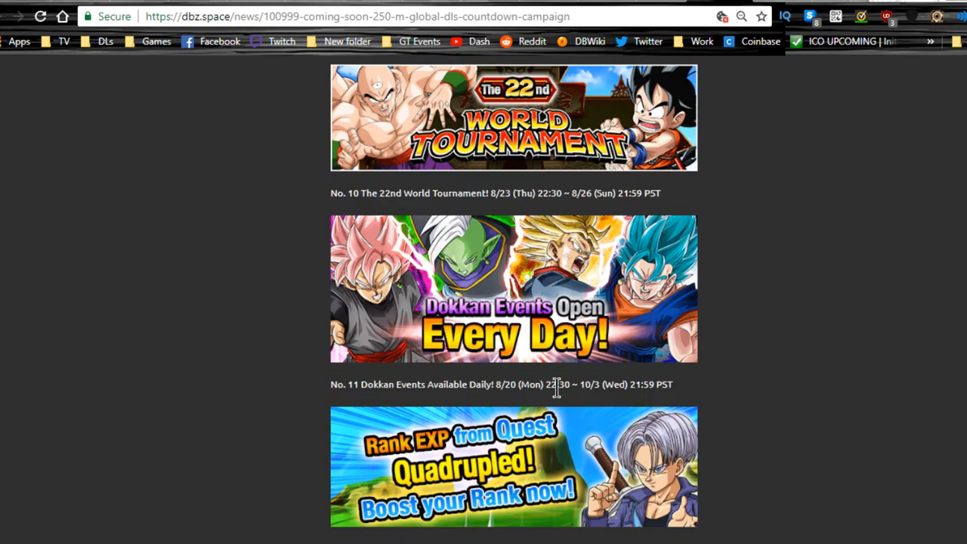
{"action": "scroll", "scroll_direction": "down", "scroll_amount": 3}
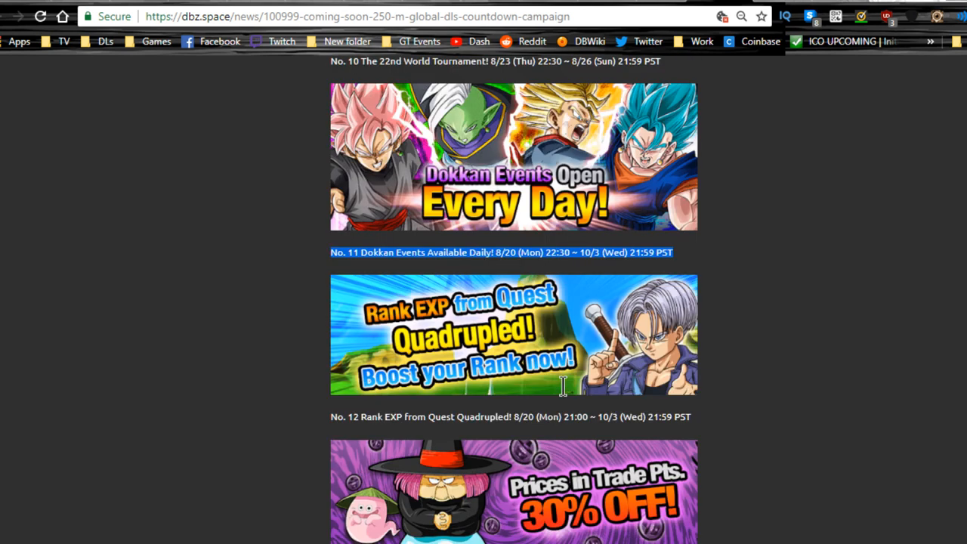
{"action": "scroll", "scroll_direction": "up", "scroll_amount": 3}
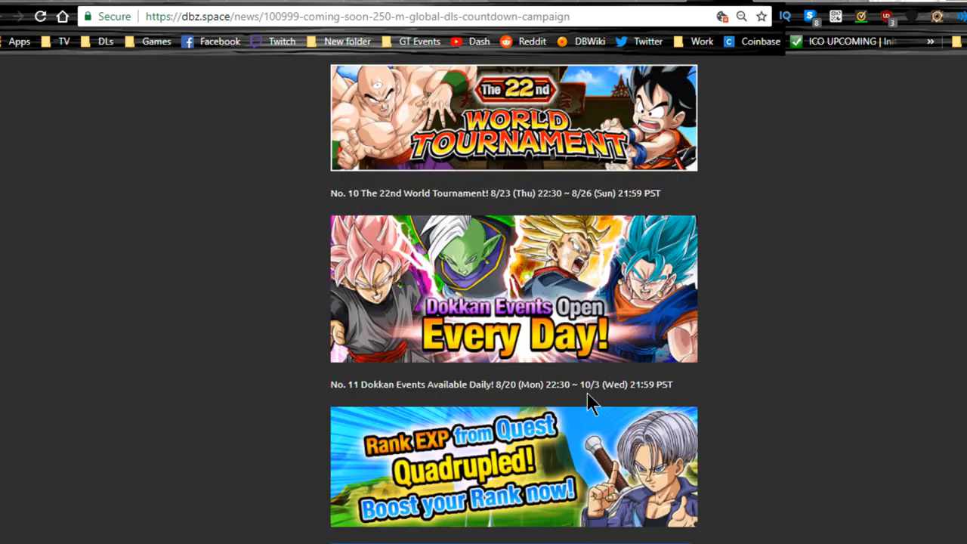
{"action": "scroll", "scroll_direction": "up", "scroll_amount": 3}
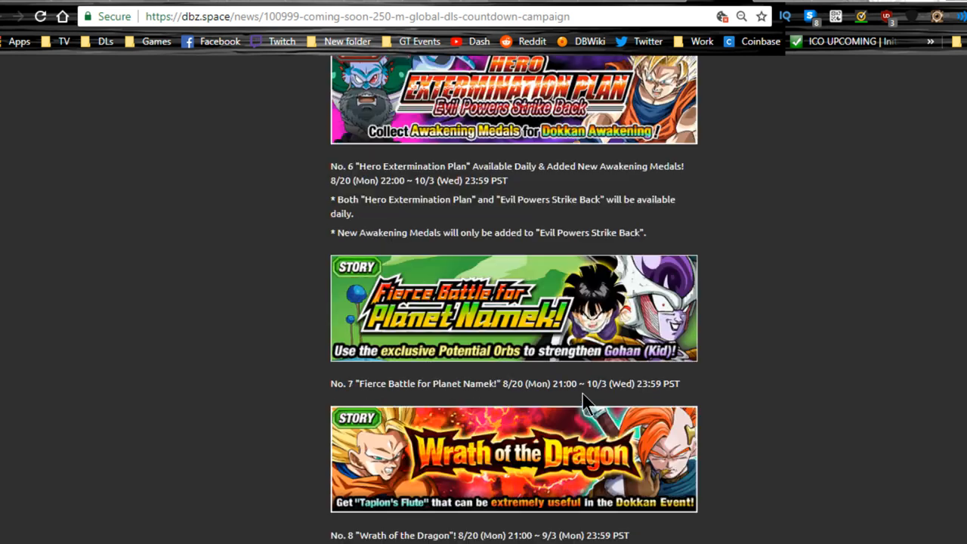
{"action": "scroll", "scroll_direction": "up", "scroll_amount": 3}
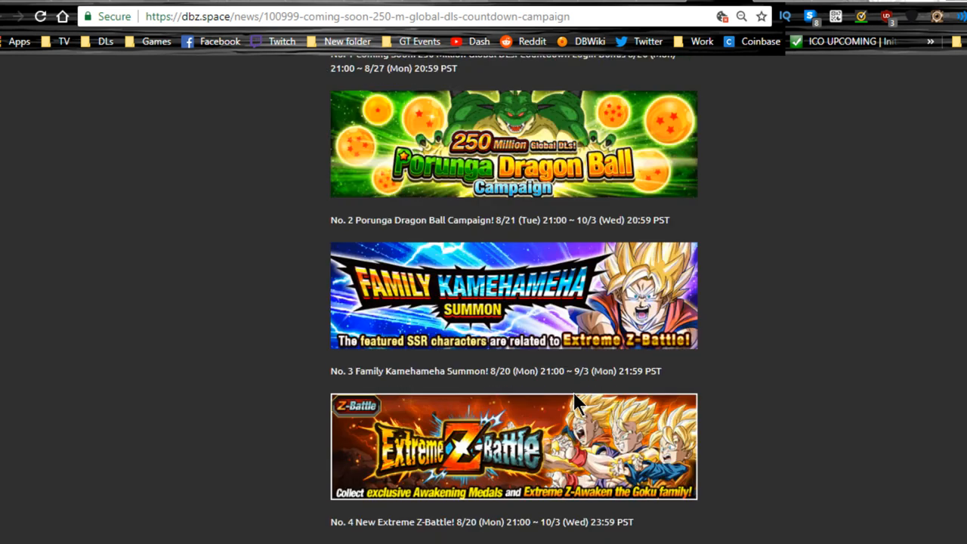
{"action": "scroll", "scroll_direction": "down", "scroll_amount": 3}
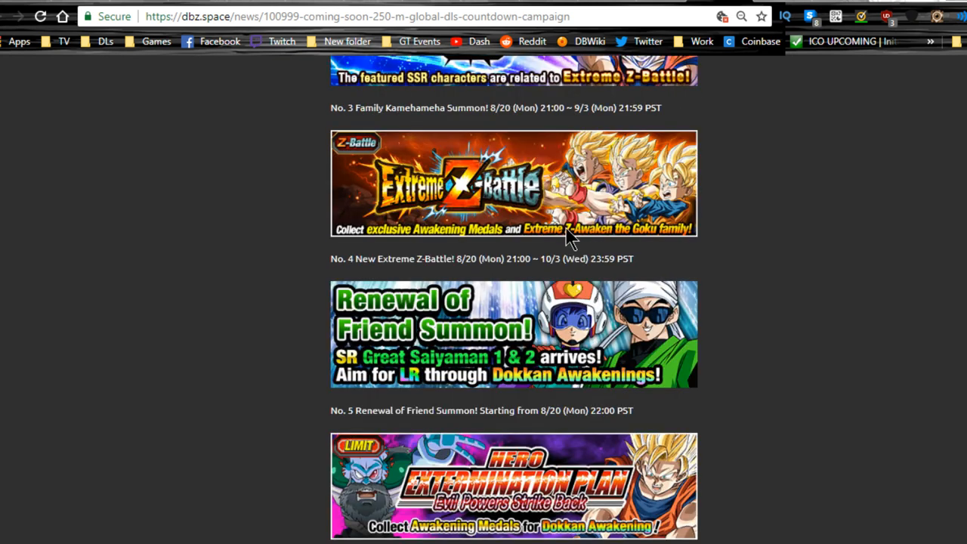
{"action": "scroll", "scroll_direction": "down", "scroll_amount": 3}
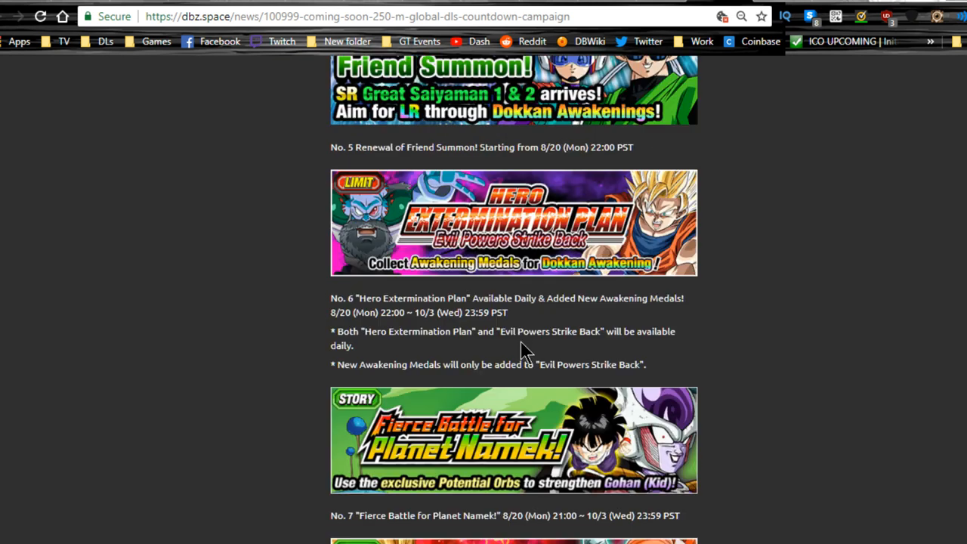
{"action": "scroll", "scroll_direction": "up", "scroll_amount": 3}
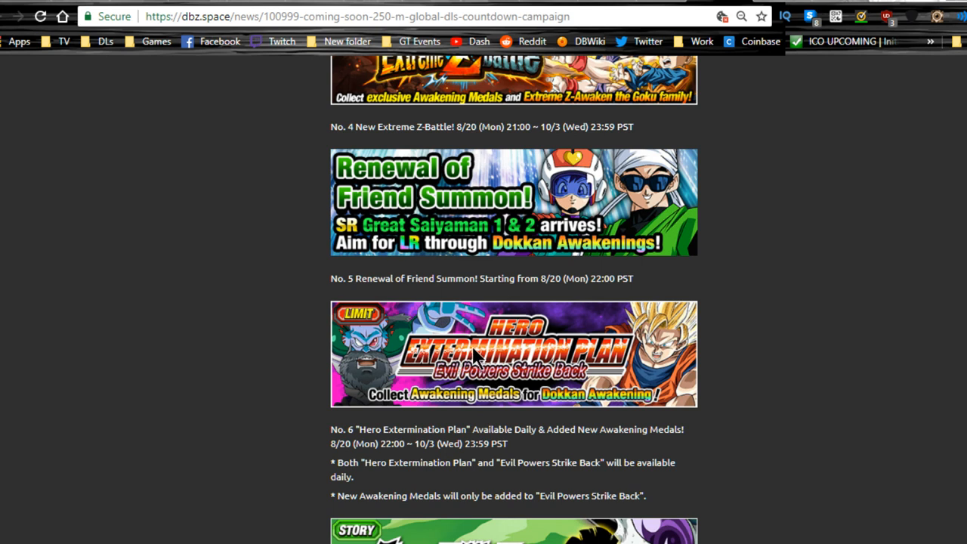
{"action": "scroll", "scroll_direction": "down", "scroll_amount": 3}
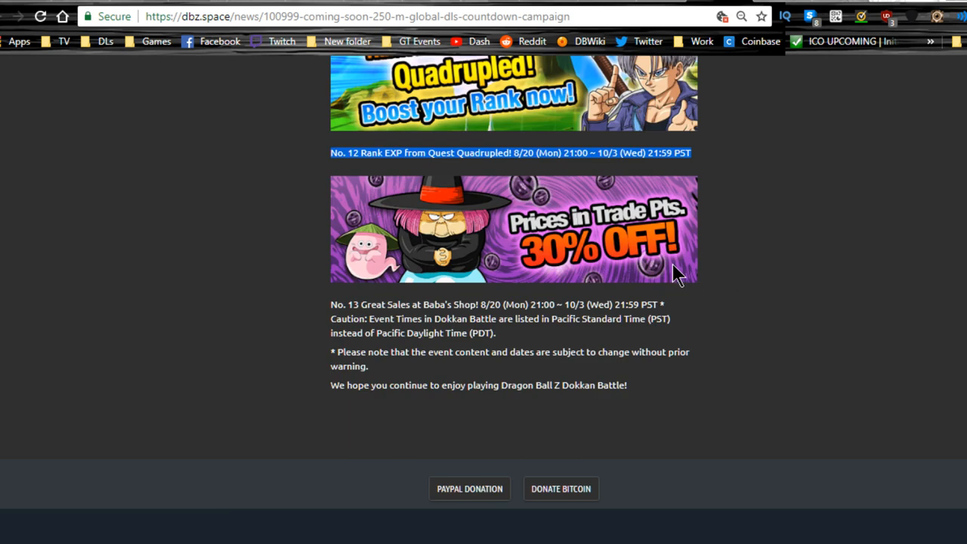
Step: Briefly scroll the article, then go back to the dbz.space news list
{"action": "scroll", "scroll_direction": "up", "scroll_amount": 3}
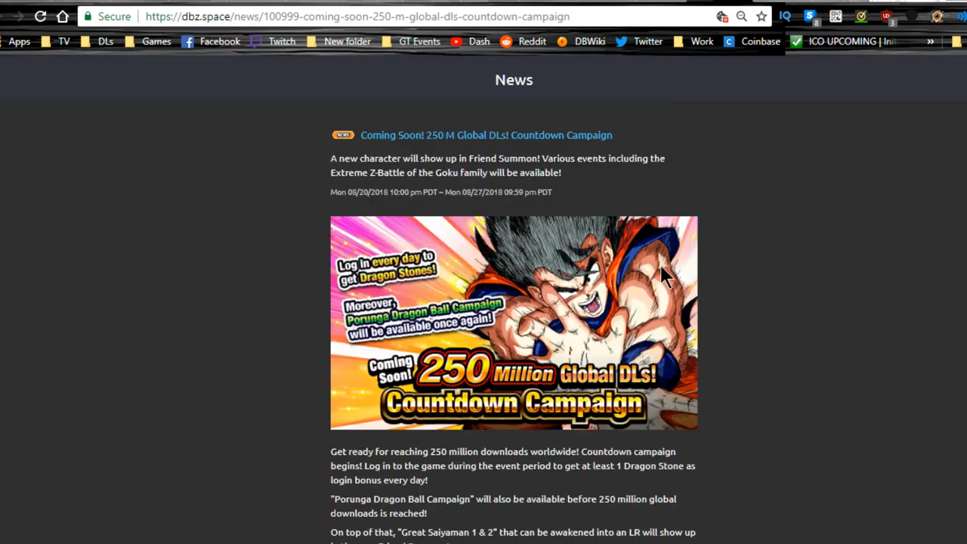
{"action": "scroll", "scroll_direction": "down", "scroll_amount": 3}
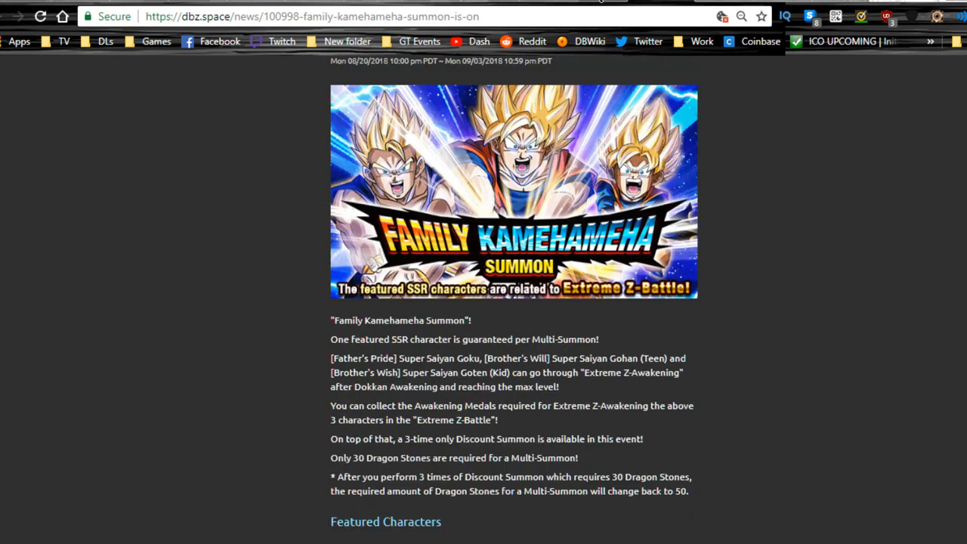
{"action": "left_click", "coordinate": [17, 16]}
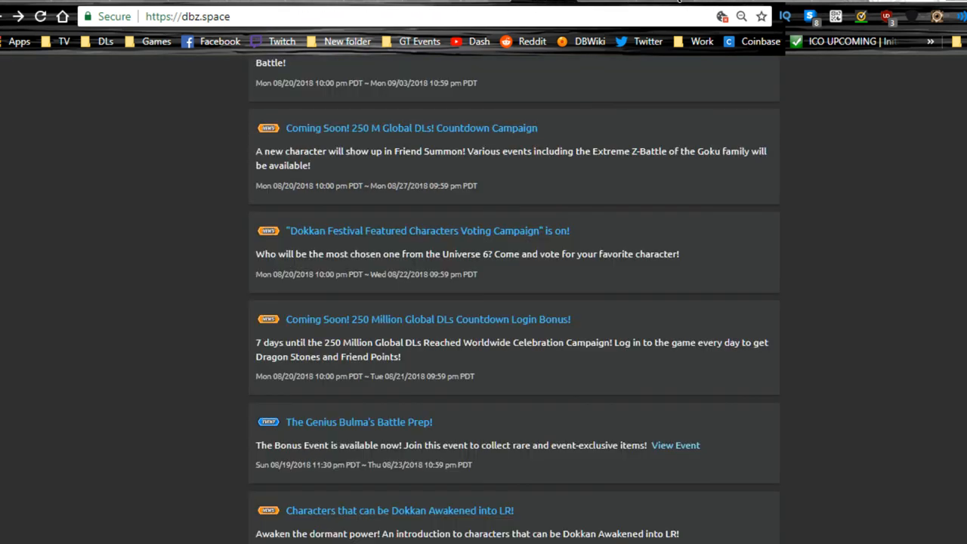
Step: Reopen the 'Dokkan Festival Featured Characters Voting Campaign is on!' article from the news list
{"action": "left_click", "coordinate": [427, 230]}
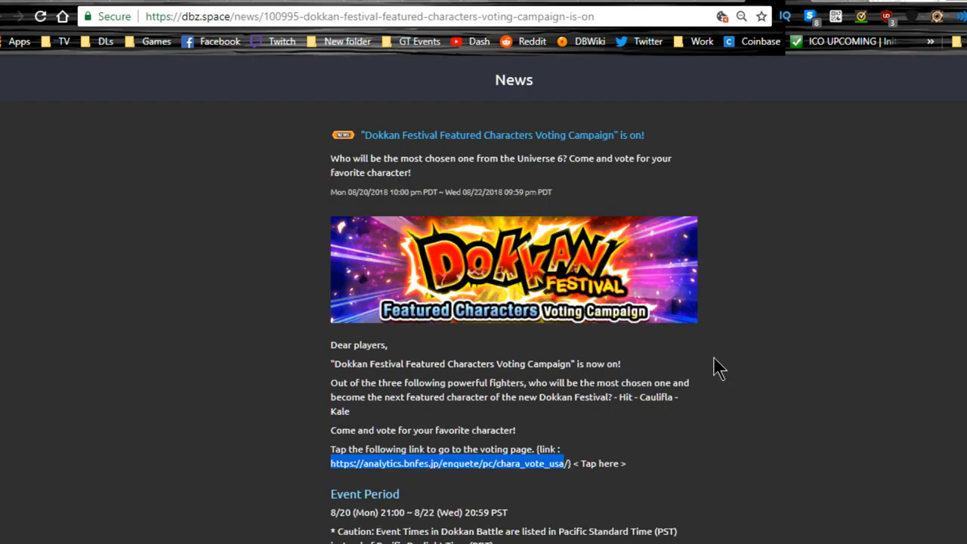
{"action": "mouse_move", "coordinate": [778, 365]}
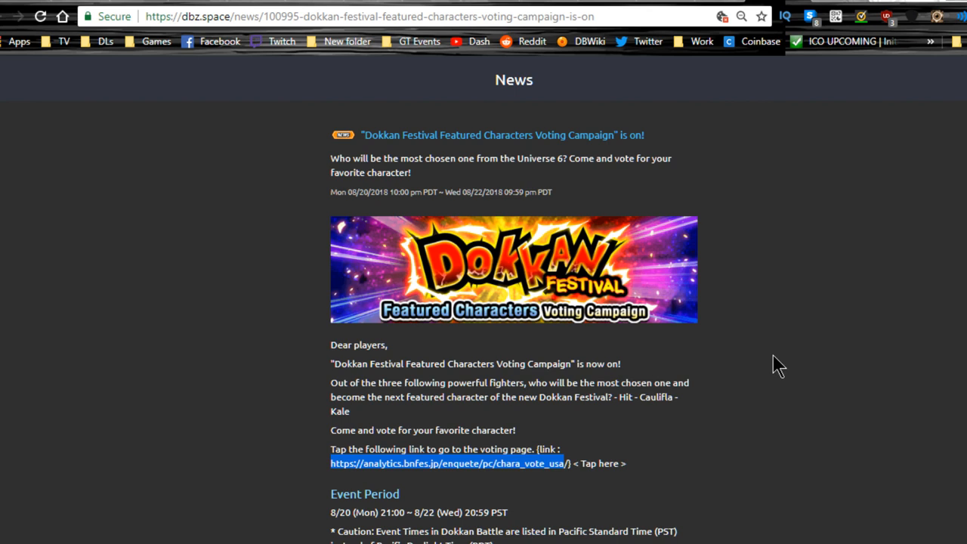
{"action": "mouse_move", "coordinate": [774, 366]}
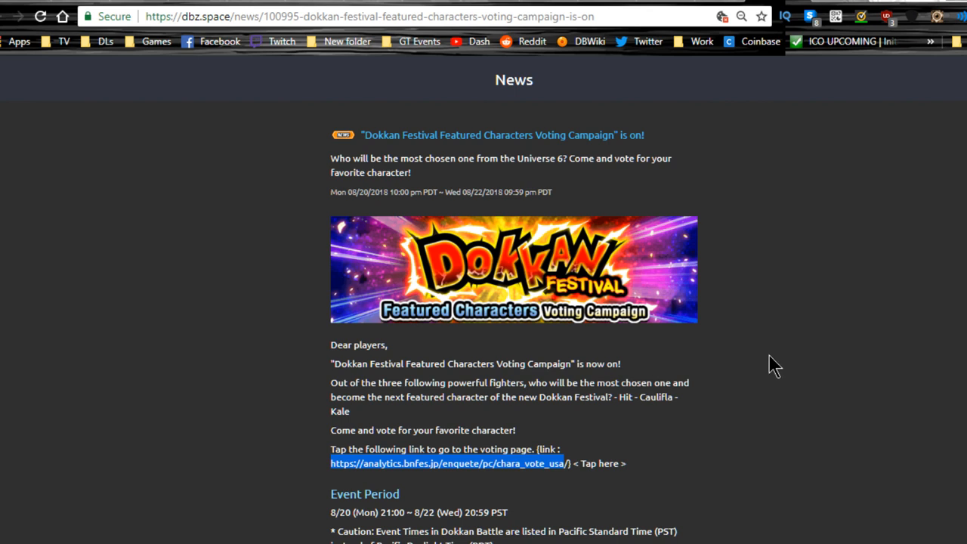
{"action": "mouse_move", "coordinate": [739, 366]}
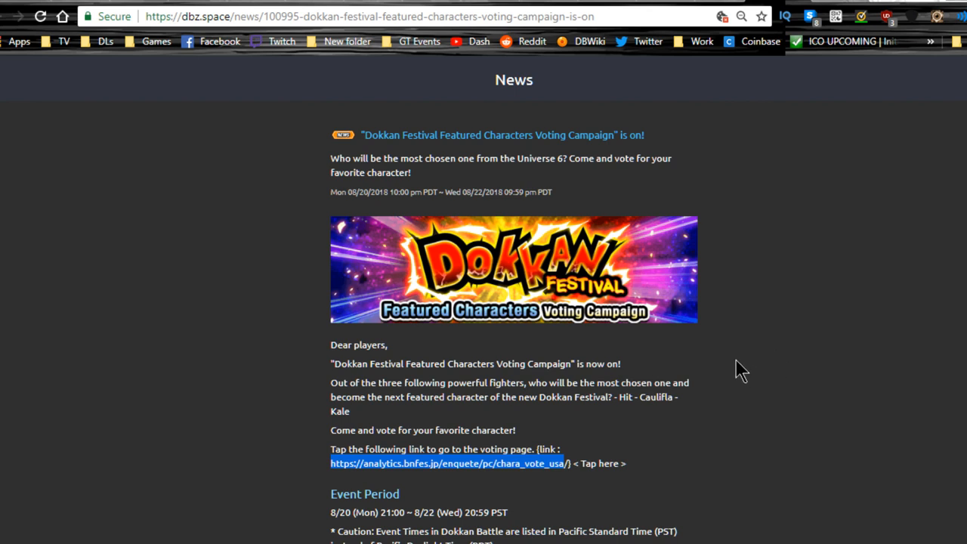
{"action": "mouse_move", "coordinate": [737, 367]}
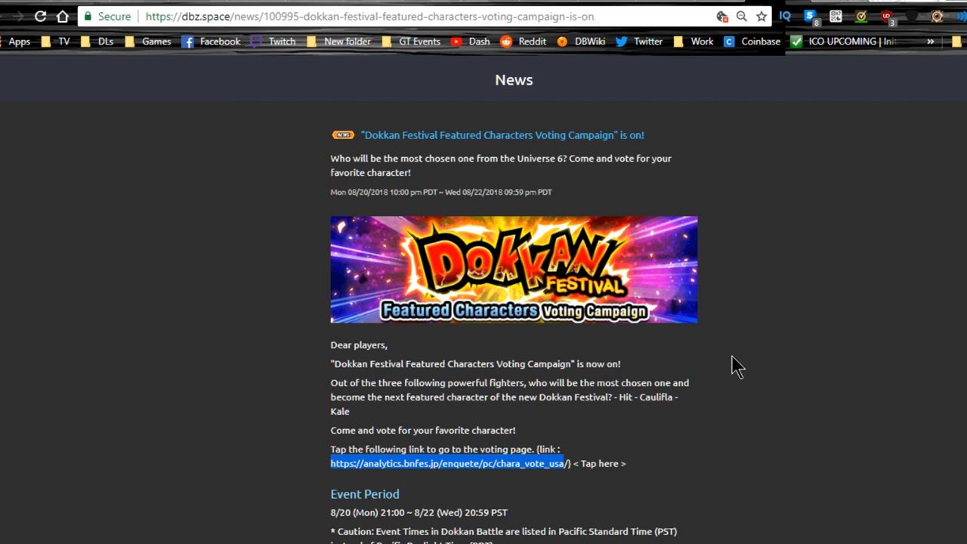
{"action": "mouse_move", "coordinate": [819, 253]}
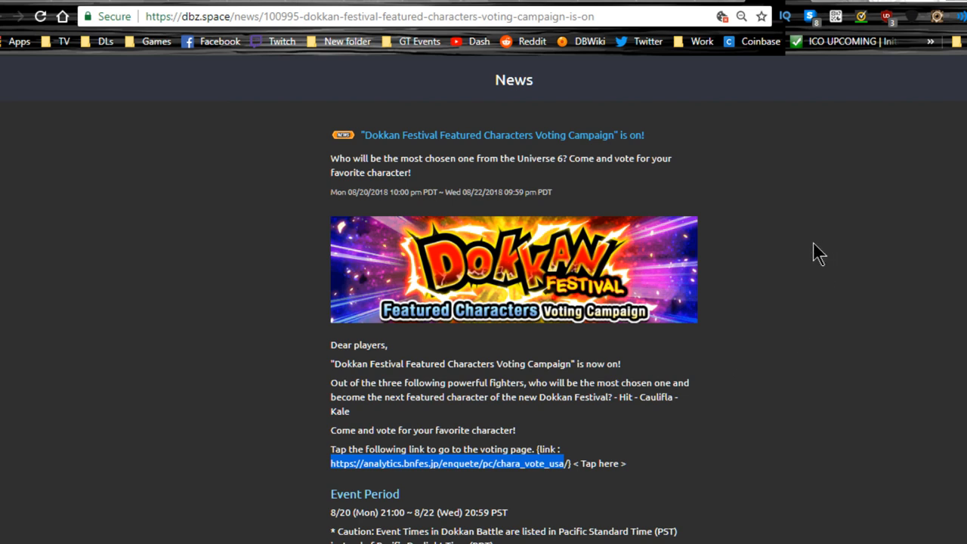
{"action": "mouse_move", "coordinate": [808, 251]}
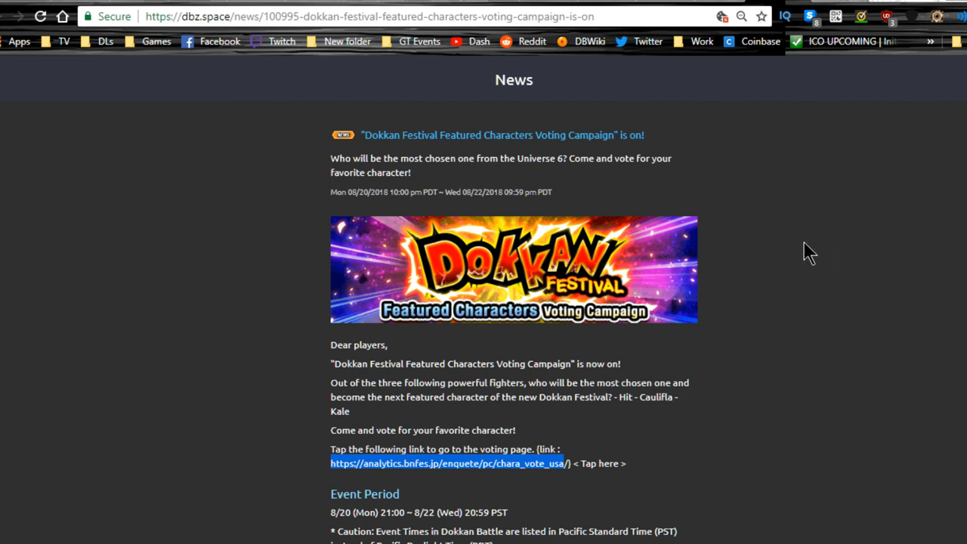